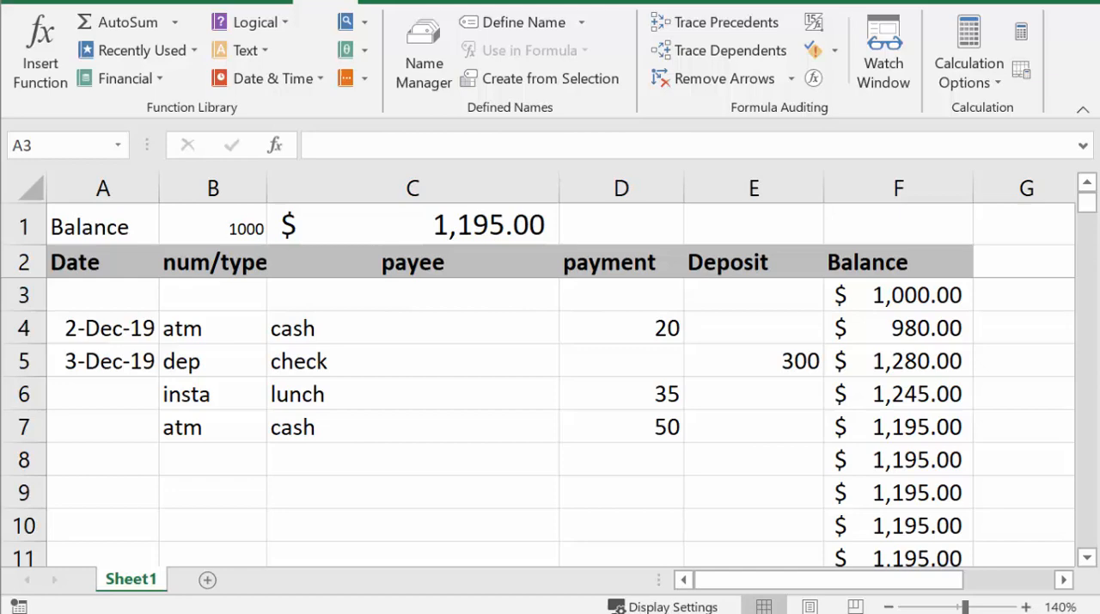
mouse_move(154, 353)
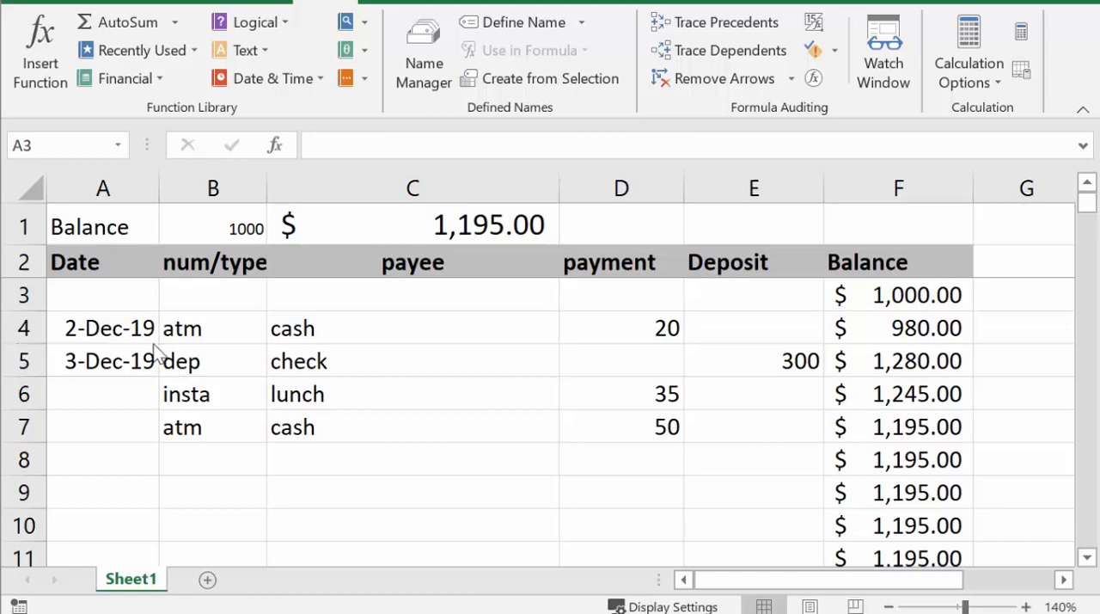
mouse_move(240, 370)
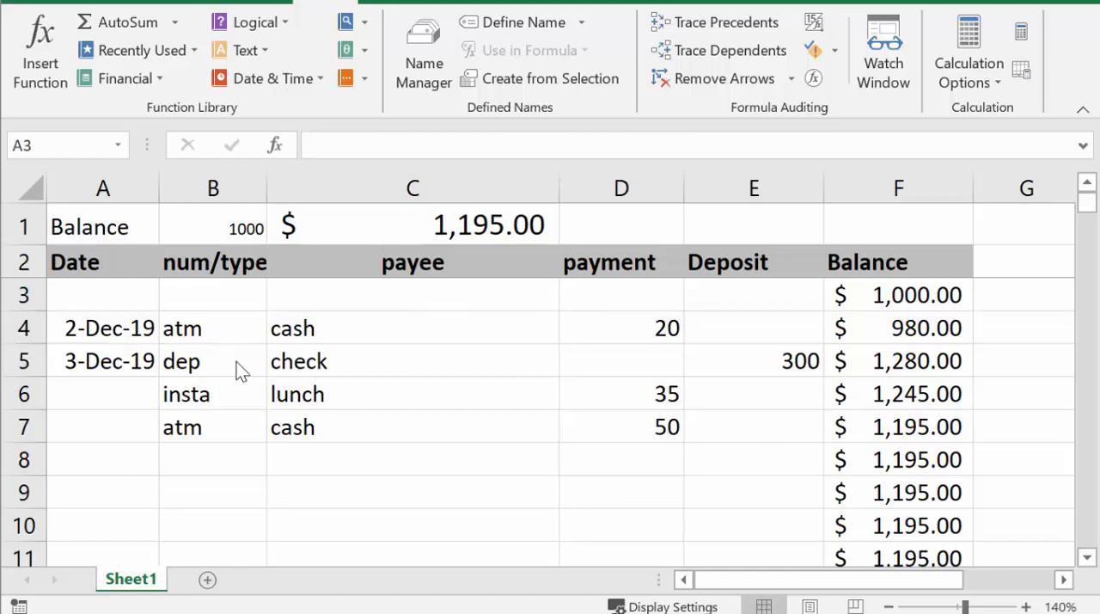
mouse_move(434, 454)
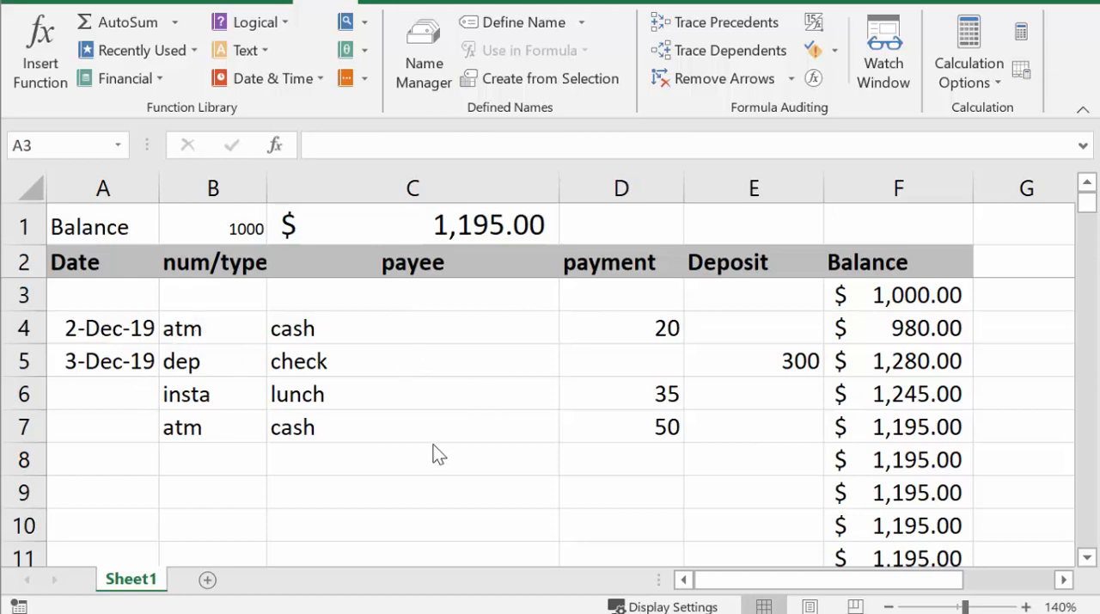
mouse_move(612, 339)
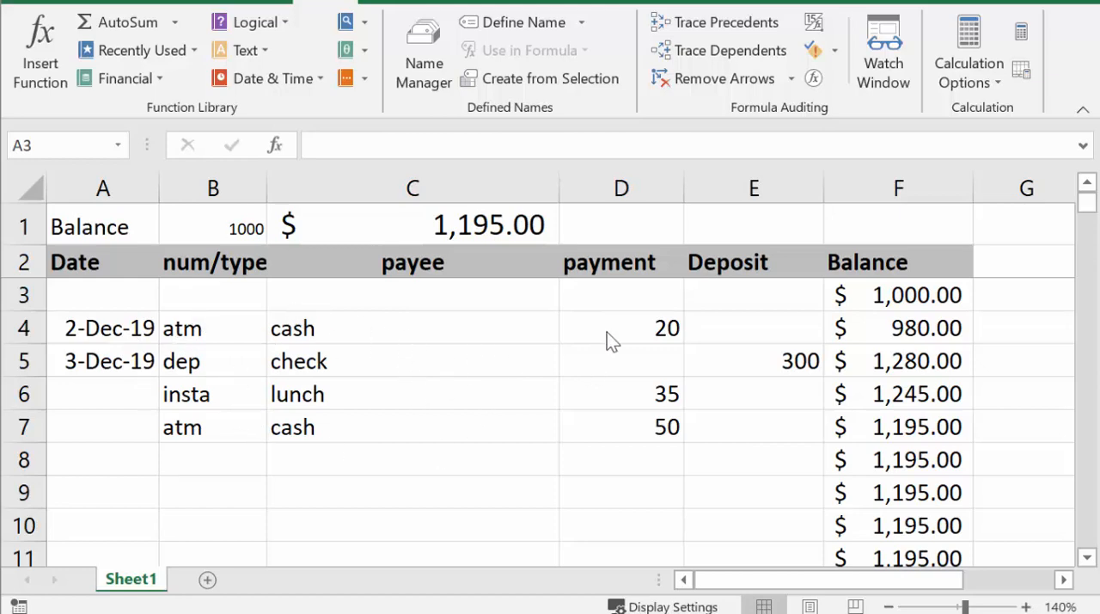
mouse_move(947, 404)
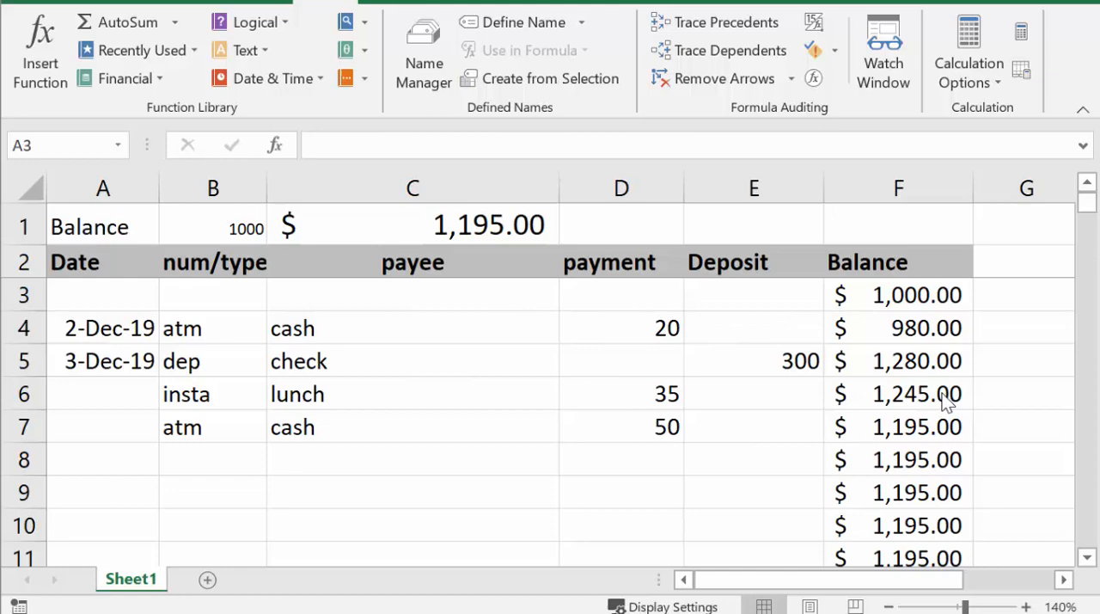
mouse_move(646, 163)
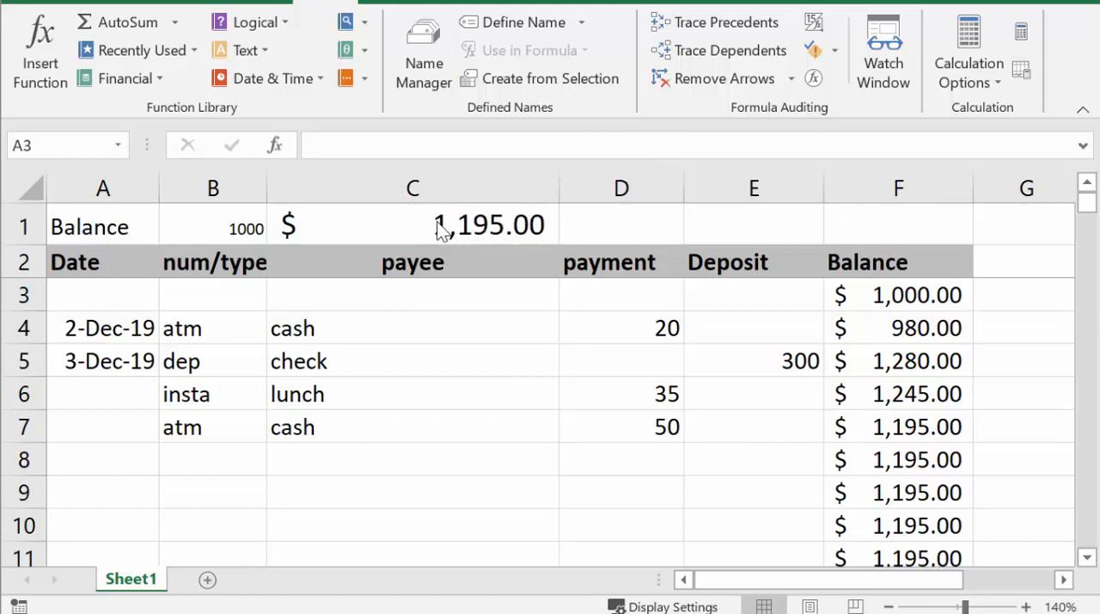
mouse_move(503, 249)
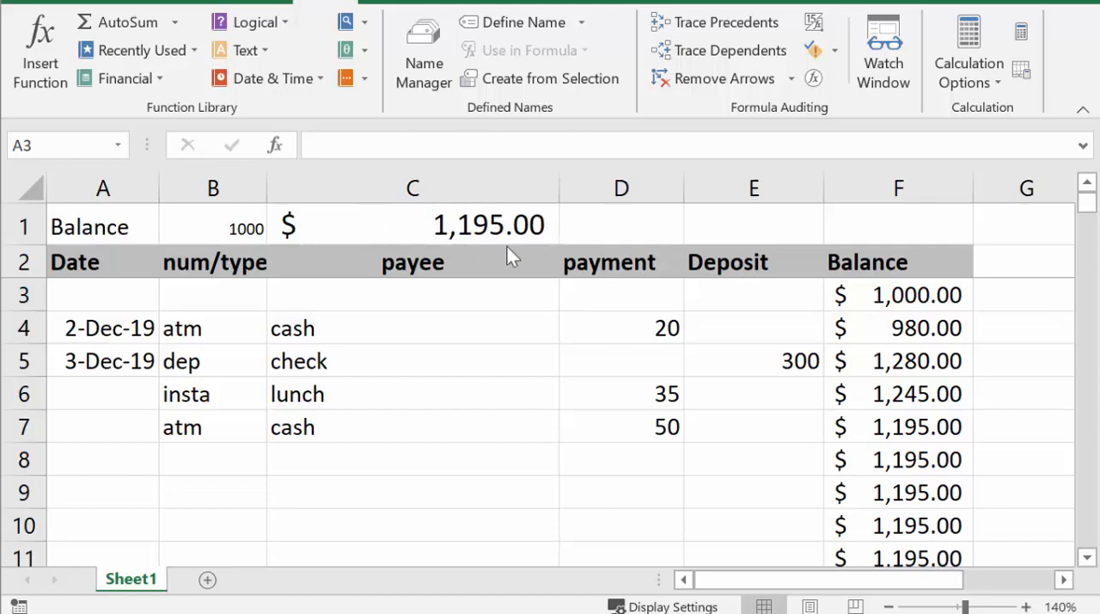
mouse_move(429, 216)
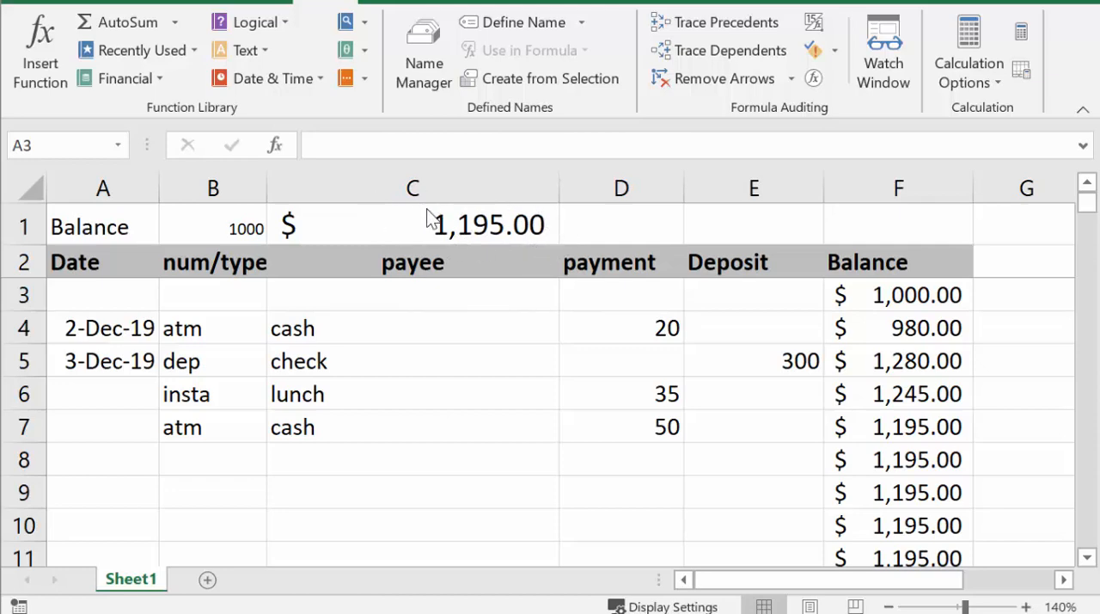
mouse_move(483, 236)
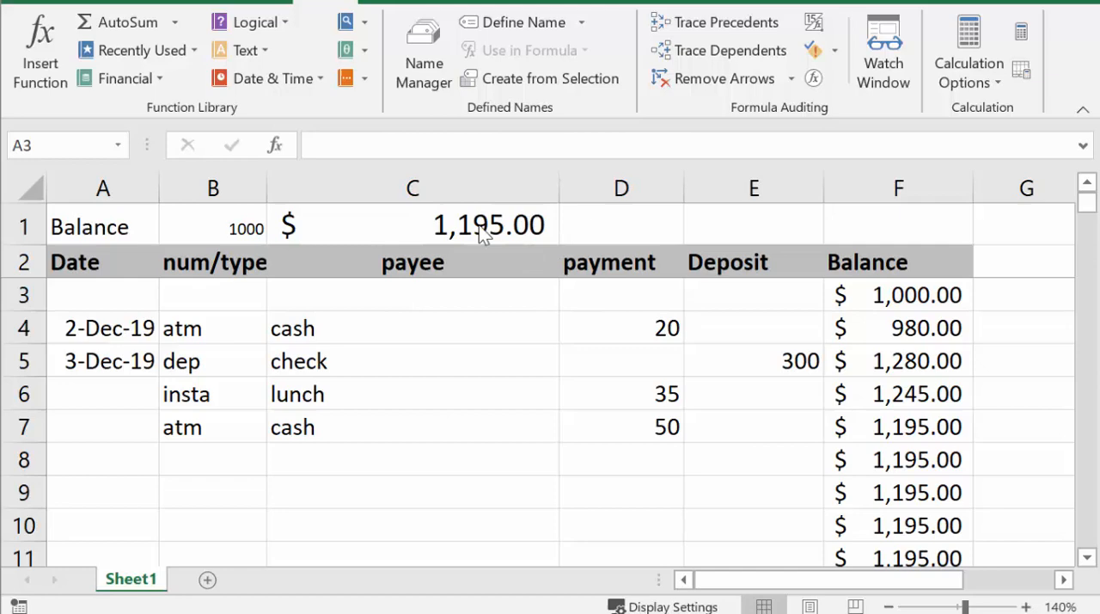
mouse_move(253, 607)
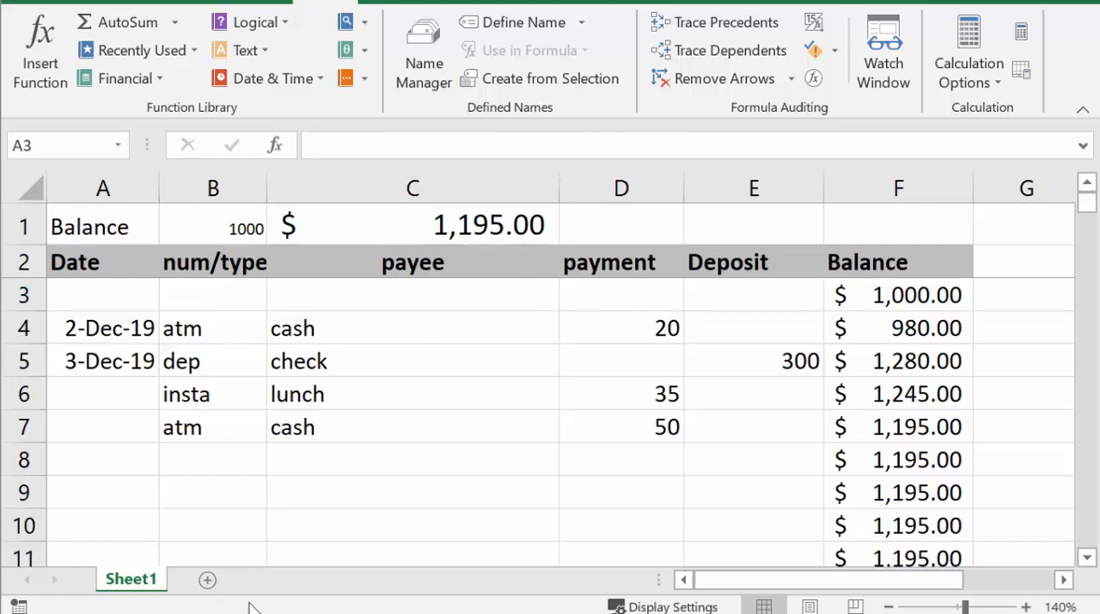
mouse_move(206, 579)
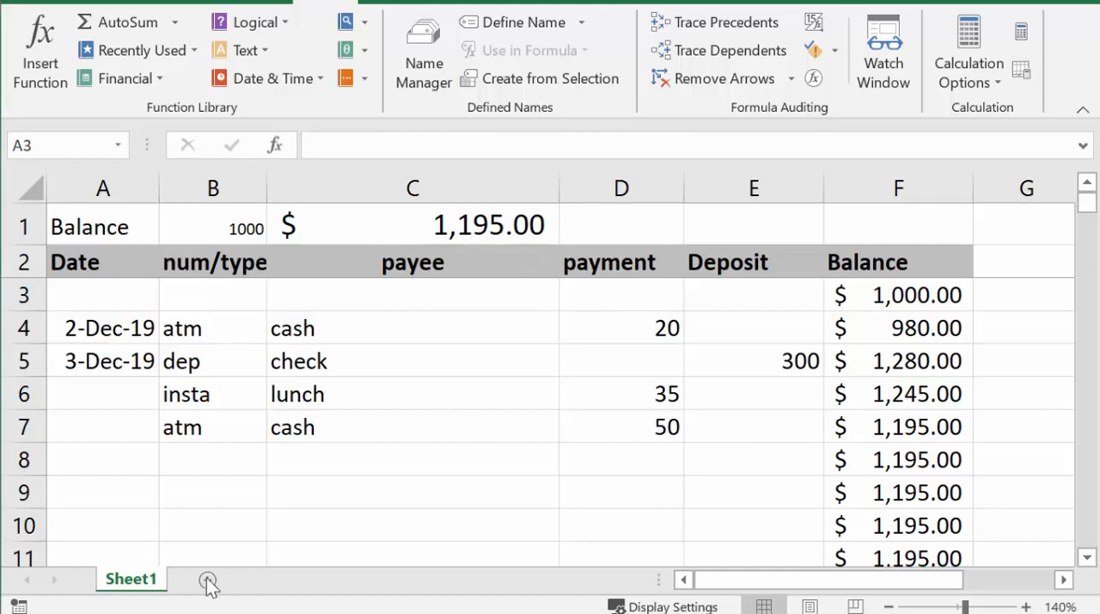
Step: Add Sheet2 and enter 'Balance' in A1 and 1000 in B1
left_click(205, 585)
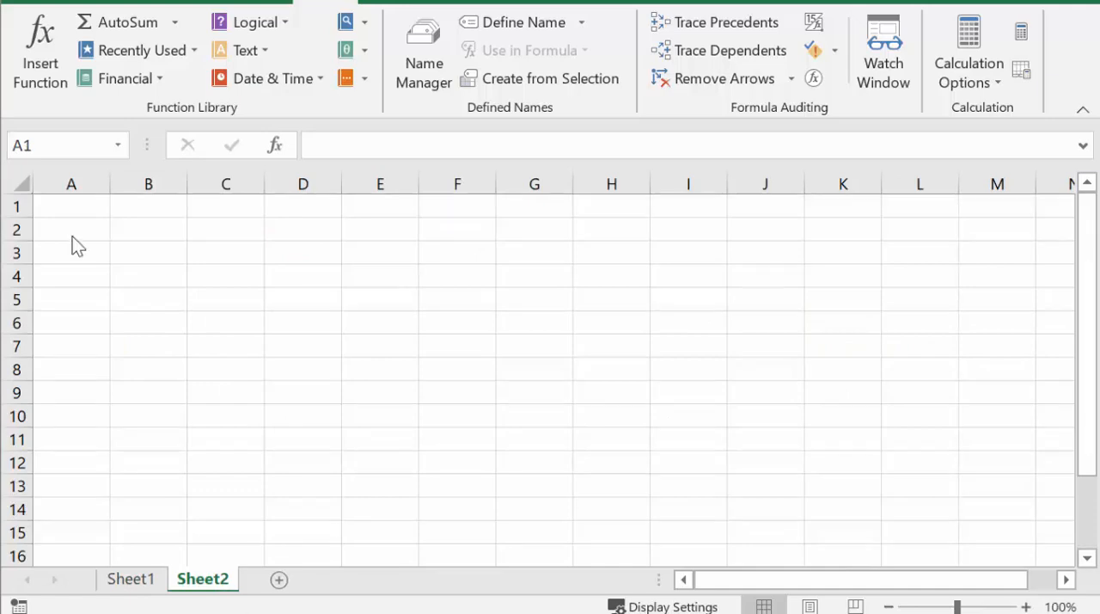
left_click(71, 205)
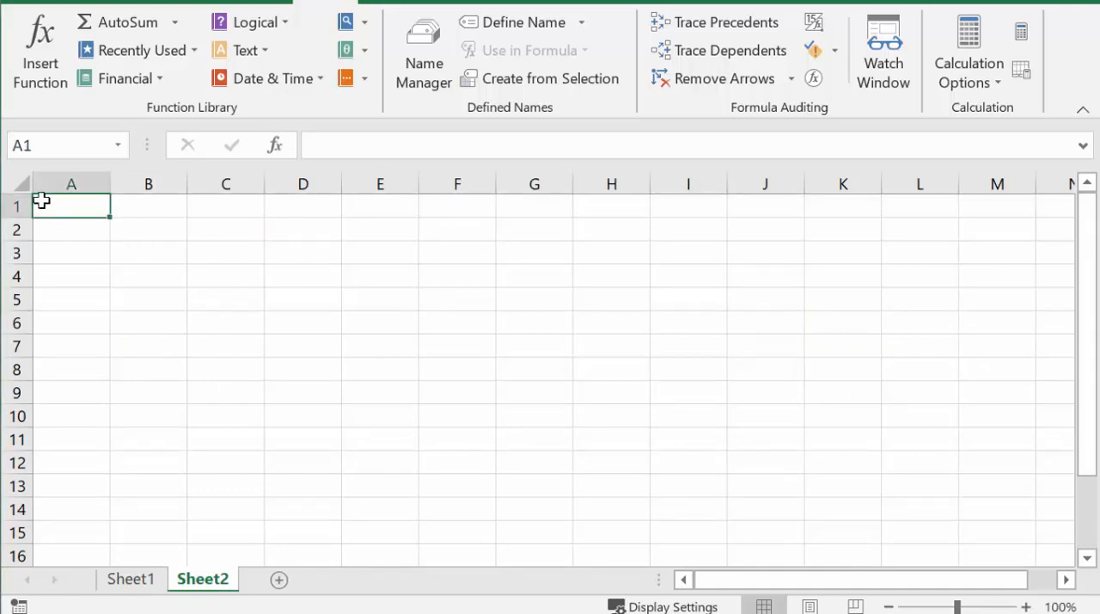
type("Bala")
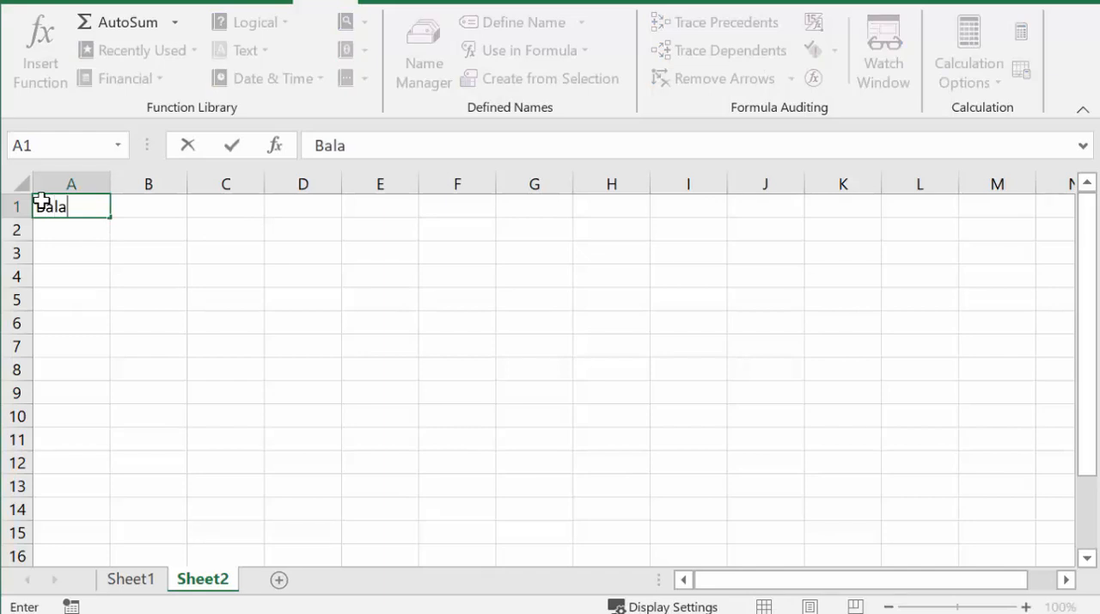
type("nc")
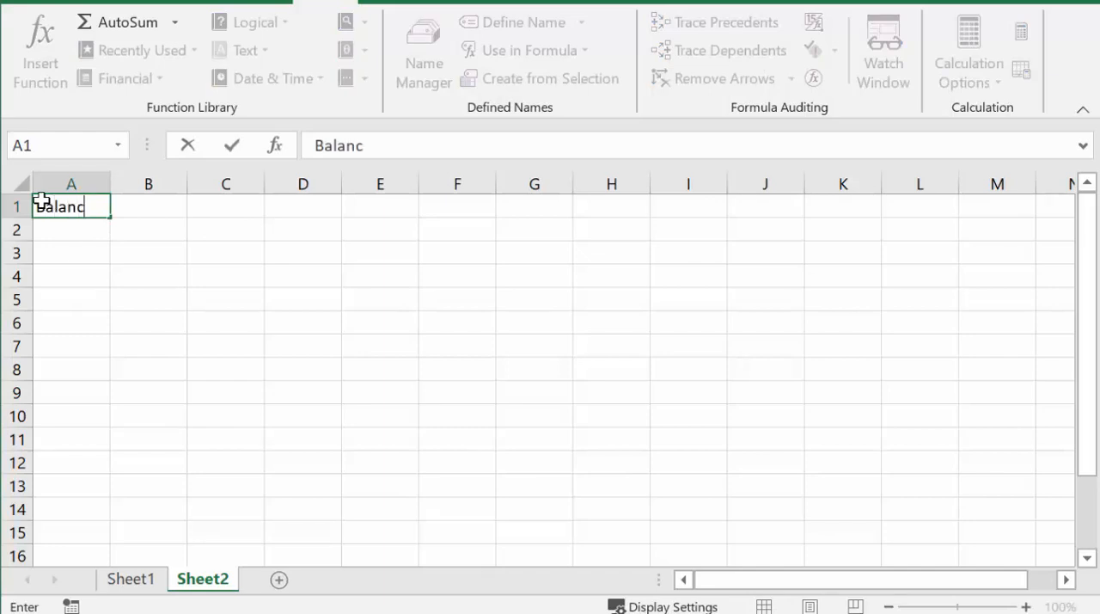
type("e")
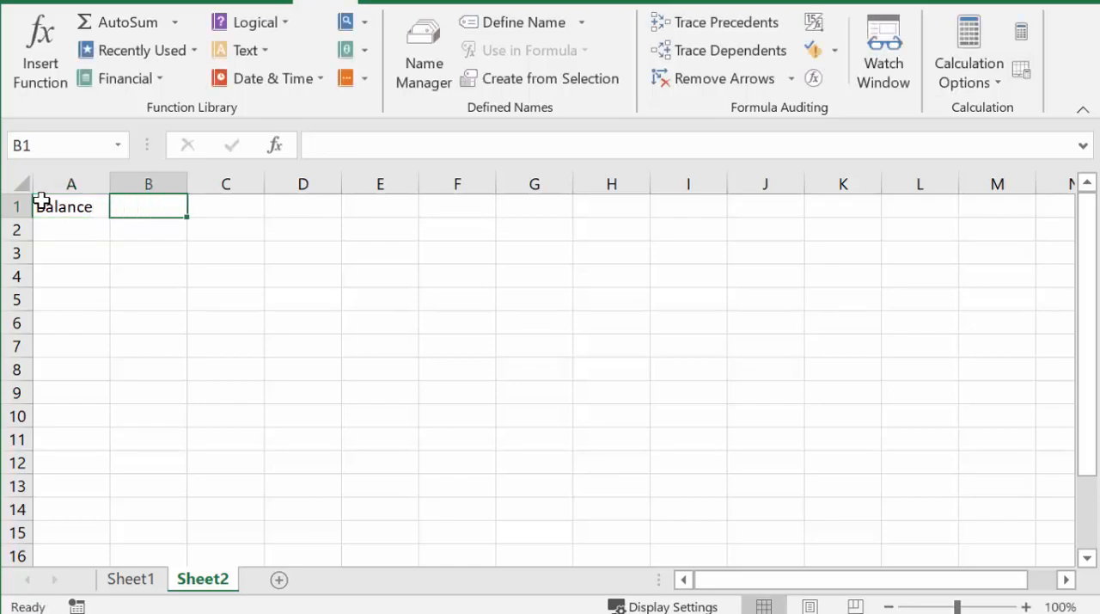
type("1000")
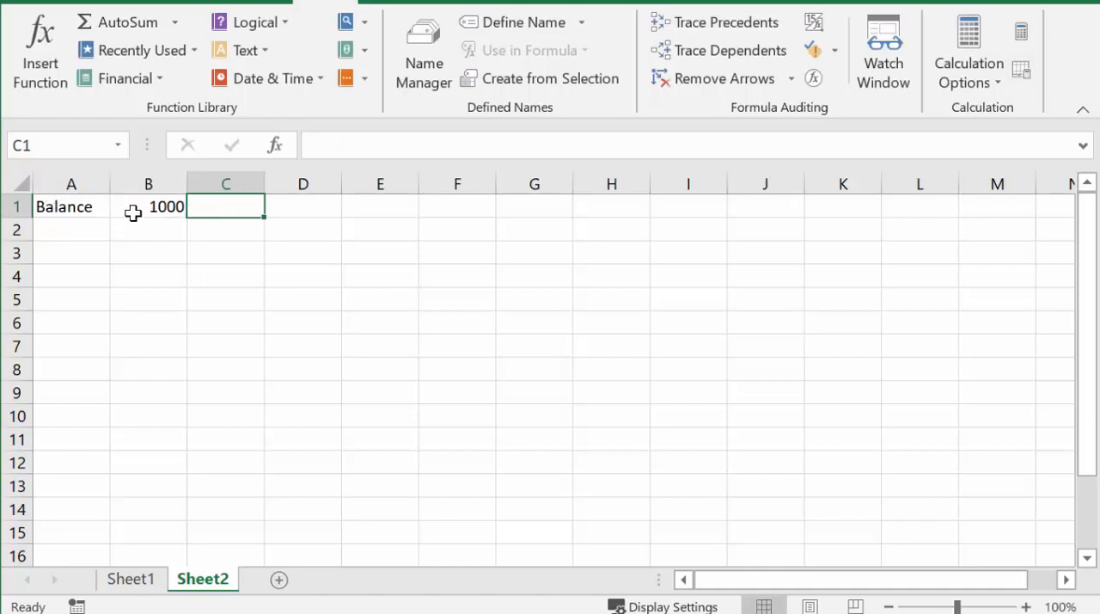
Step: Set the 1000 in cell B1 to an 8-point font size
left_click(148, 206)
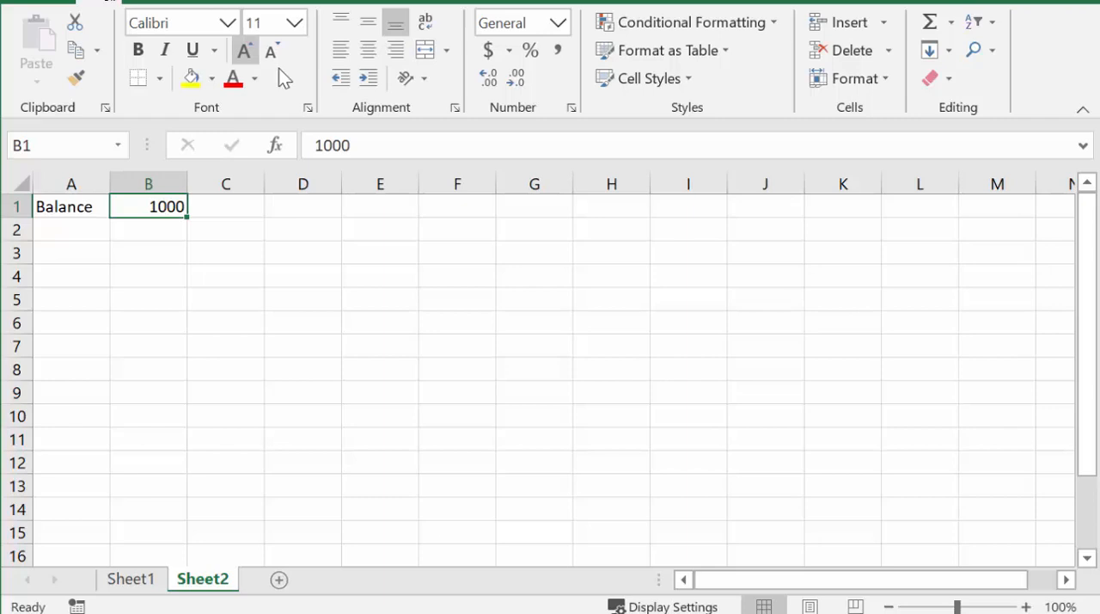
left_click(298, 22)
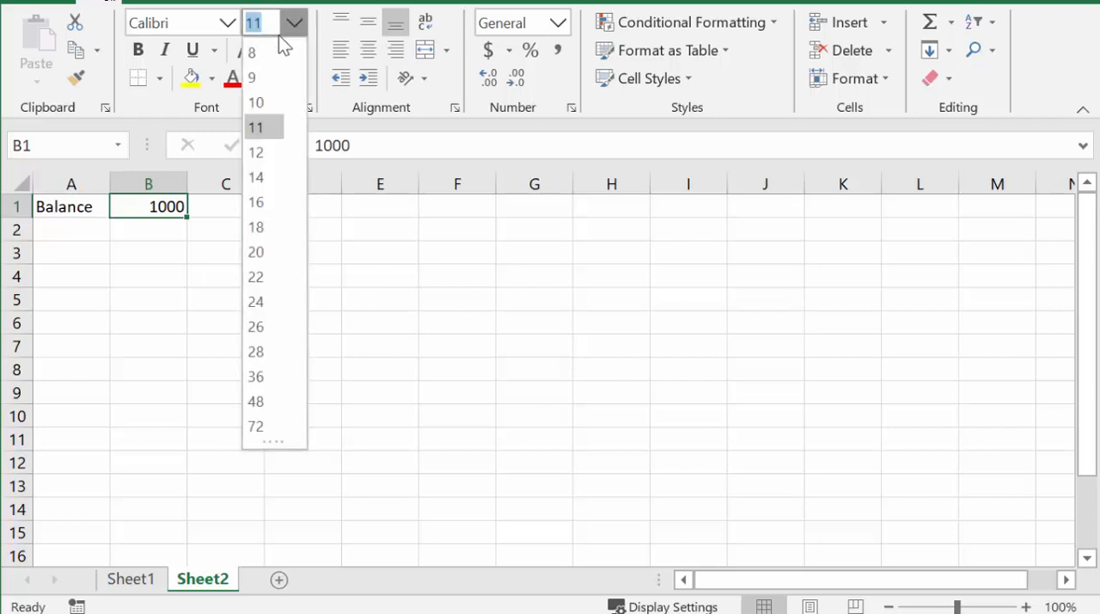
left_click(251, 53)
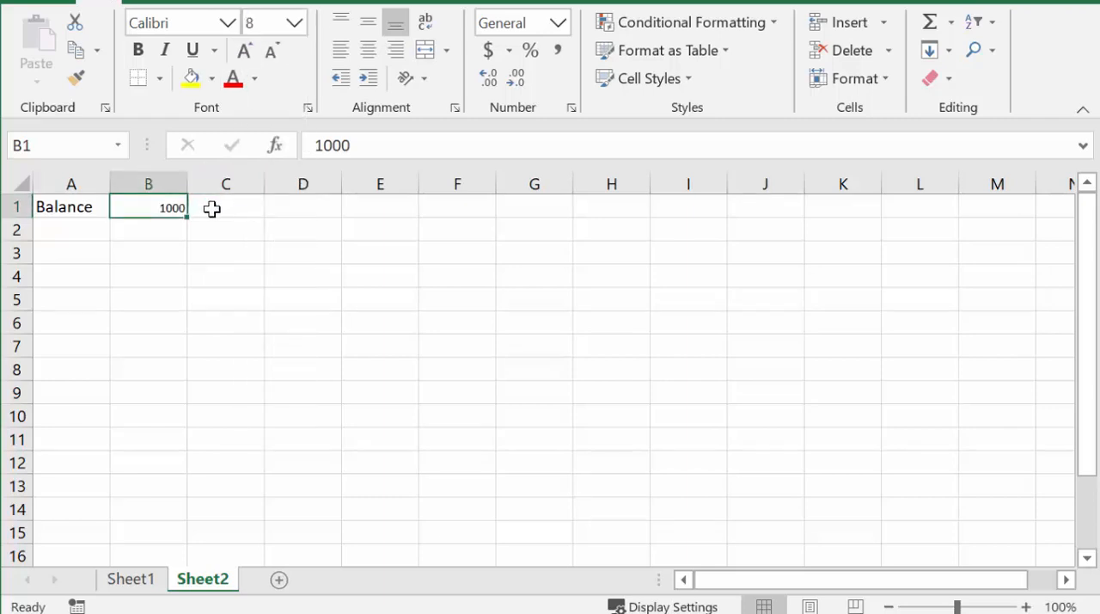
mouse_move(222, 217)
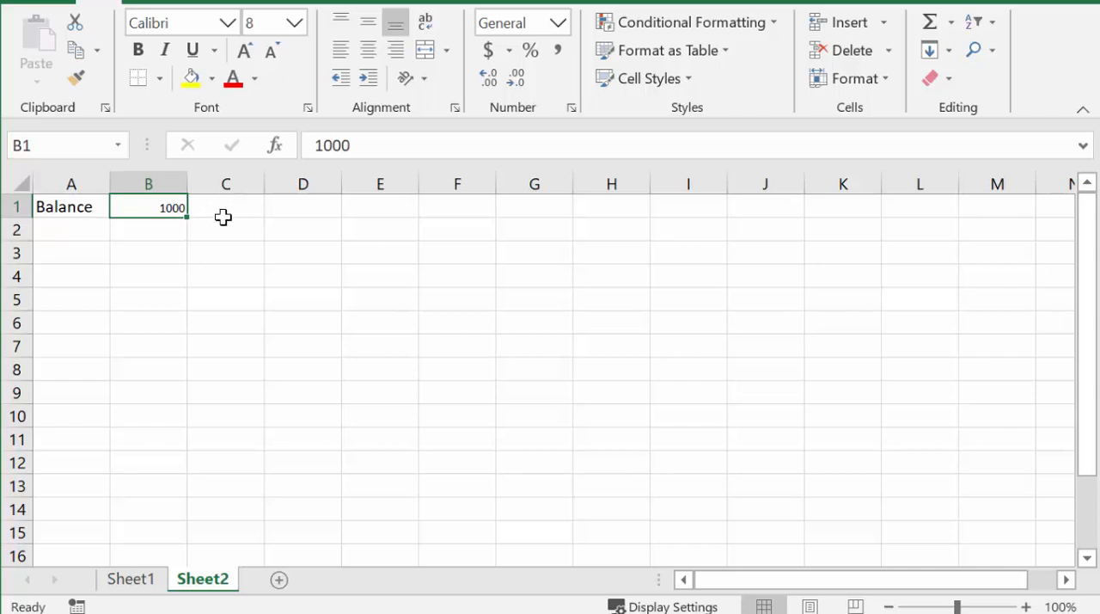
mouse_move(242, 198)
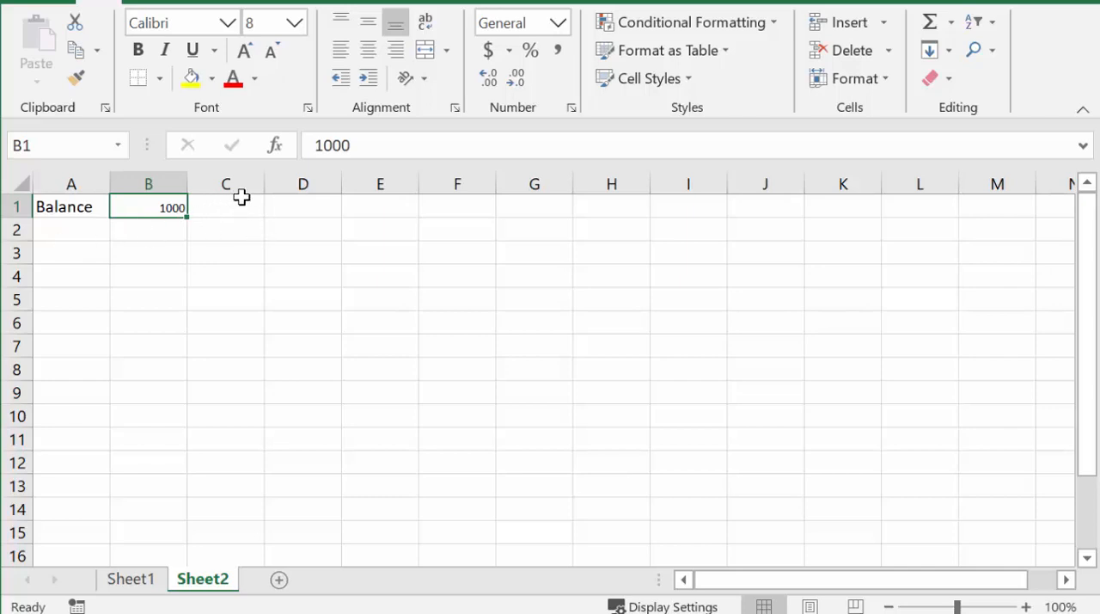
mouse_move(264, 183)
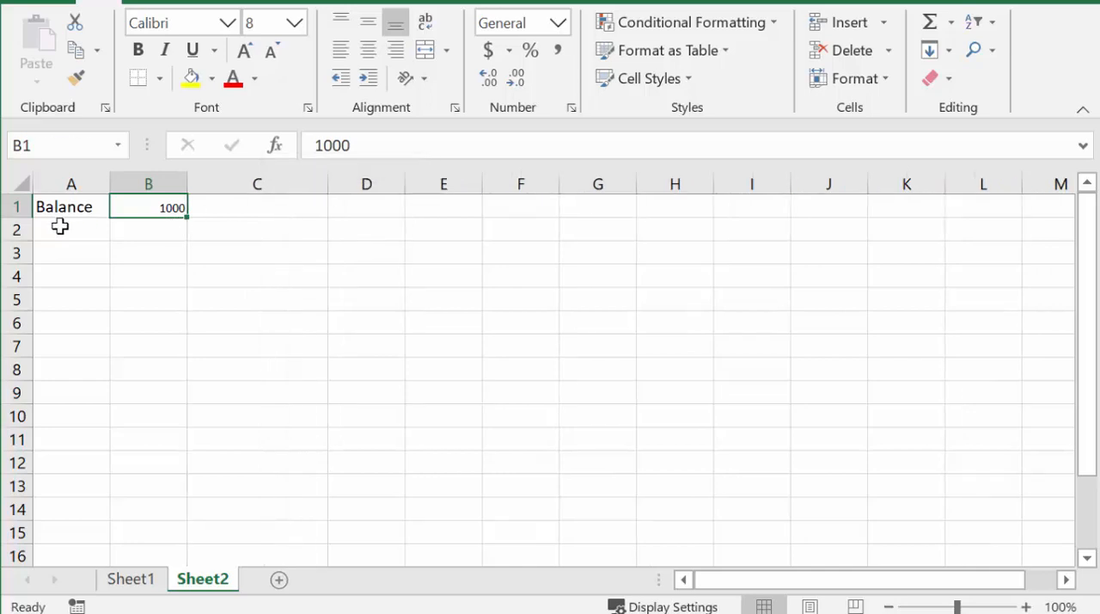
Step: Enter the headers Date, type and payee across row 2 starting at A2
left_click(70, 229)
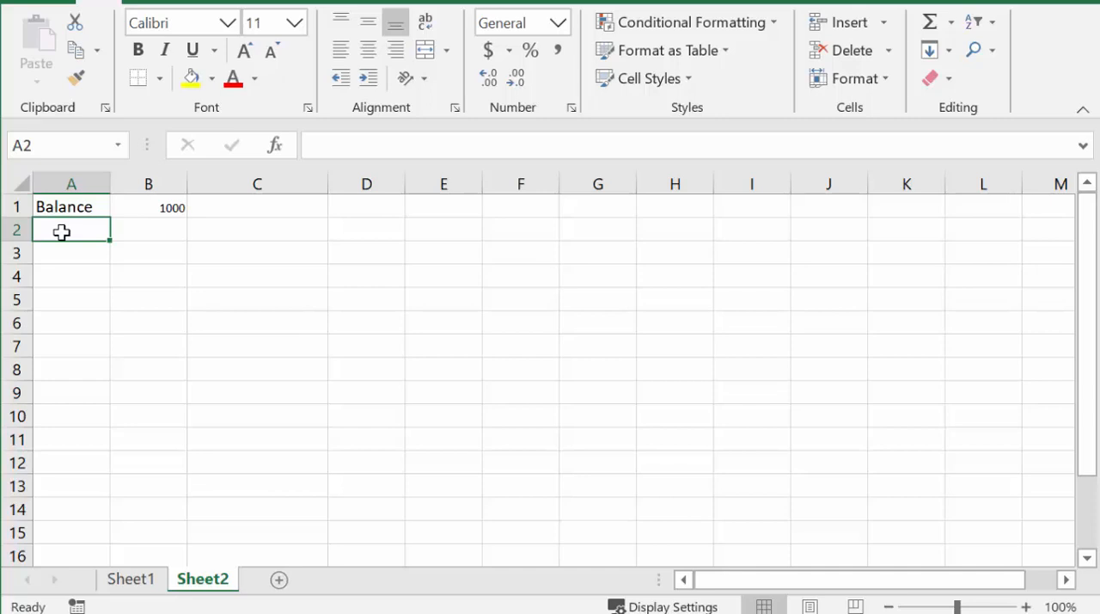
type("Date")
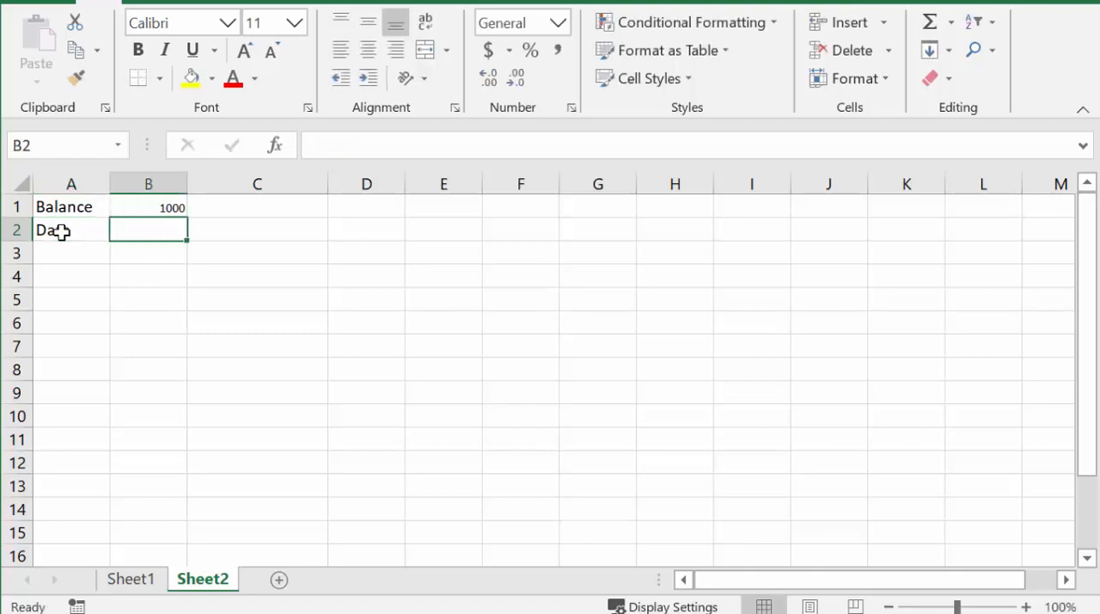
type("ty")
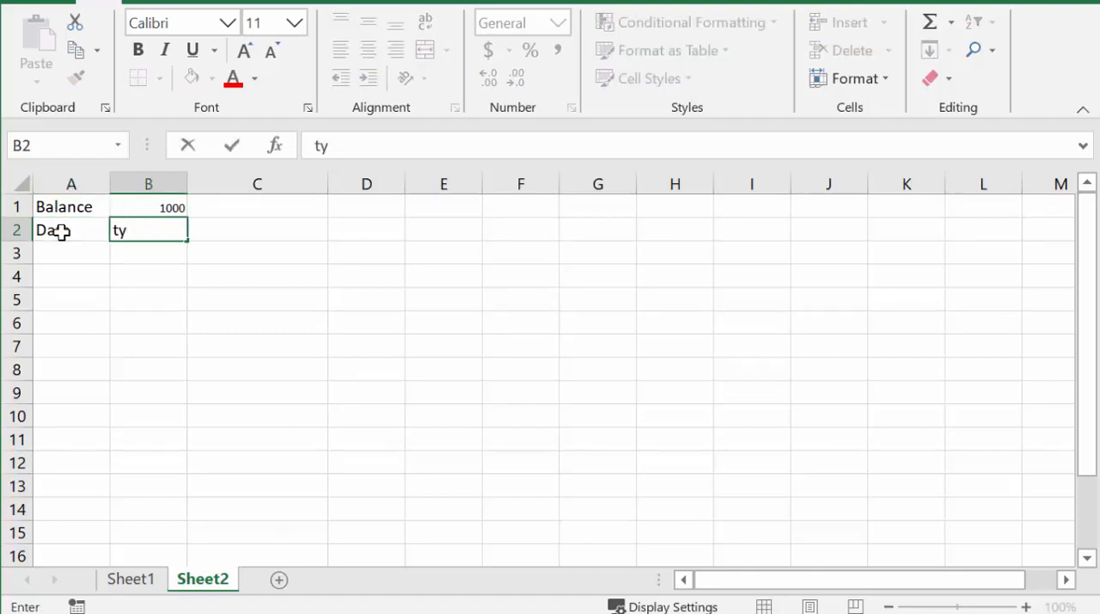
type("p")
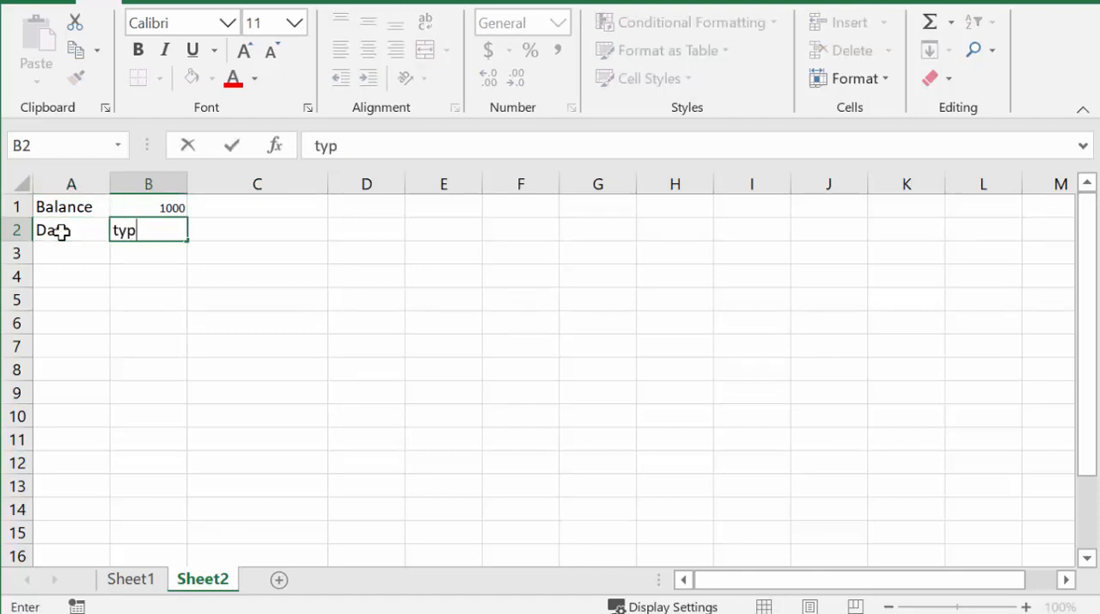
type("e")
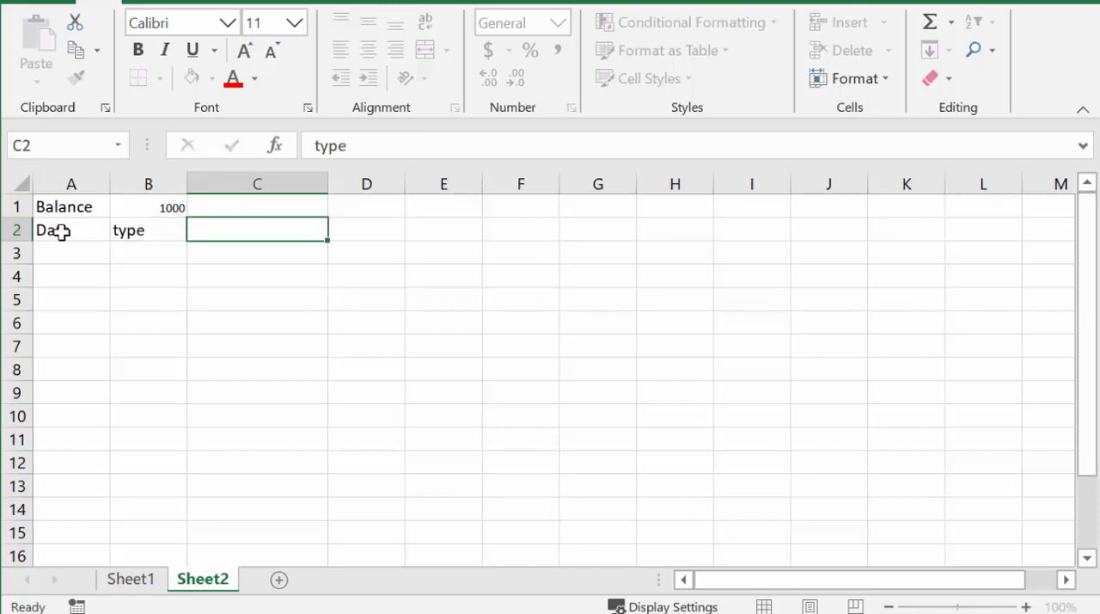
type("p")
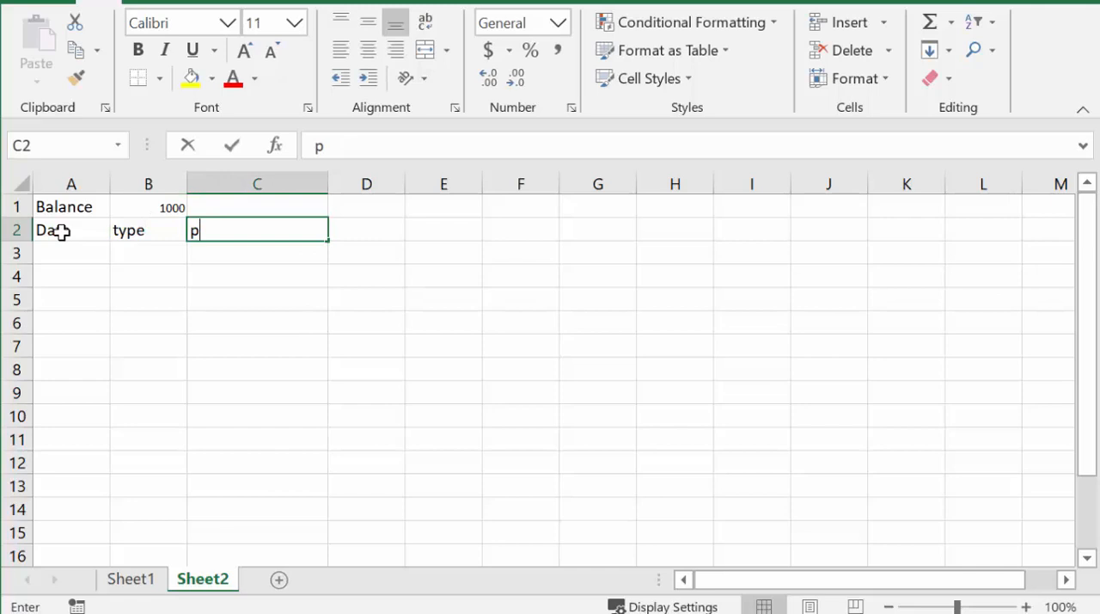
type("ay")
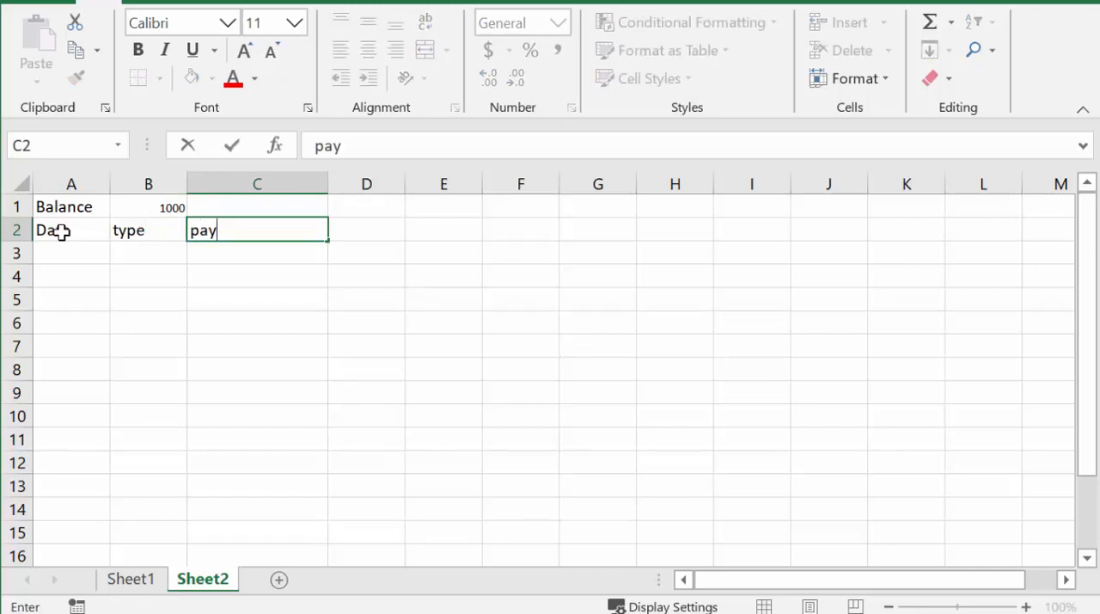
type("ee")
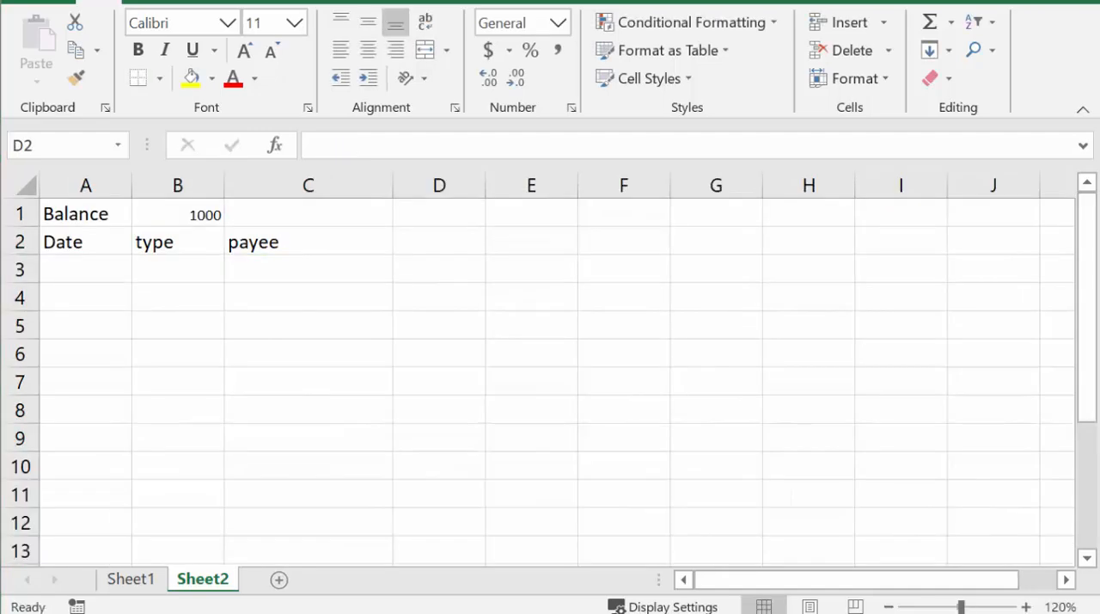
Step: Enter the headers pay, deposit and balance from D2 onward
left_click(438, 242)
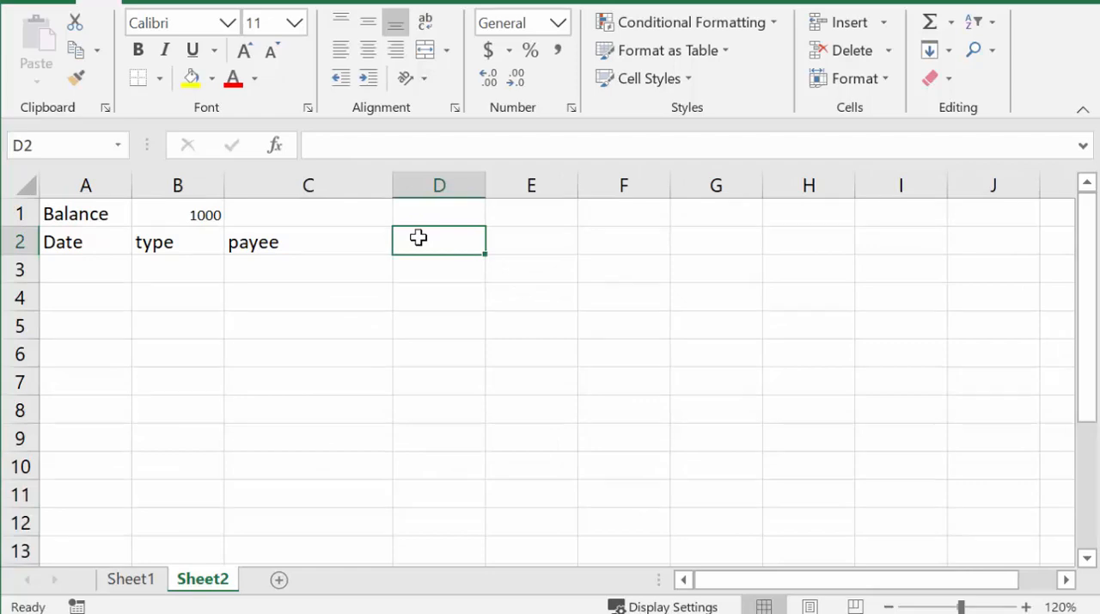
type("pay")
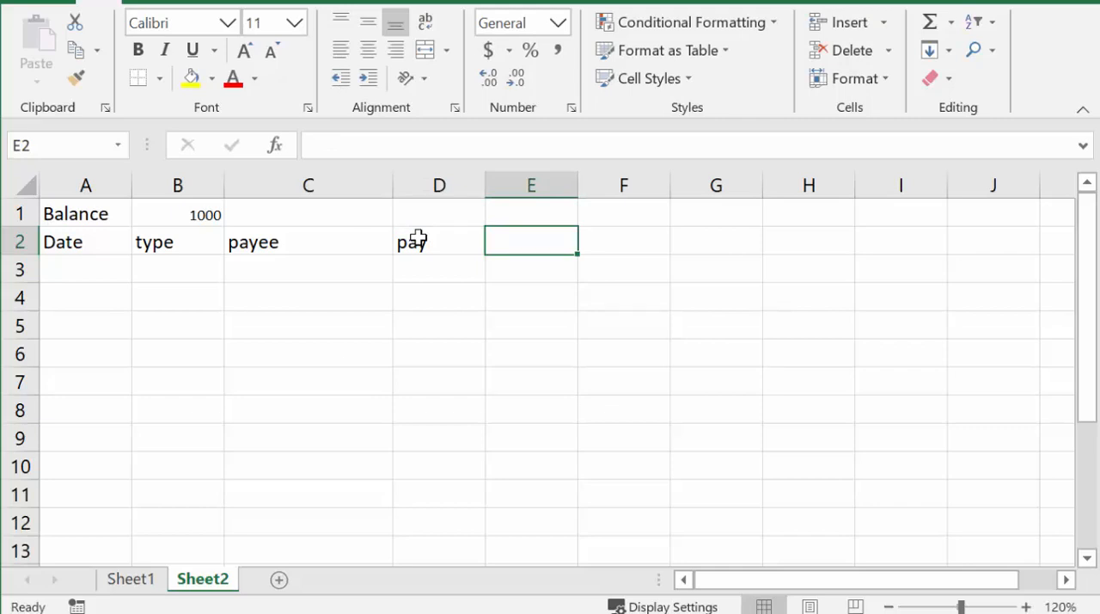
type("depo")
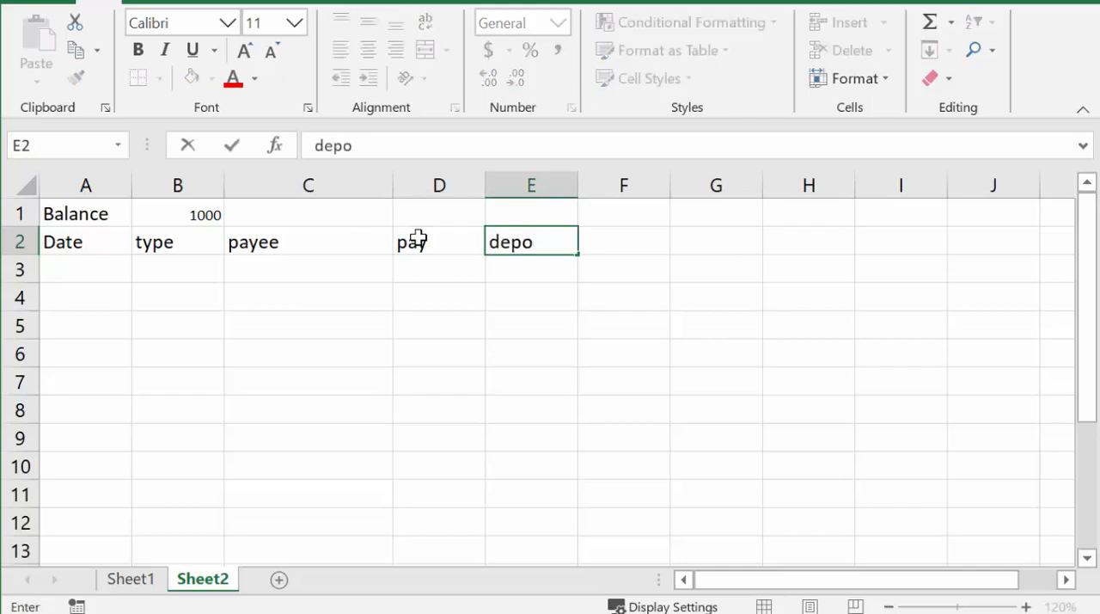
type("sit")
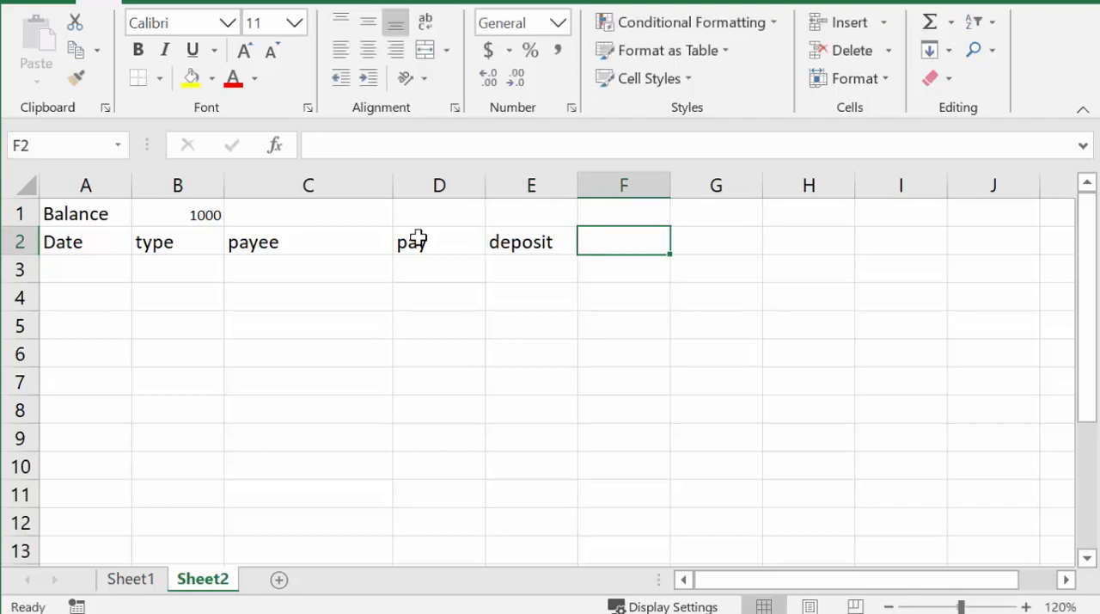
type("ba")
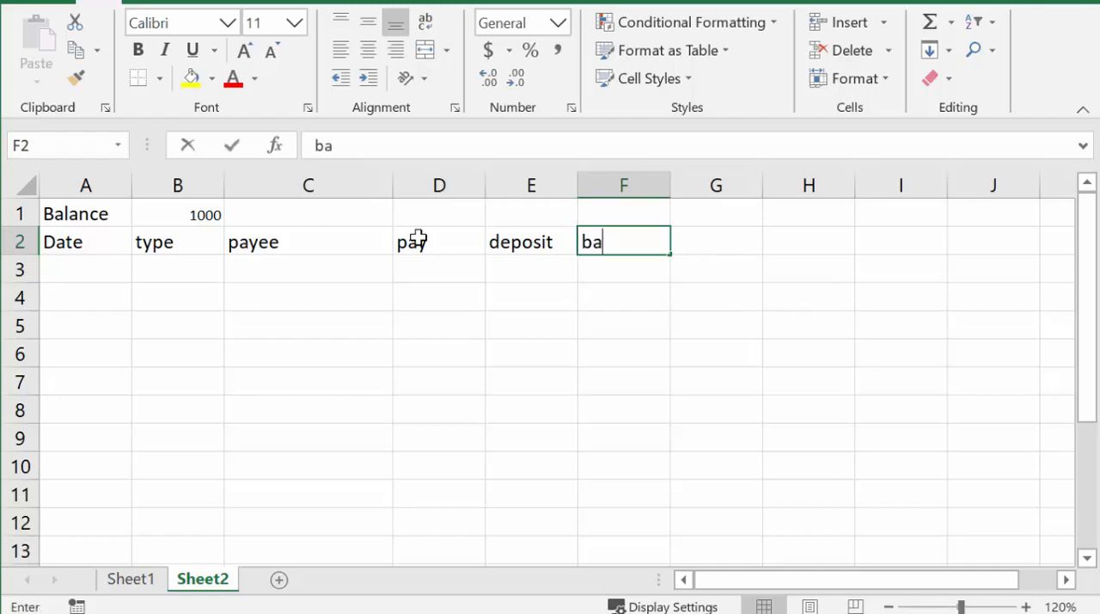
type("lance")
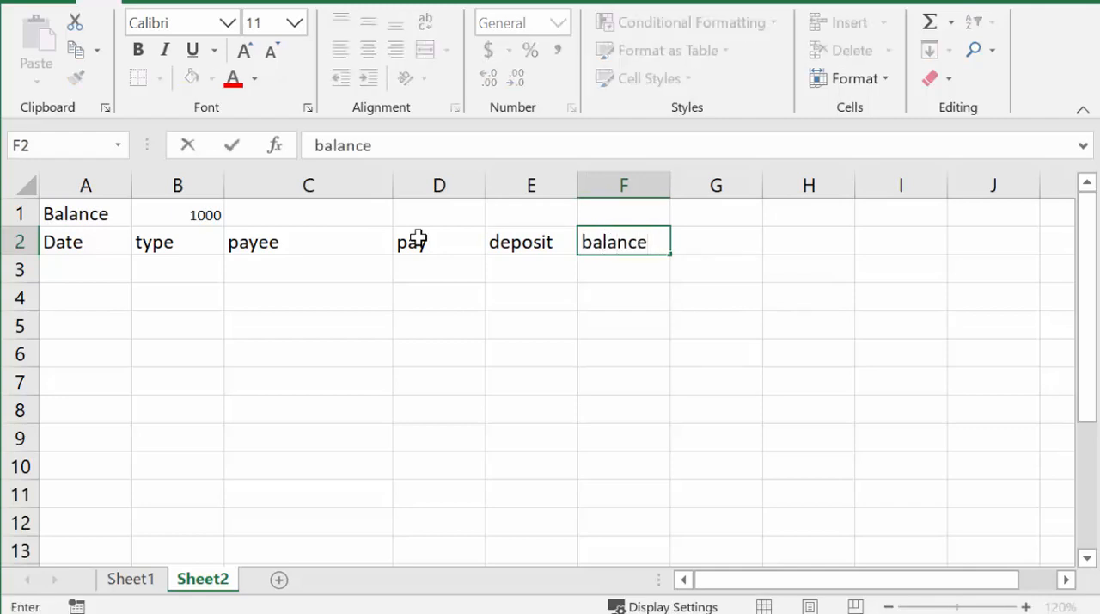
Step: Make the A2:F2 header row bold with a grey fill
left_click(85, 242)
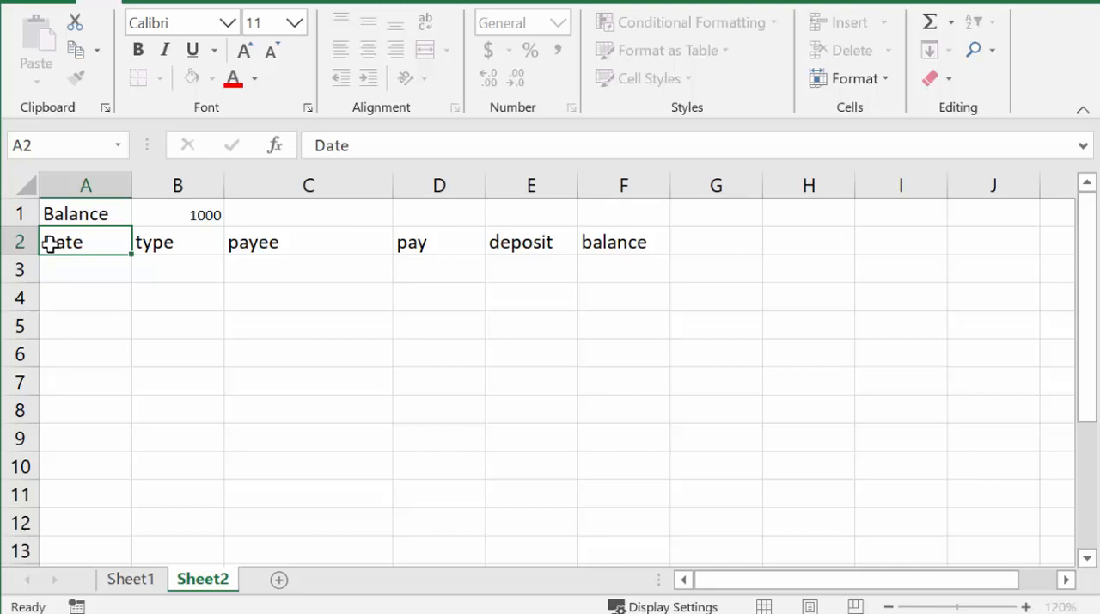
left_click_drag(85, 242, 613, 242)
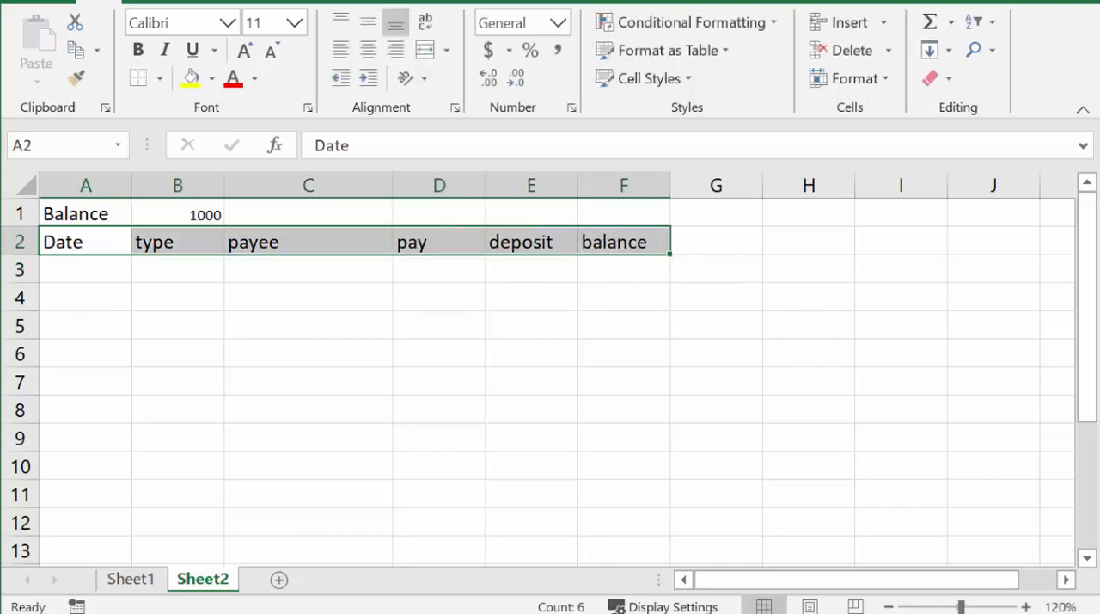
left_click(135, 50)
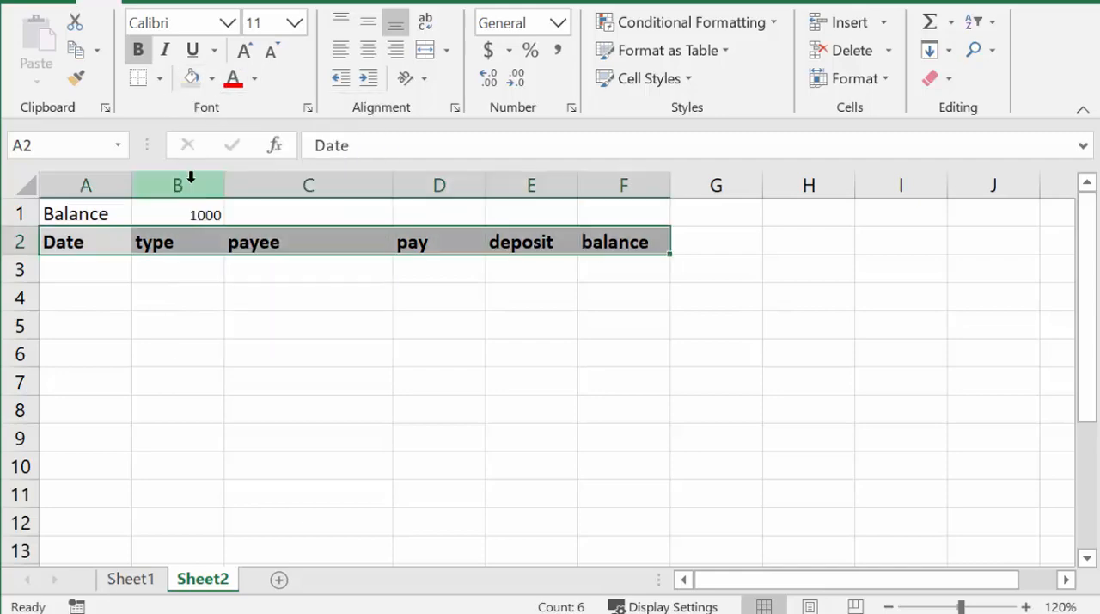
left_click(85, 269)
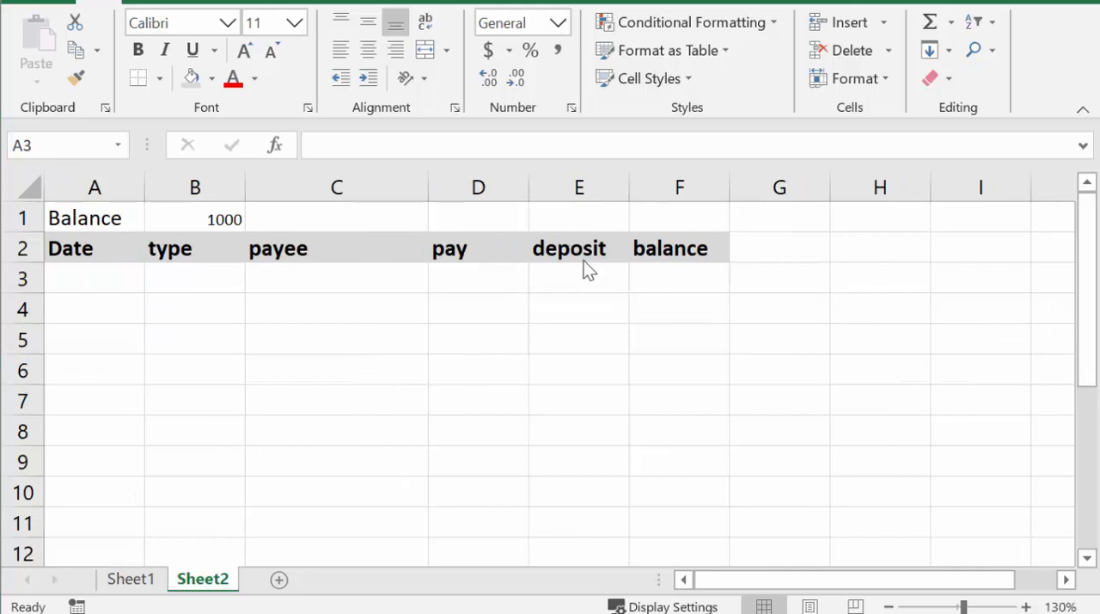
left_click(679, 277)
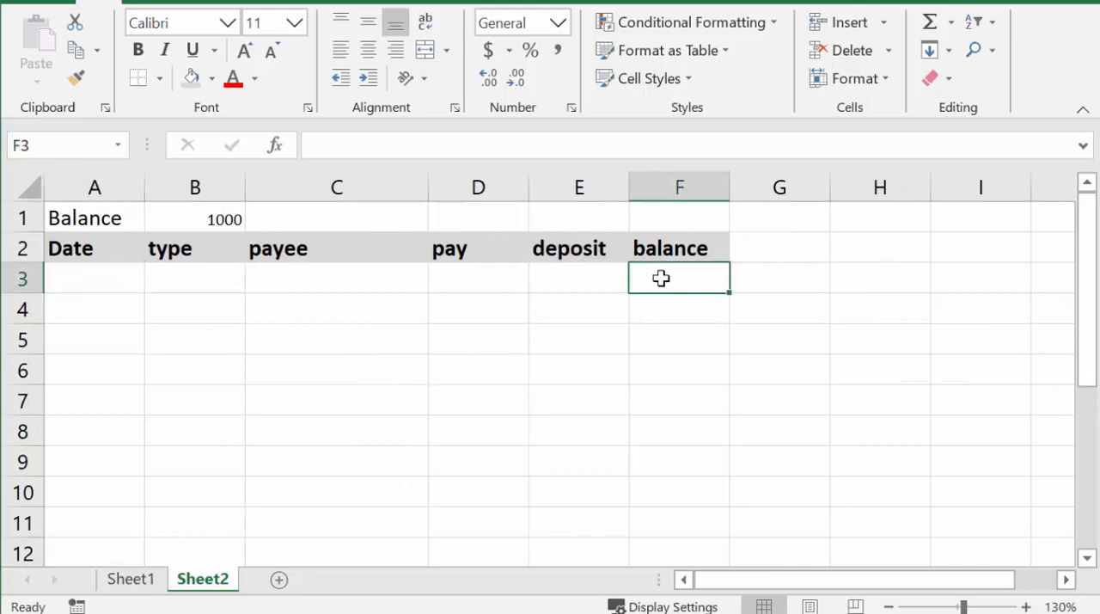
mouse_move(663, 281)
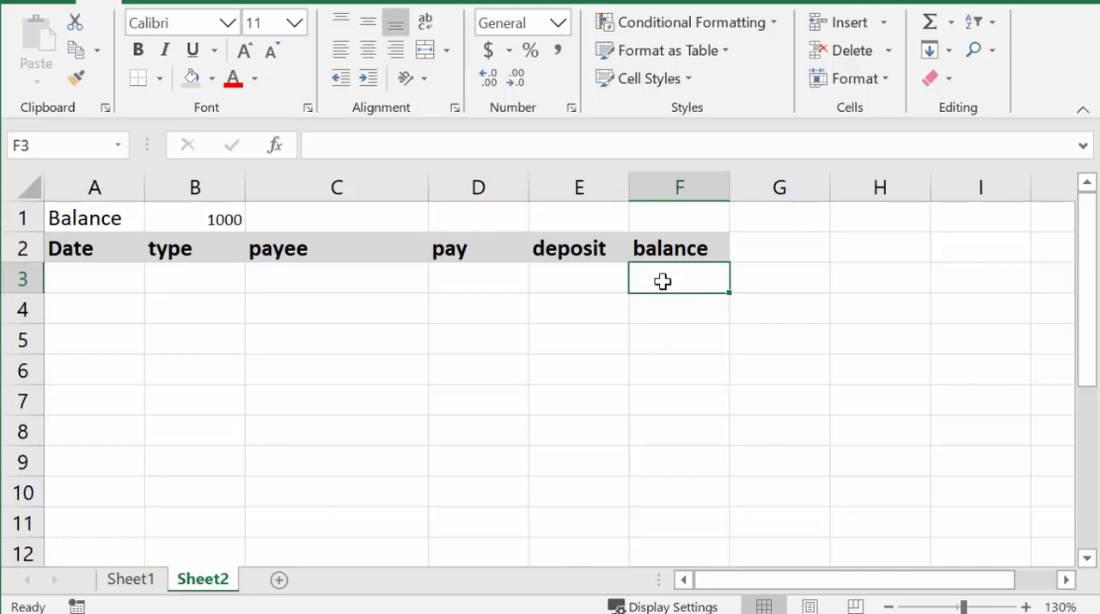
Step: Enter =B1 in F3 so the first balance shows 1000
type("=")
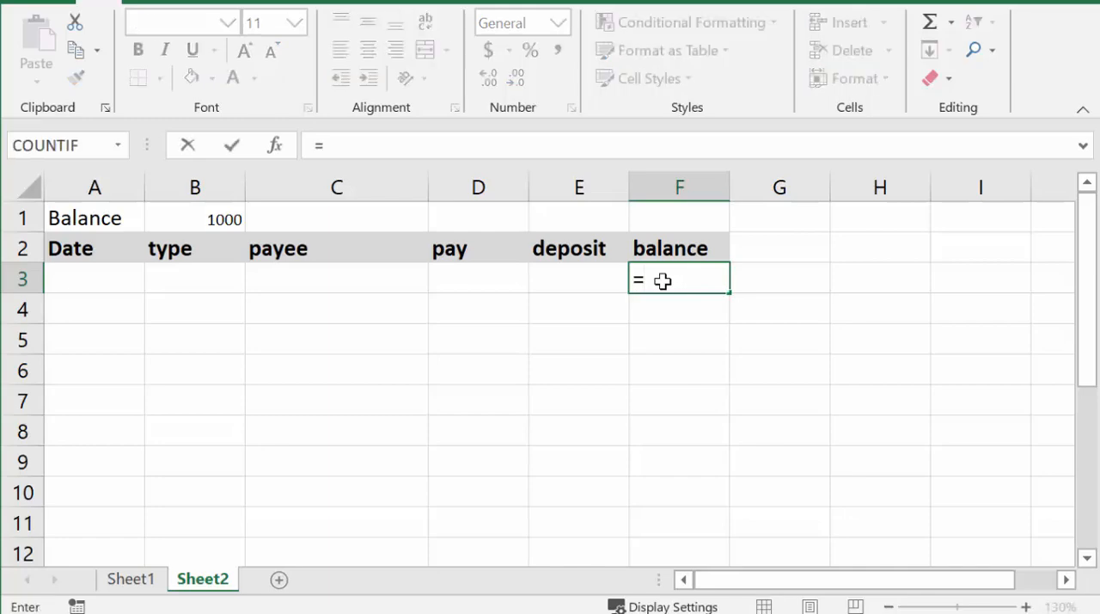
mouse_move(212, 237)
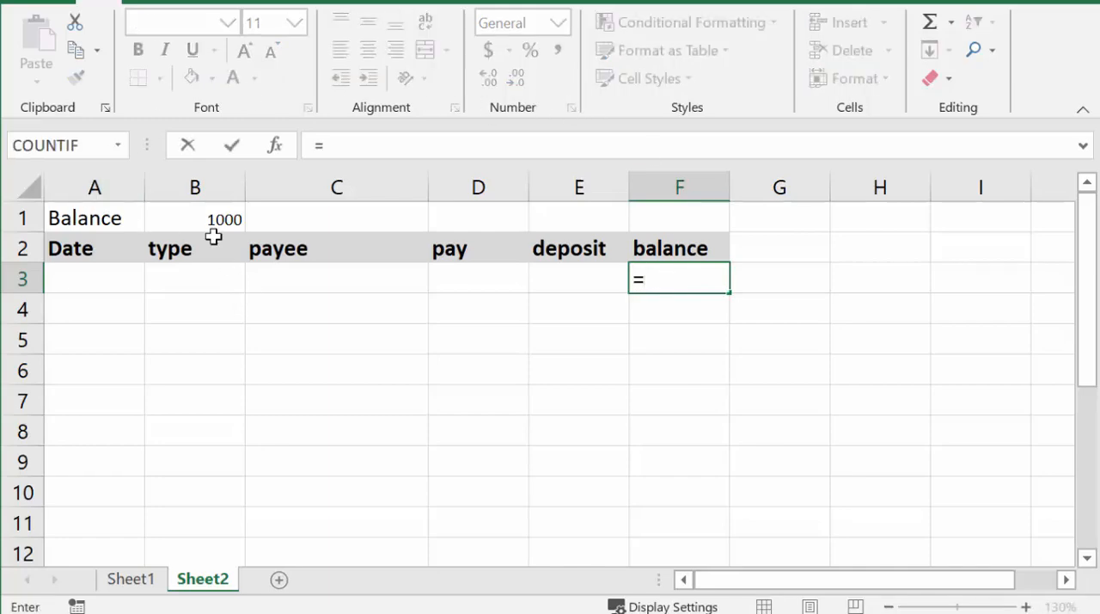
left_click(194, 219)
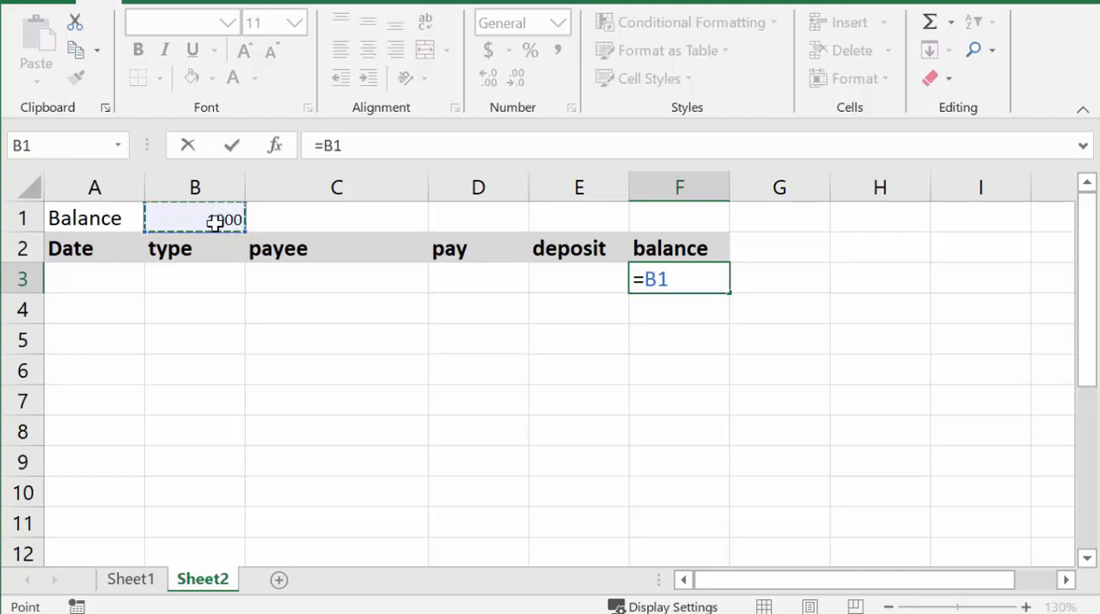
key("Enter")
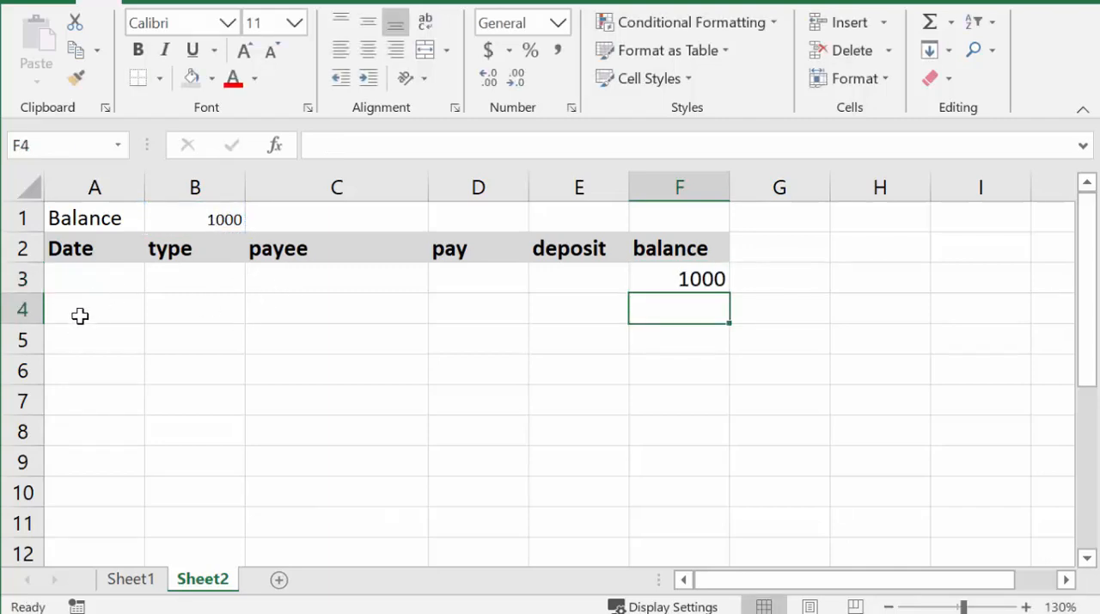
Step: Record a Dec 3/ 2019 atm payment of 50 to cash in row 4
left_click(93, 309)
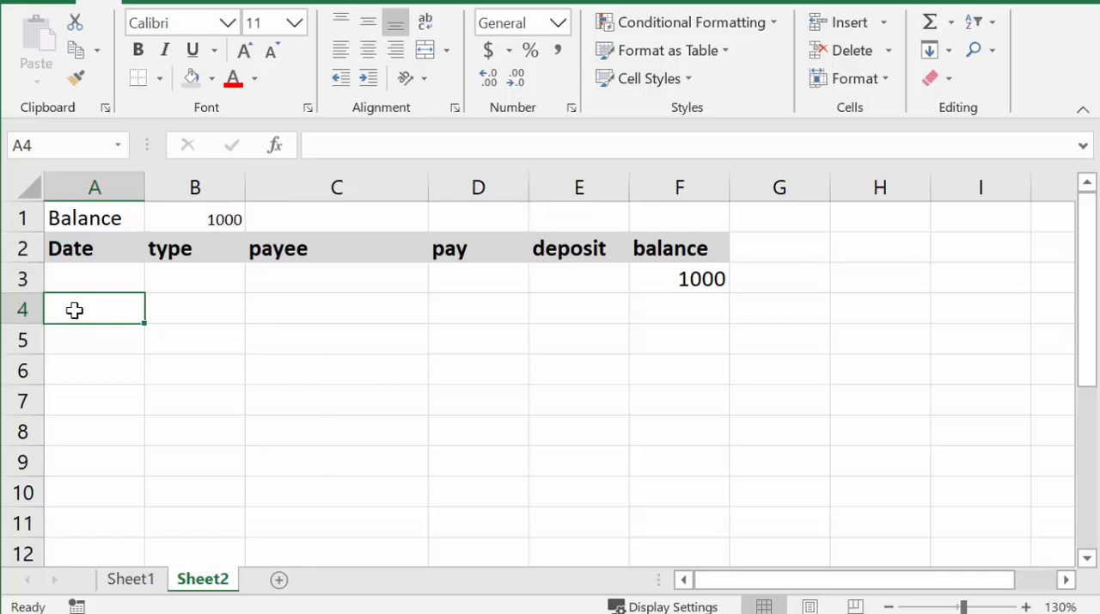
type("3")
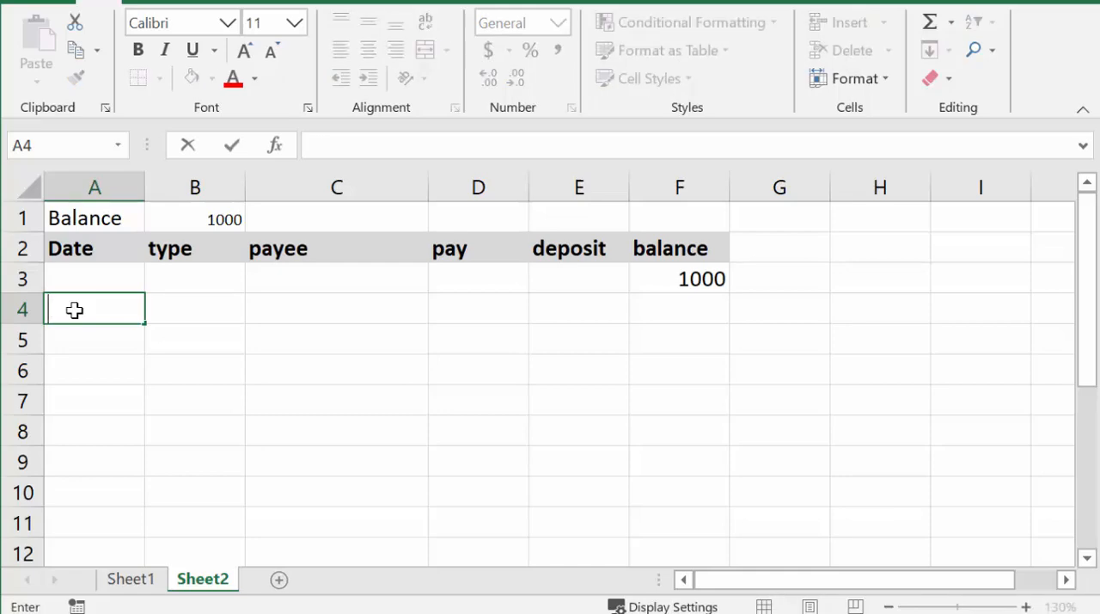
type("Dec")
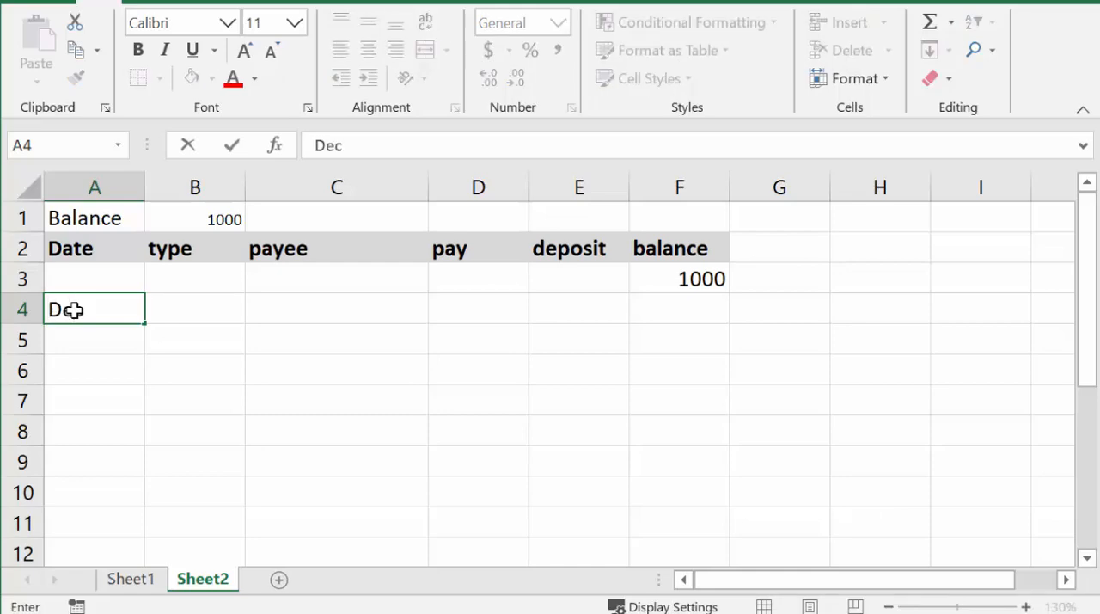
type("3")
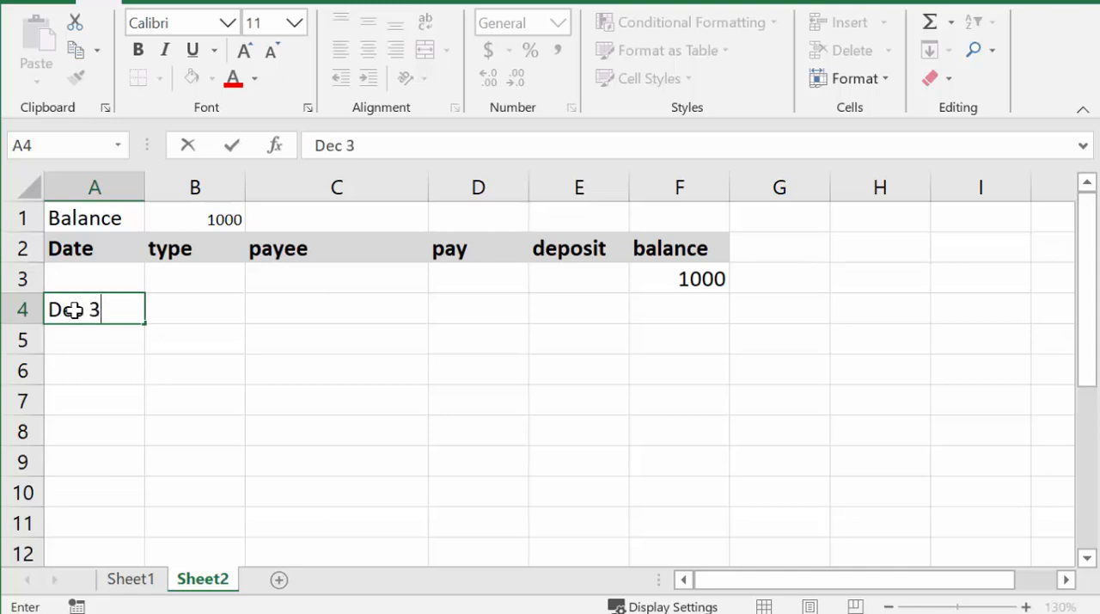
type("/ 201")
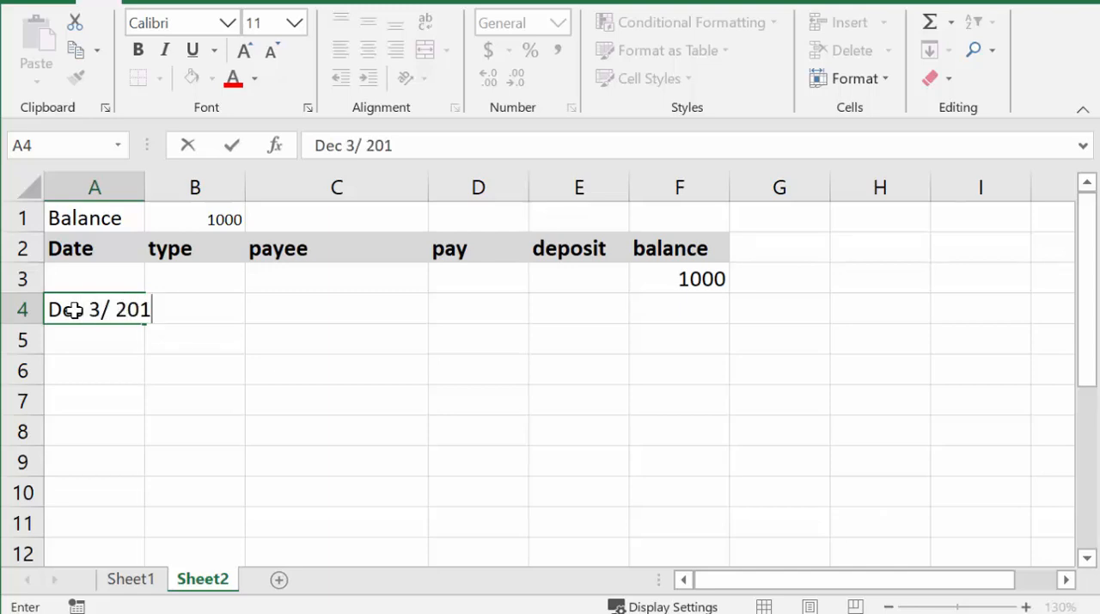
type("9")
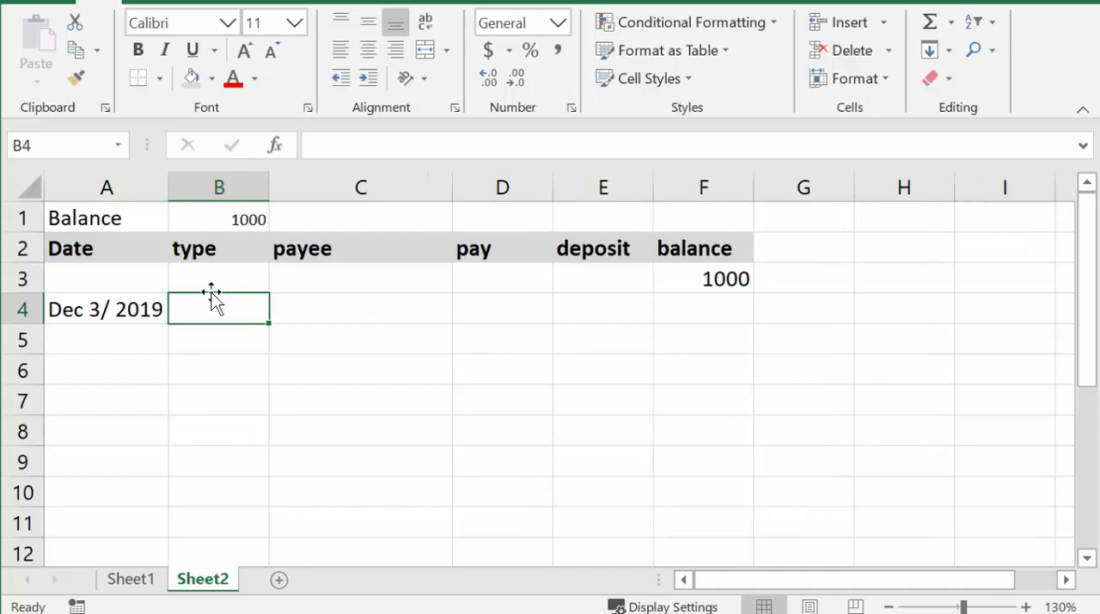
type("atm")
left_click(361, 308)
type("c")
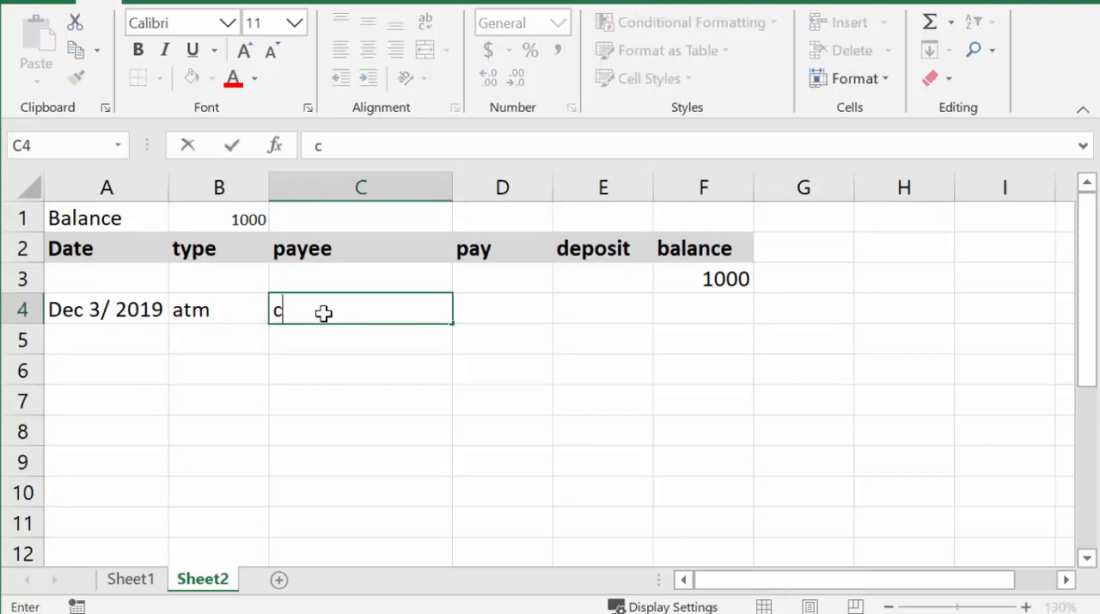
type("ash")
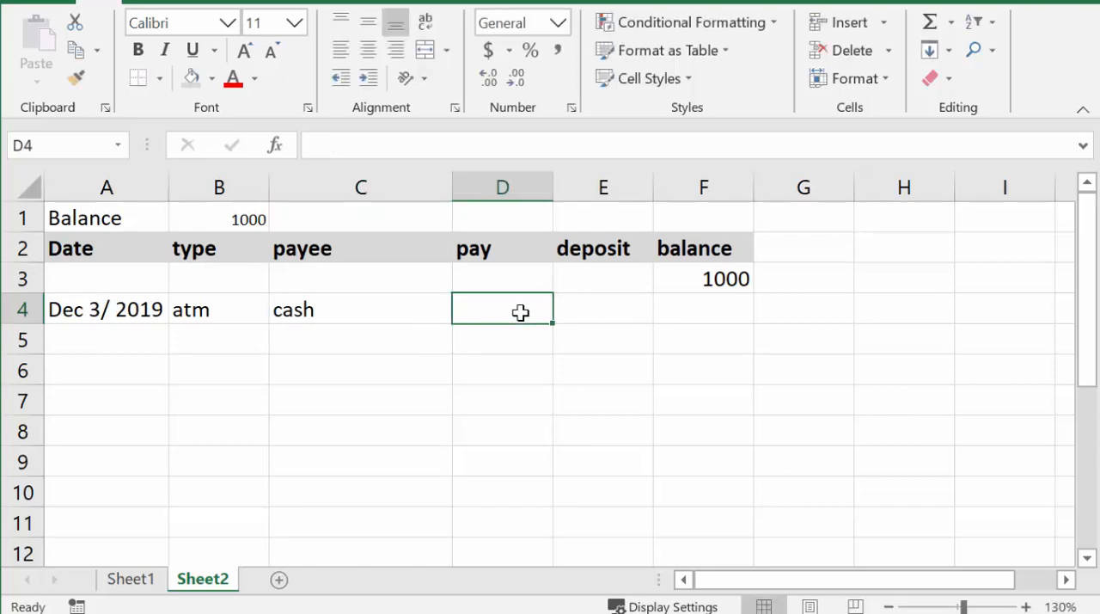
type("50")
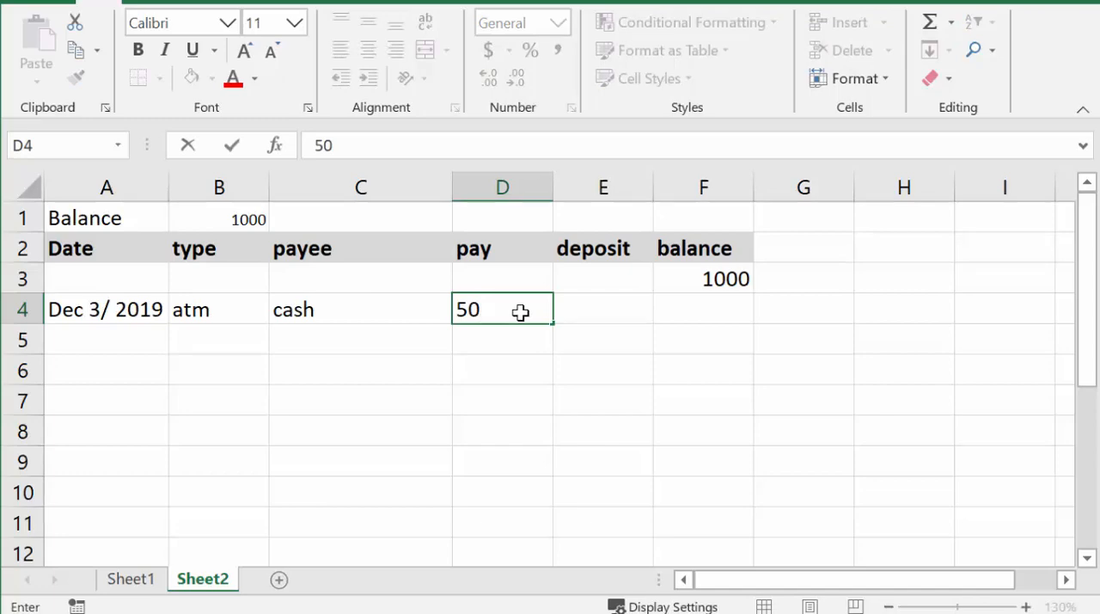
key("Enter")
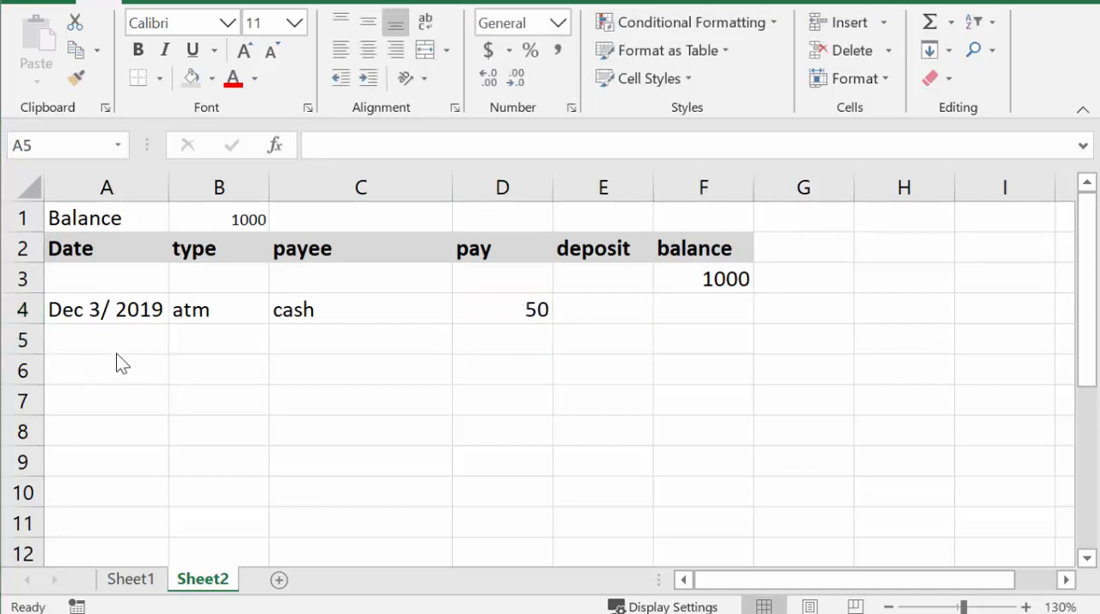
Step: Enter the date Dec 4/2019 in cell A5
left_click(105, 339)
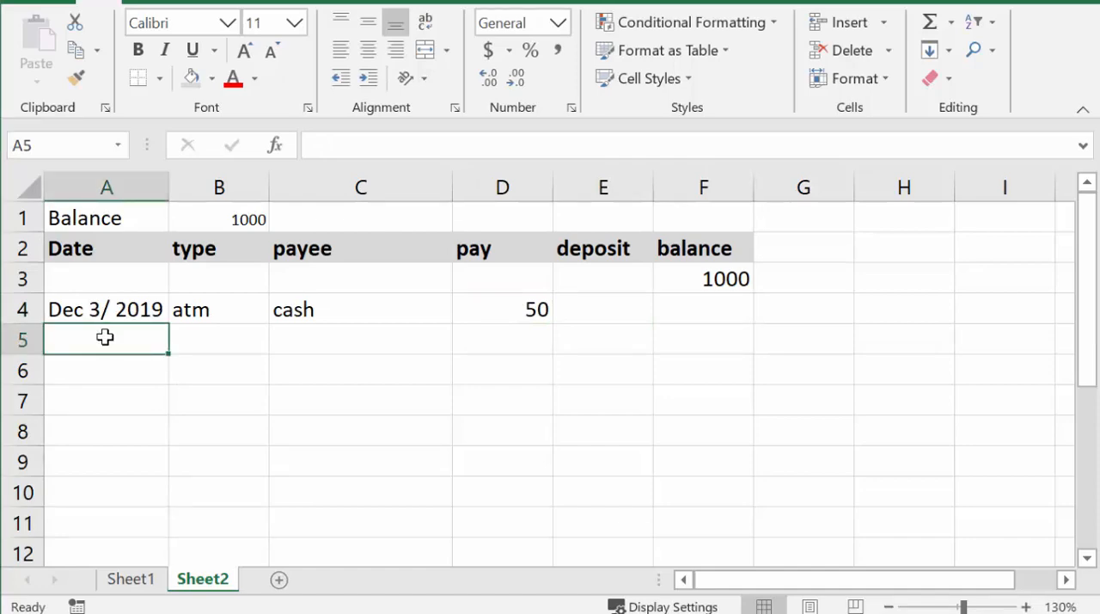
type("dec 3/ 2019")
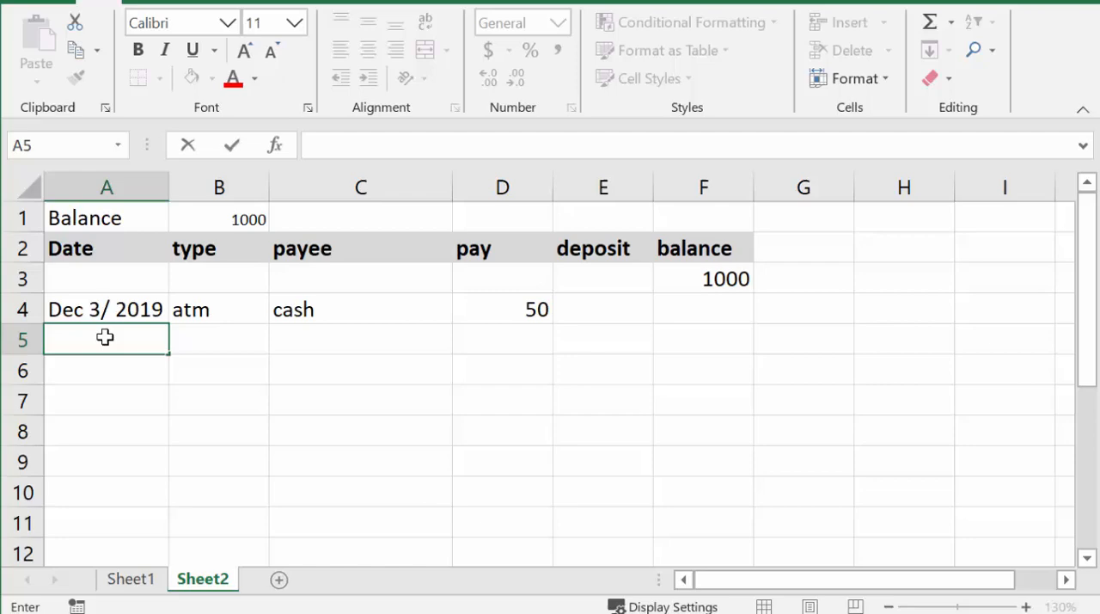
type("Dec 3/ 2019")
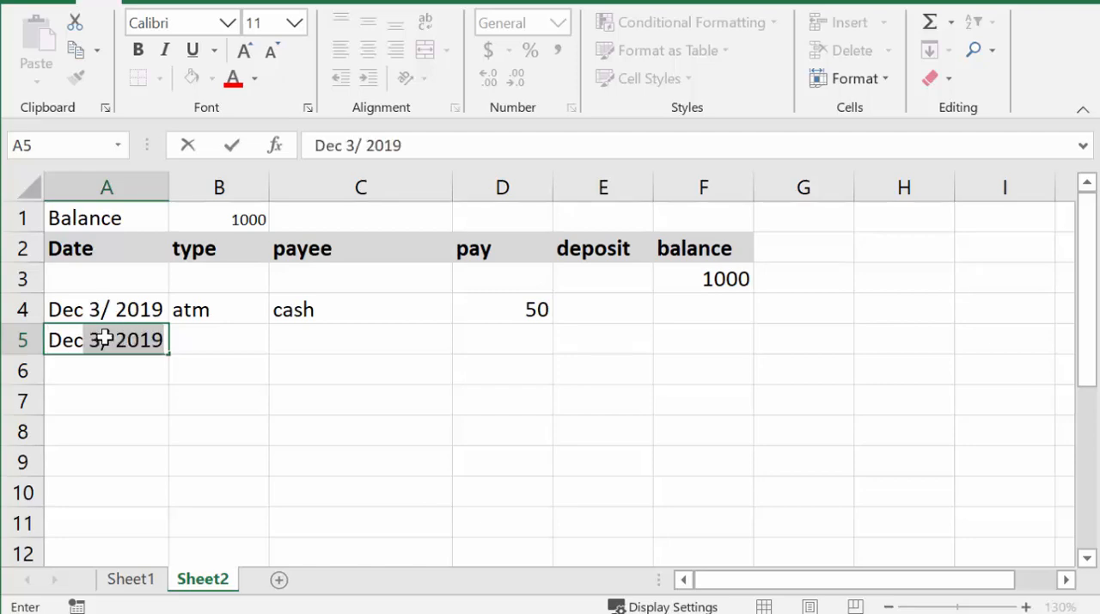
type("Dec 4")
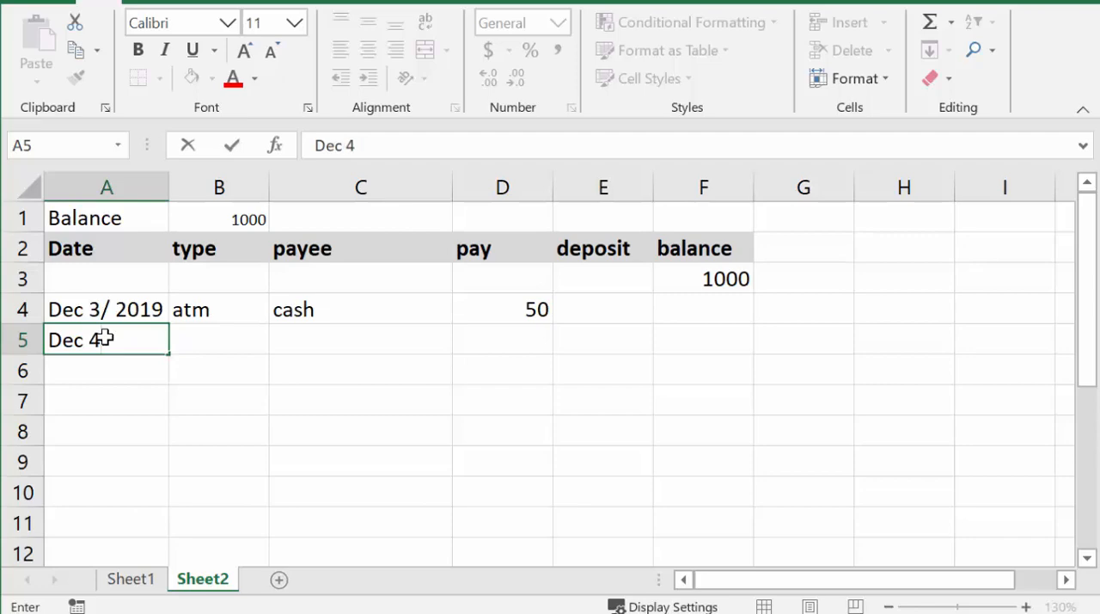
type("/2019")
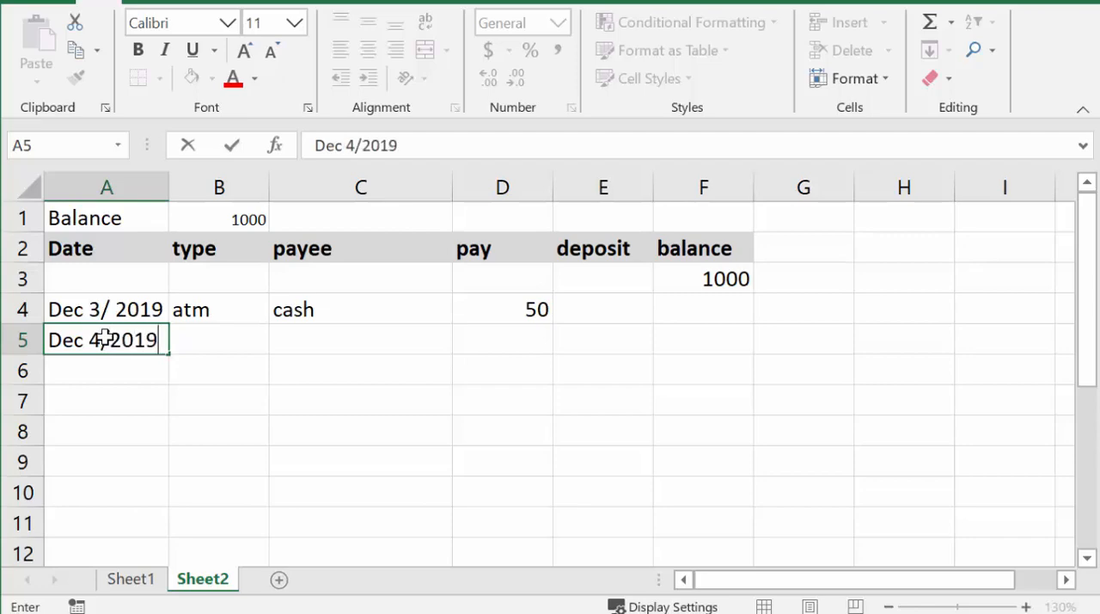
key("Tab")
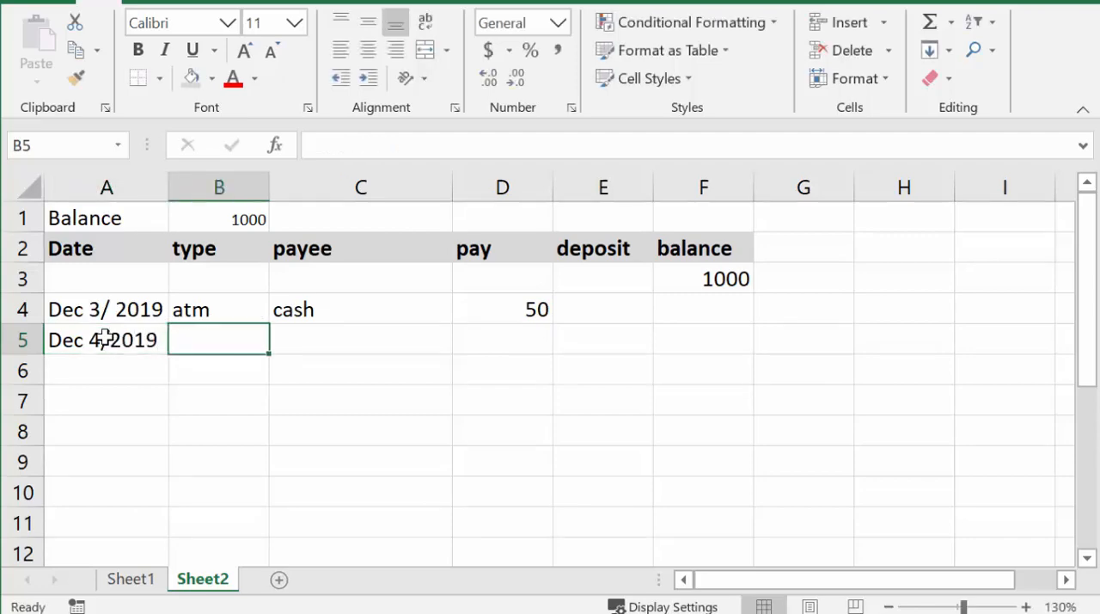
Step: Fill row 5 with type chq, payee deposit and 300 in the deposit column
type("c")
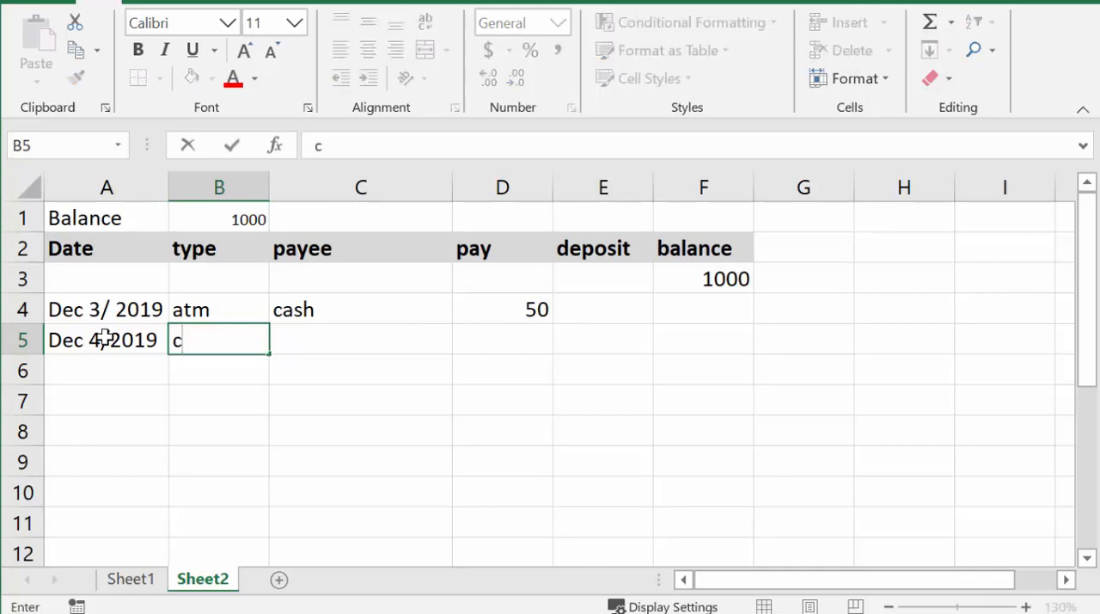
type("h")
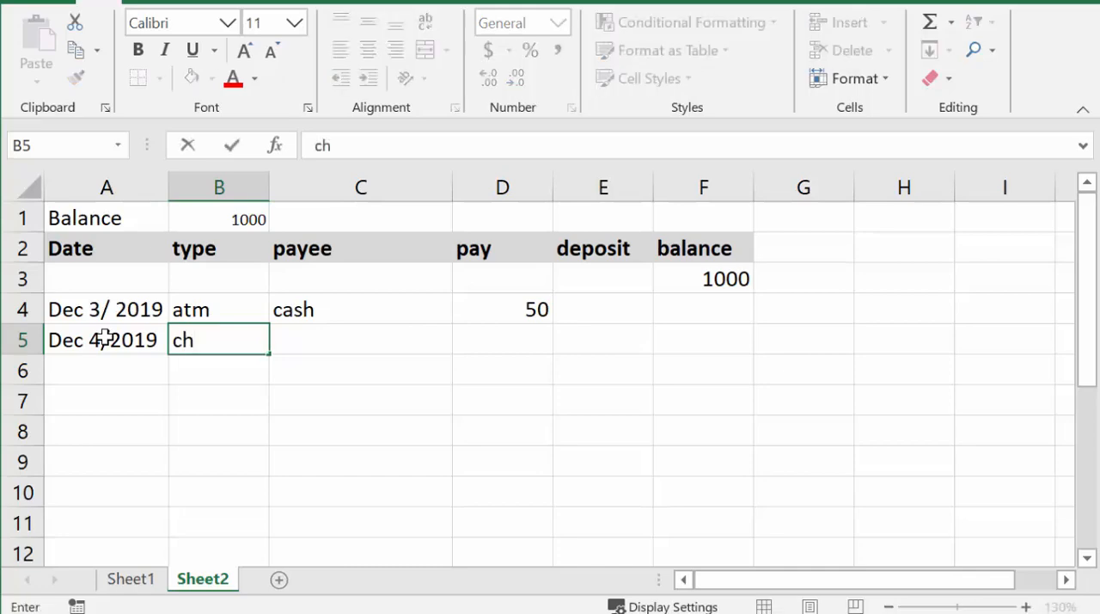
type("q")
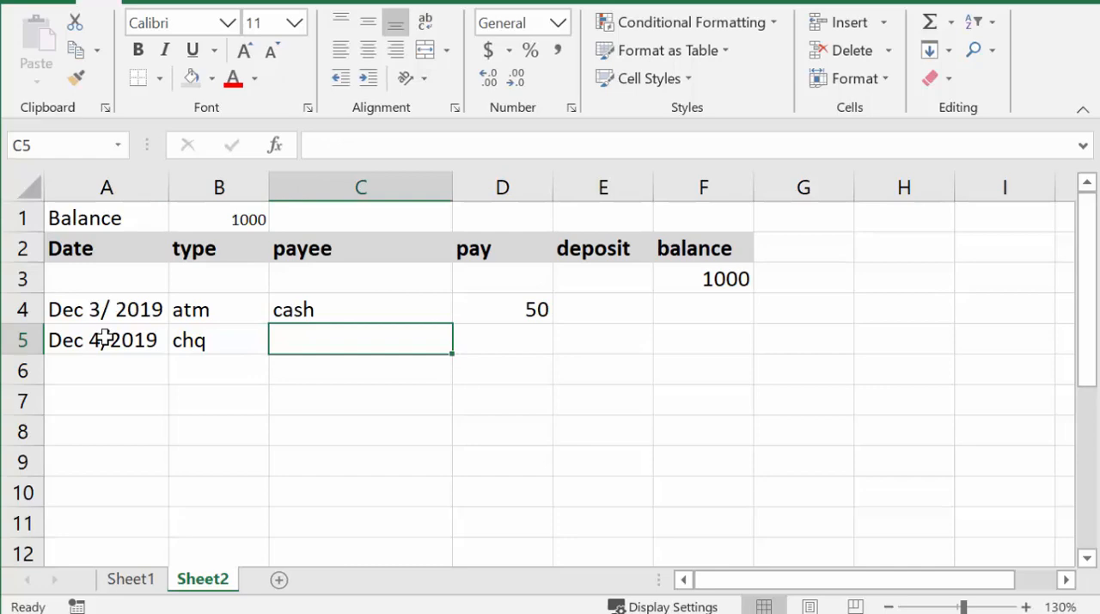
type("dep")
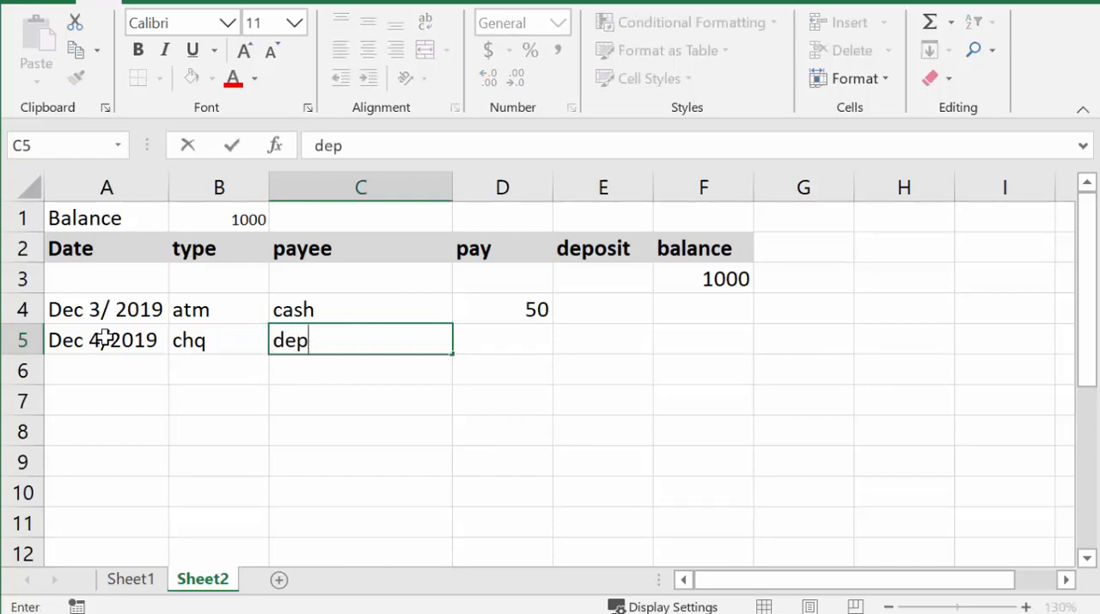
type("osit")
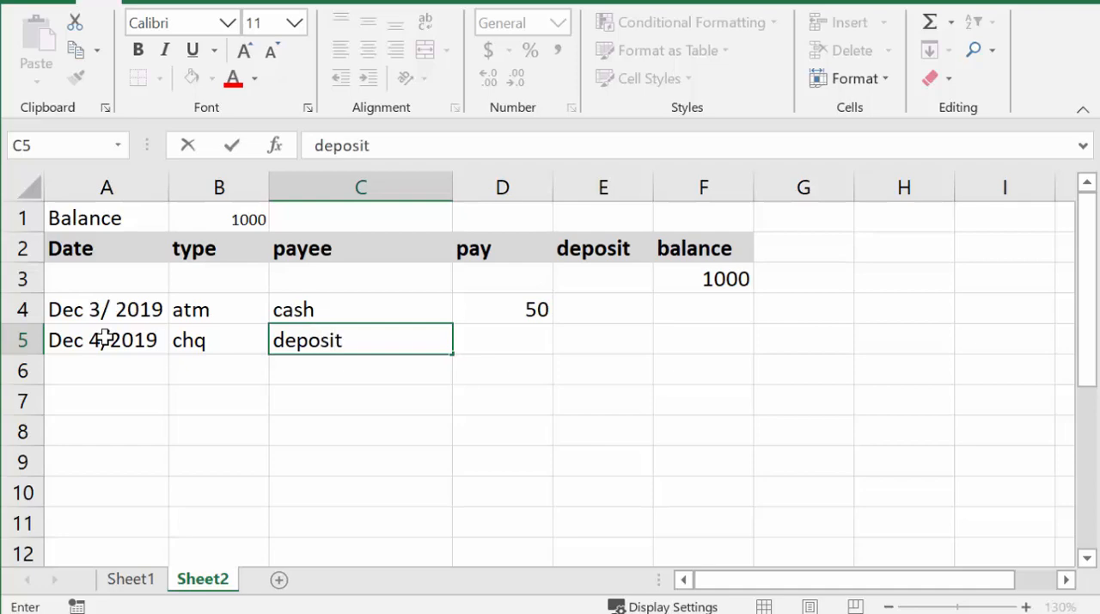
left_click(602, 339)
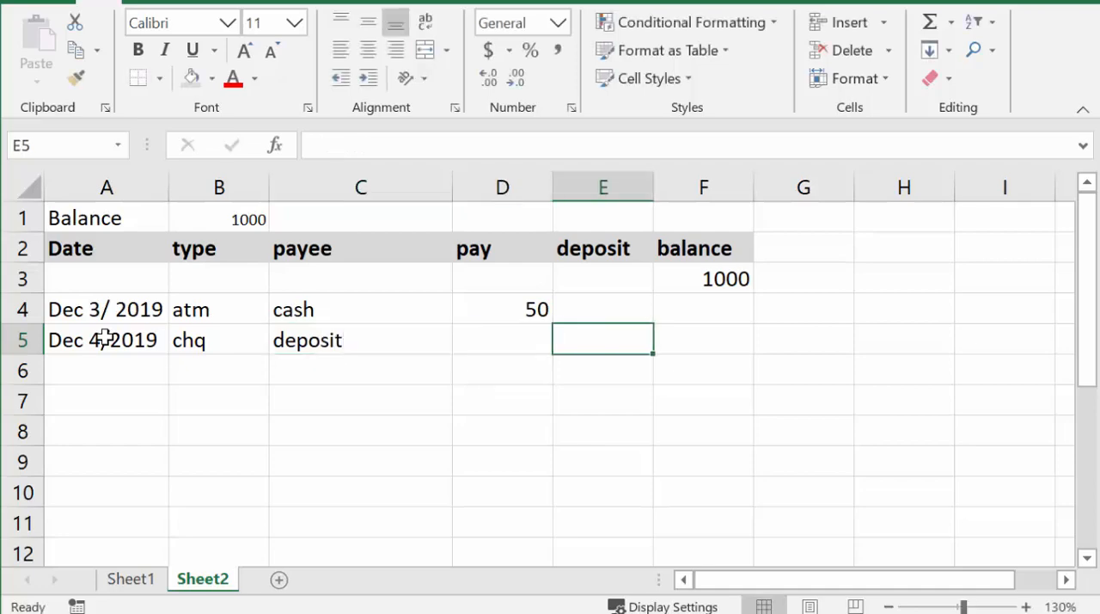
type("300")
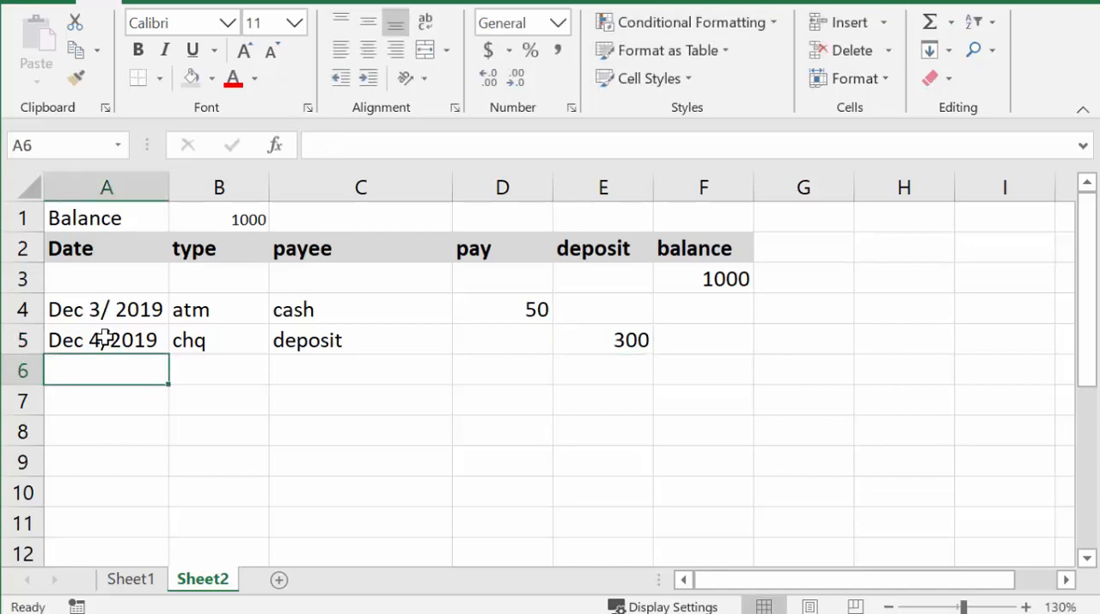
mouse_move(713, 356)
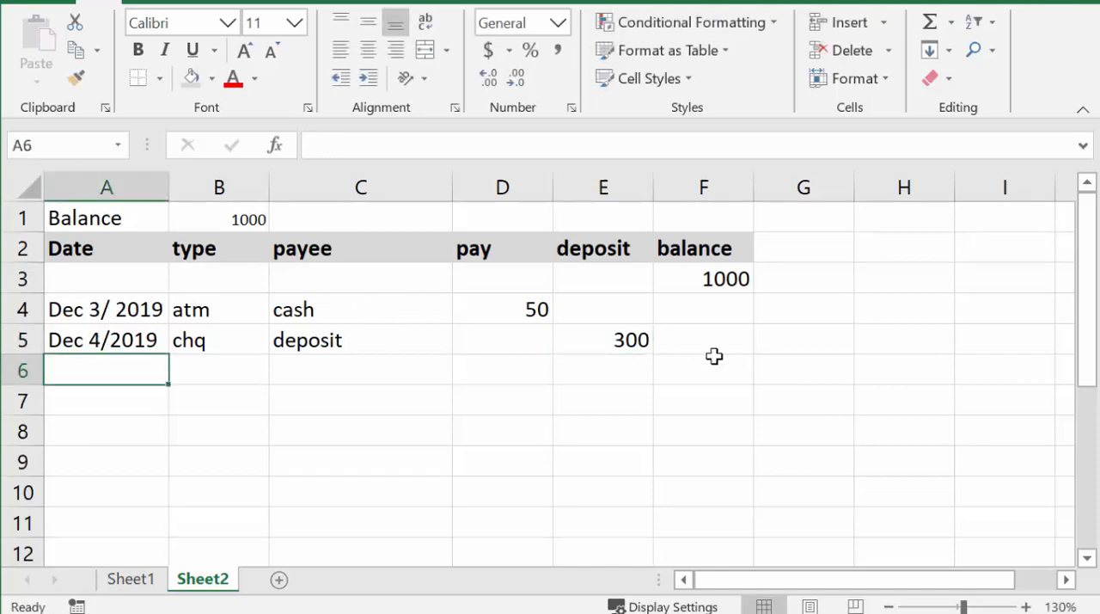
mouse_move(707, 307)
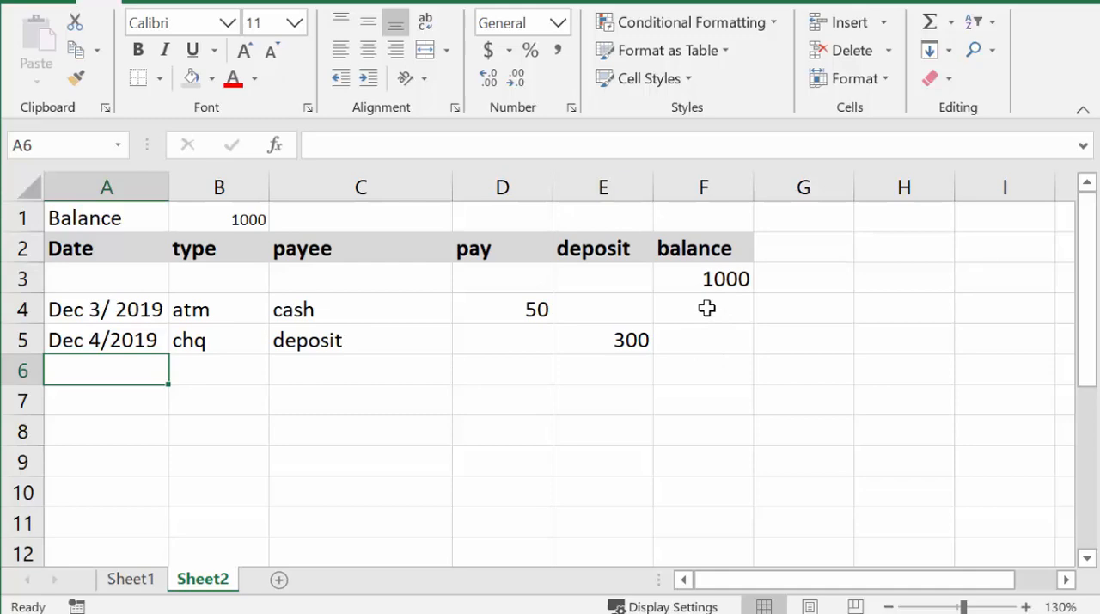
Step: Enter =F3+E4-D4 in F4 so the balance shows 950
left_click(705, 308)
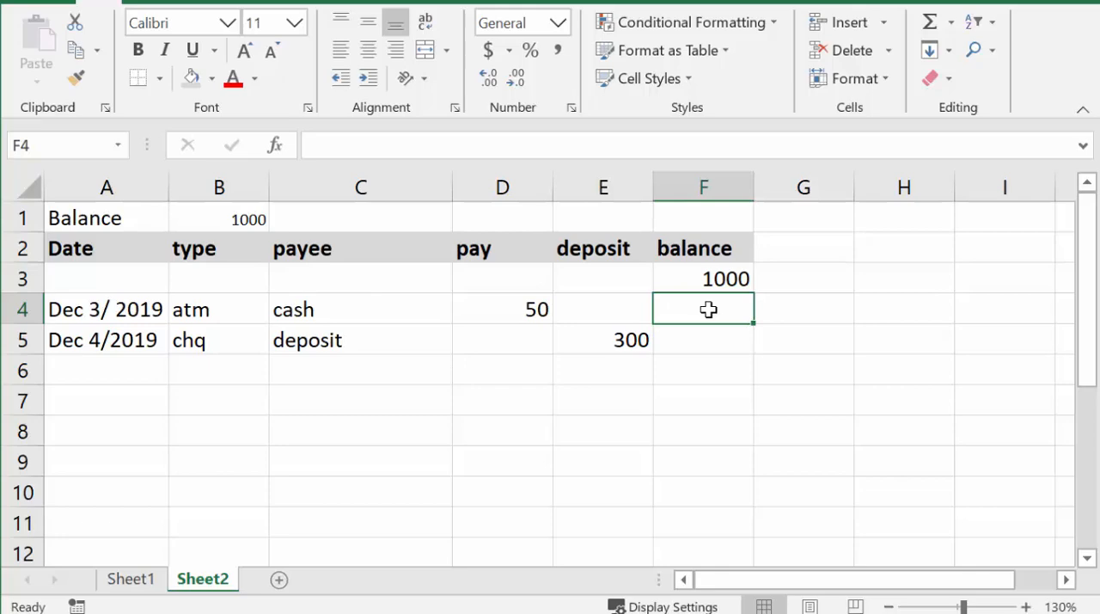
type("=")
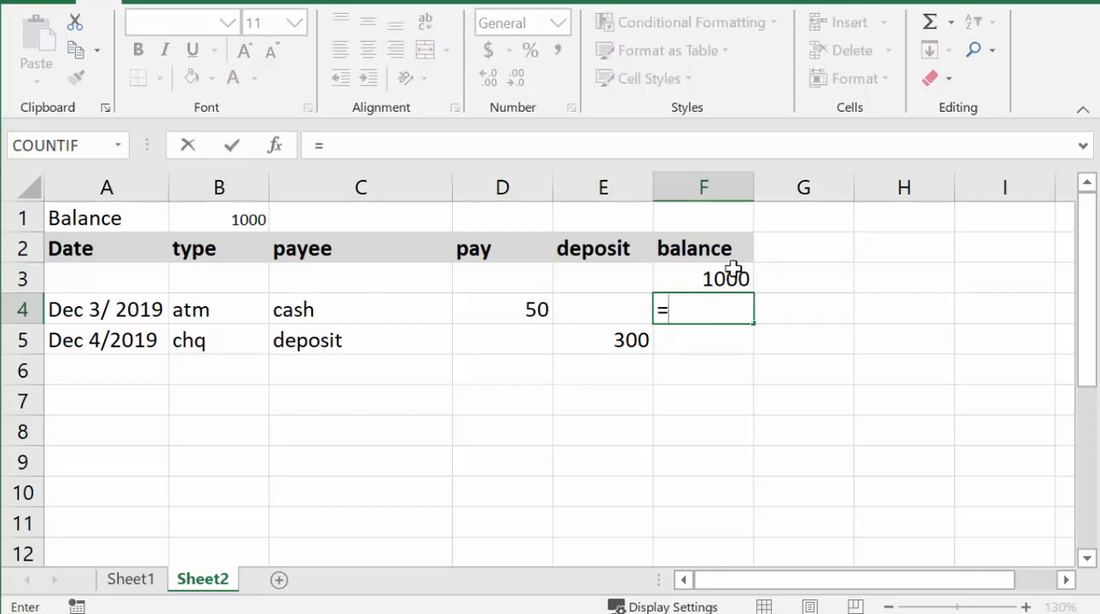
left_click(703, 277)
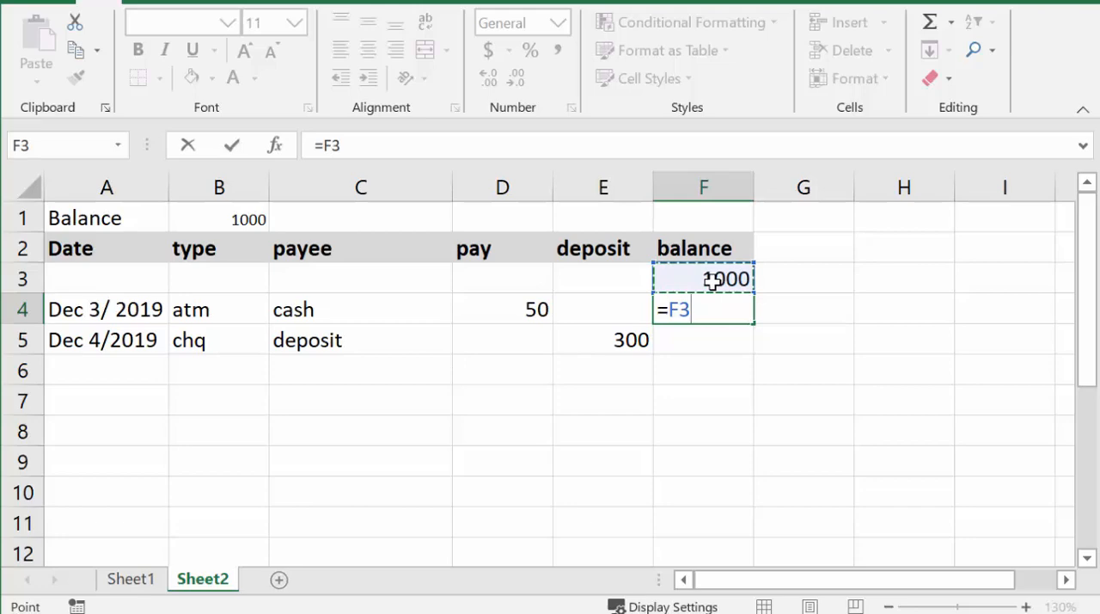
type("+")
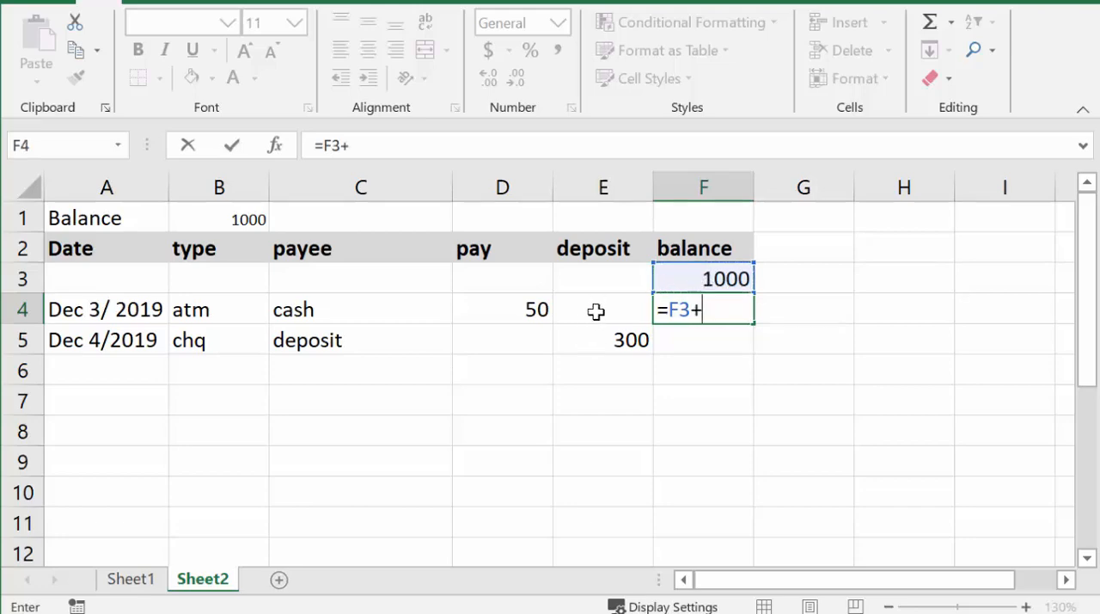
left_click(598, 310)
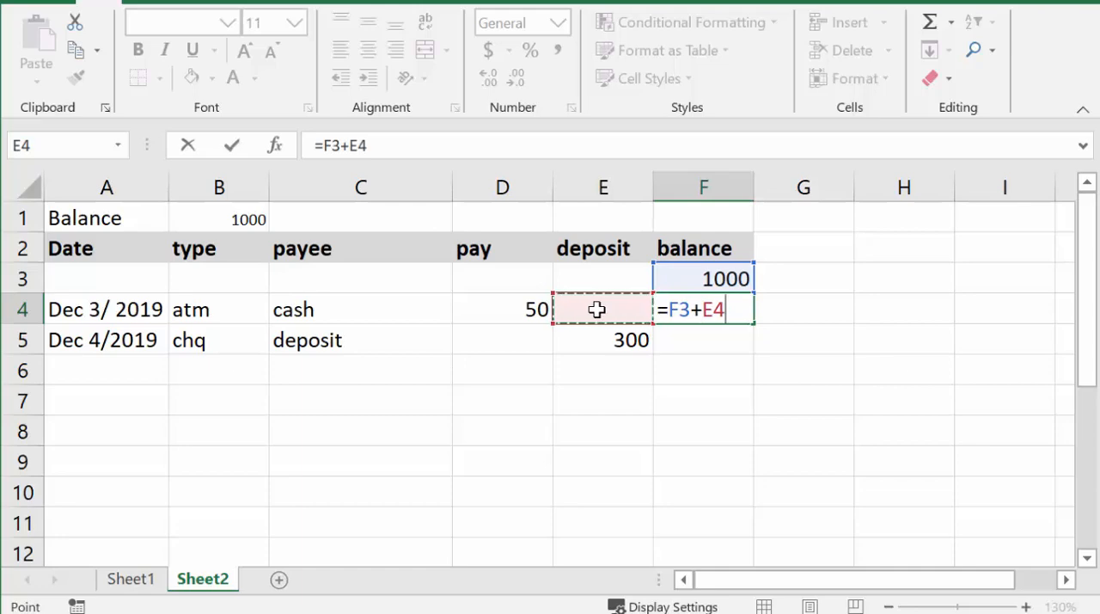
type("-")
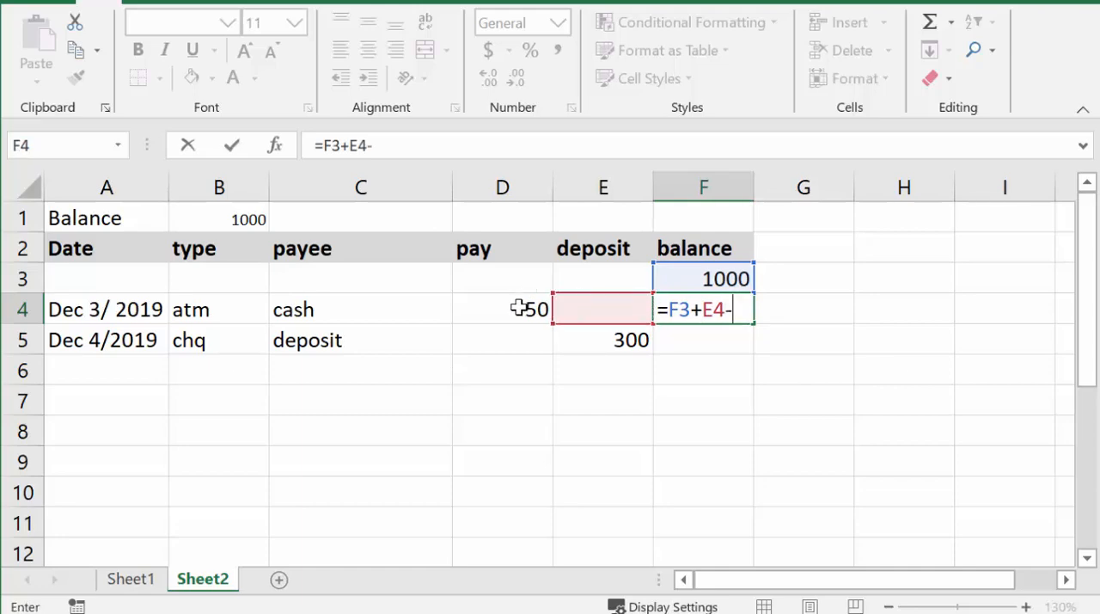
left_click(502, 310)
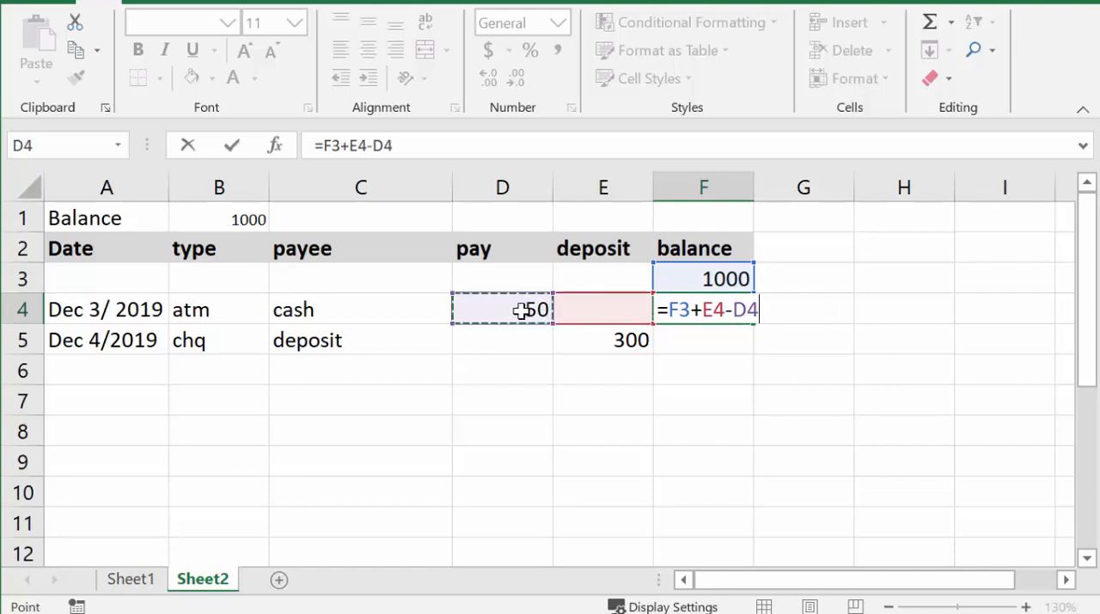
key("Enter")
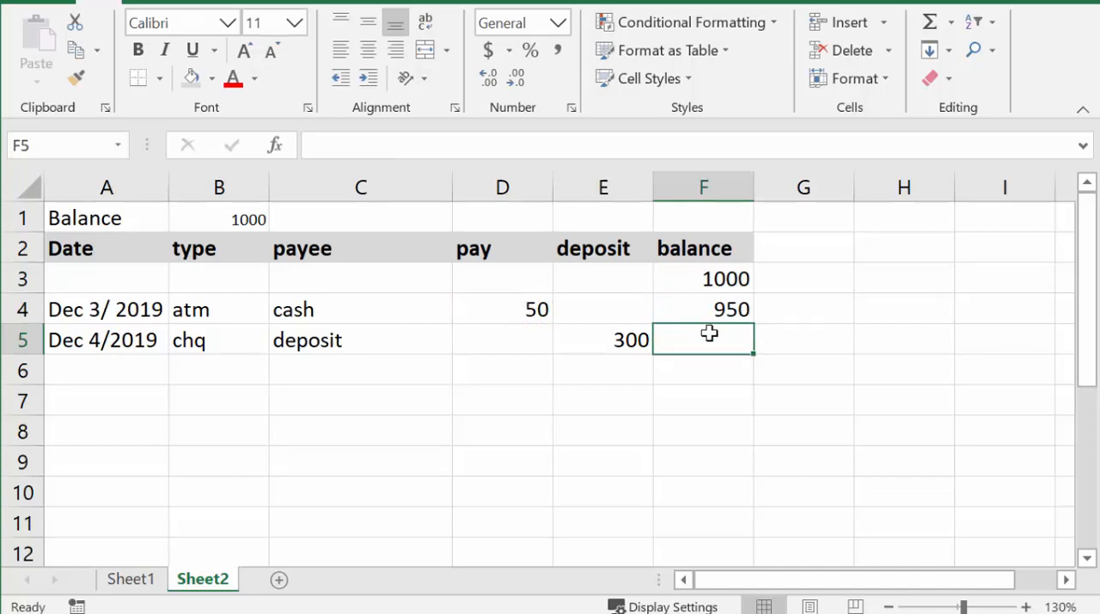
Step: Fill the F4 balance formula down column F to row 46
left_click(703, 309)
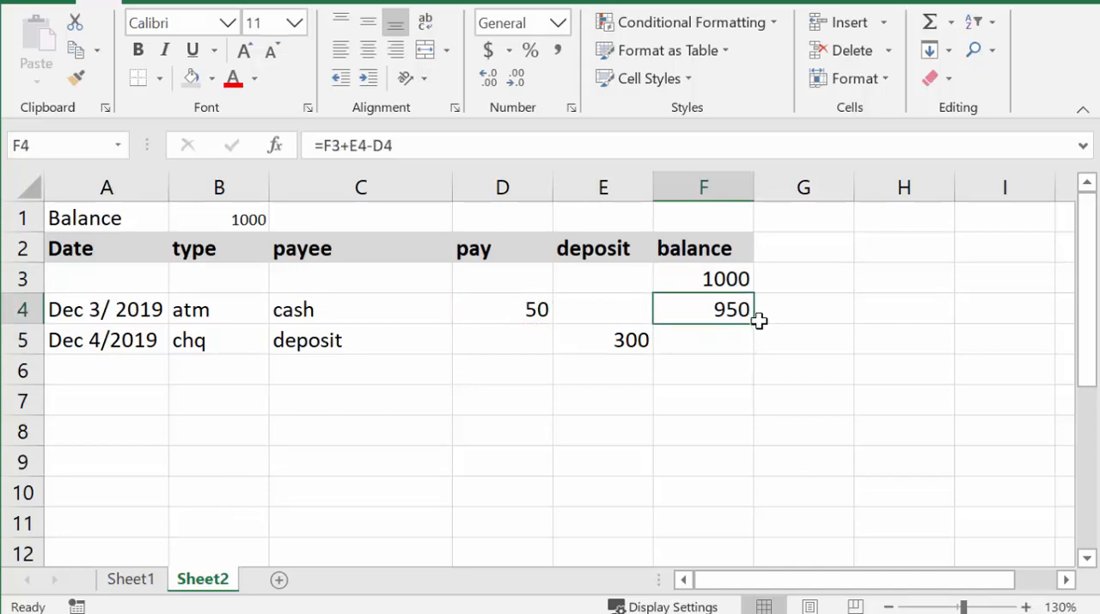
mouse_move(753, 327)
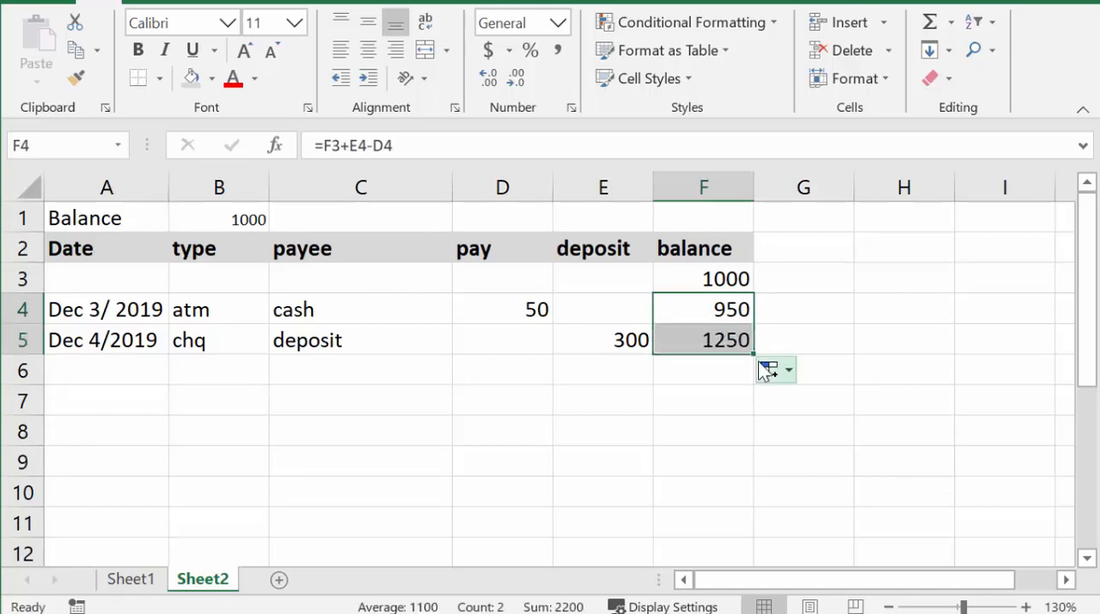
mouse_move(755, 356)
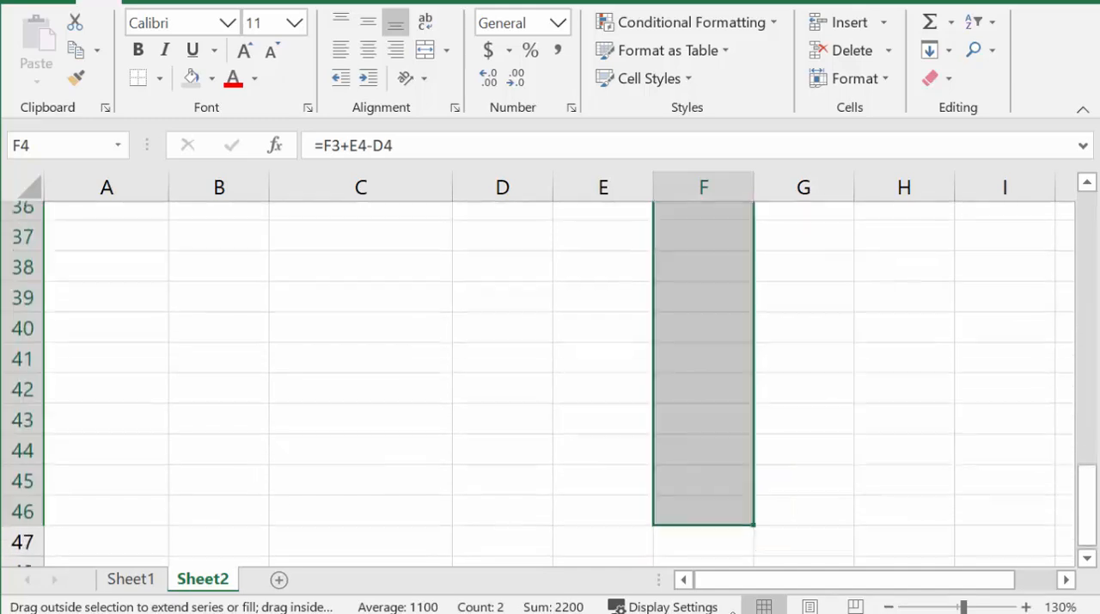
scroll("up", 3)
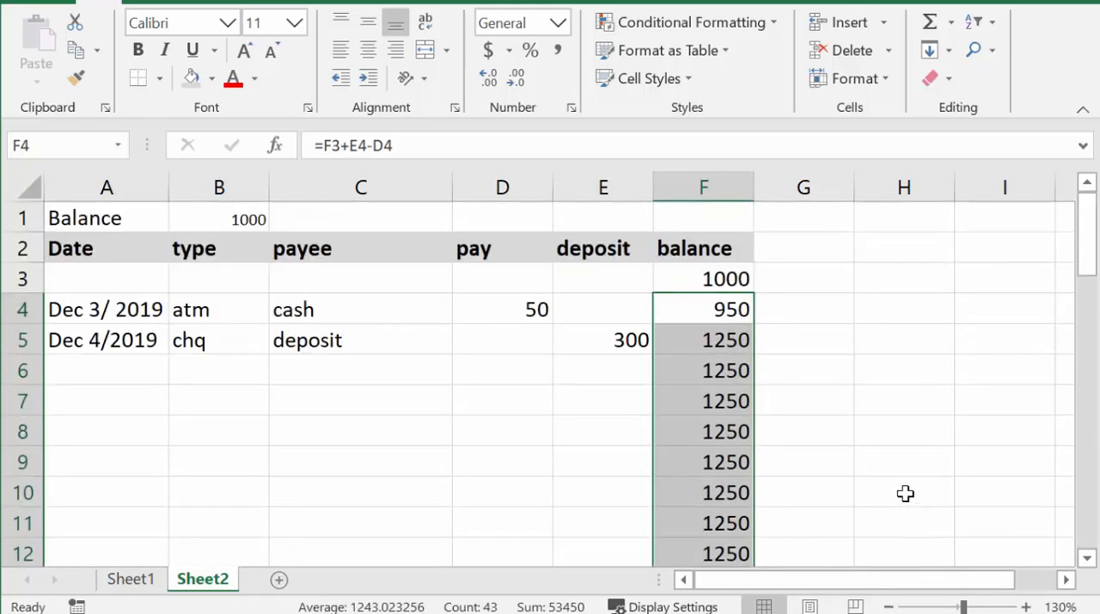
mouse_move(788, 405)
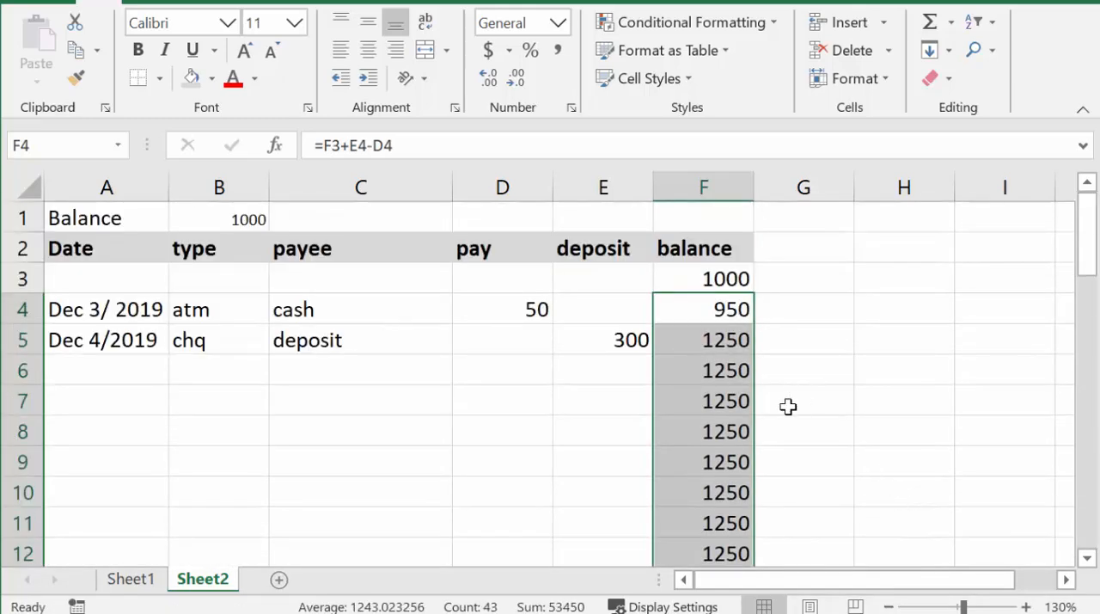
mouse_move(415, 216)
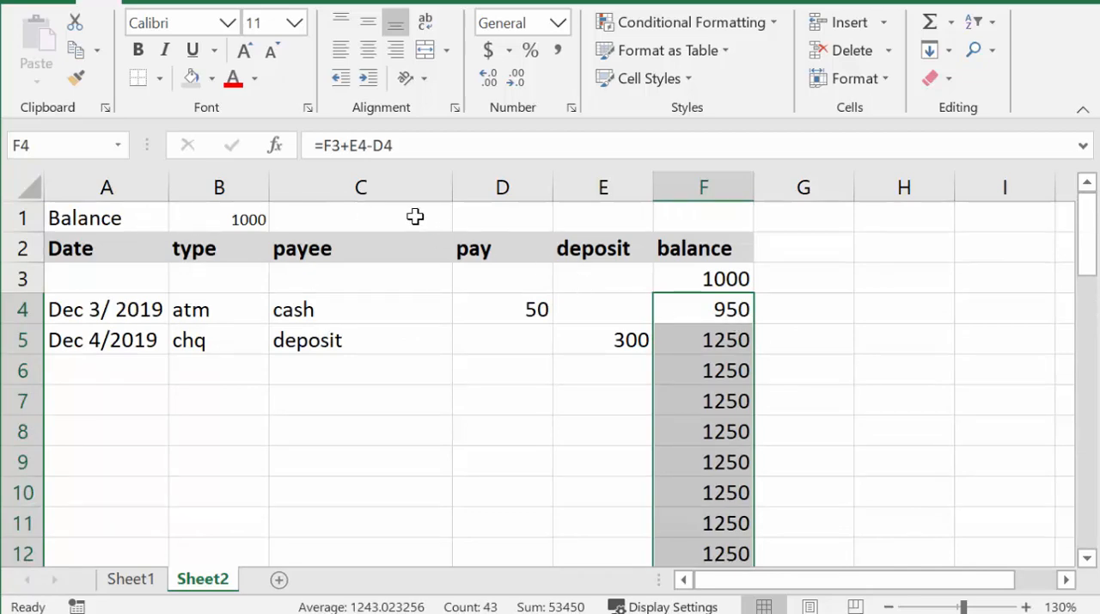
Step: Start the C1 formula =B1-(SUM(D4 down the pay column))+ for the top balance
left_click(360, 217)
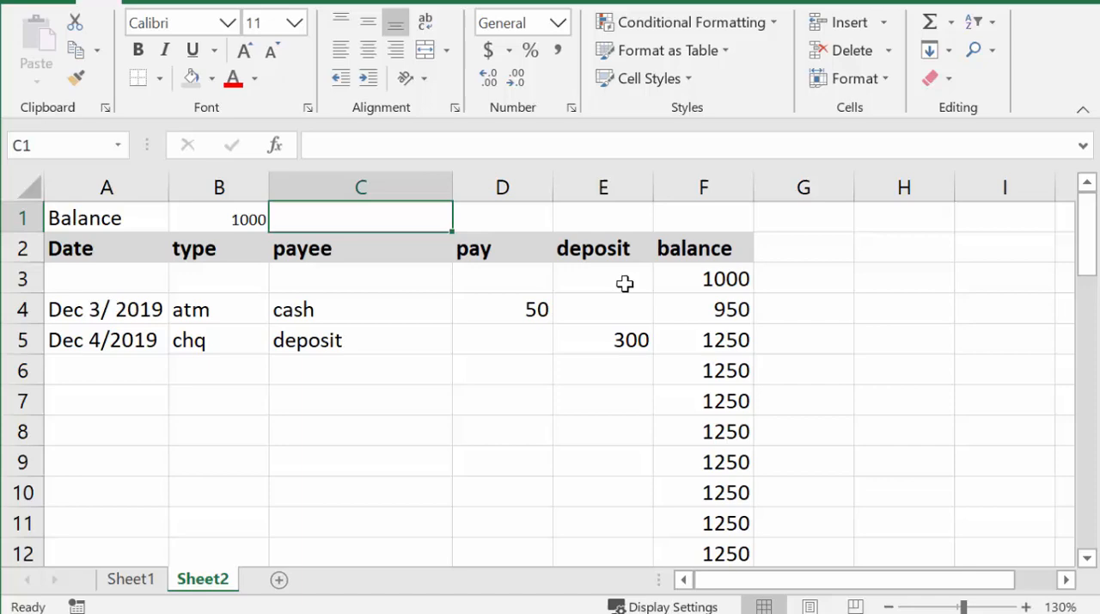
mouse_move(495, 270)
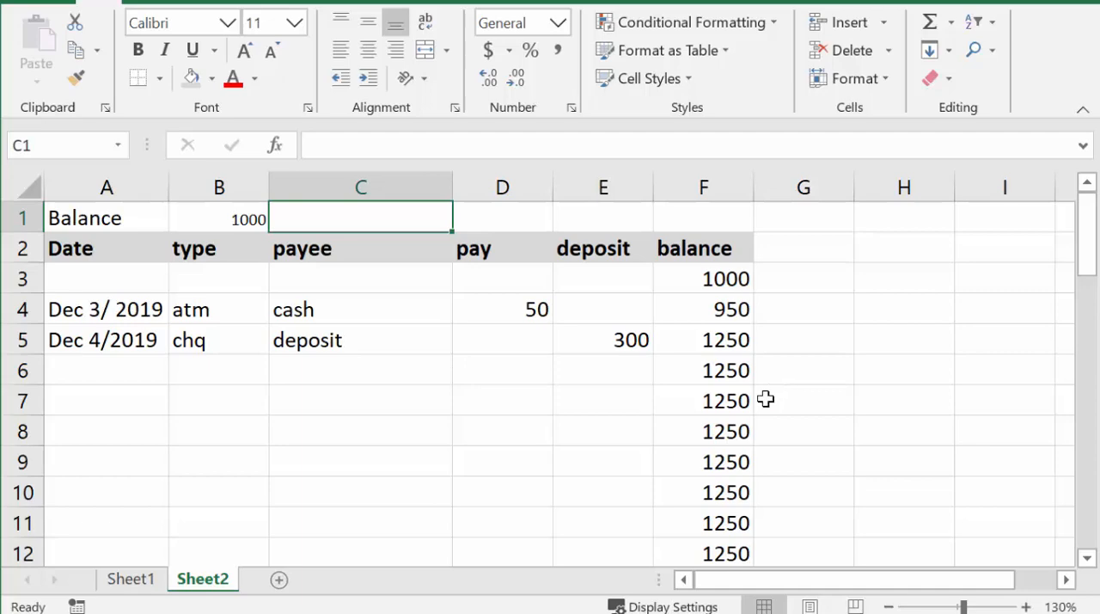
mouse_move(661, 496)
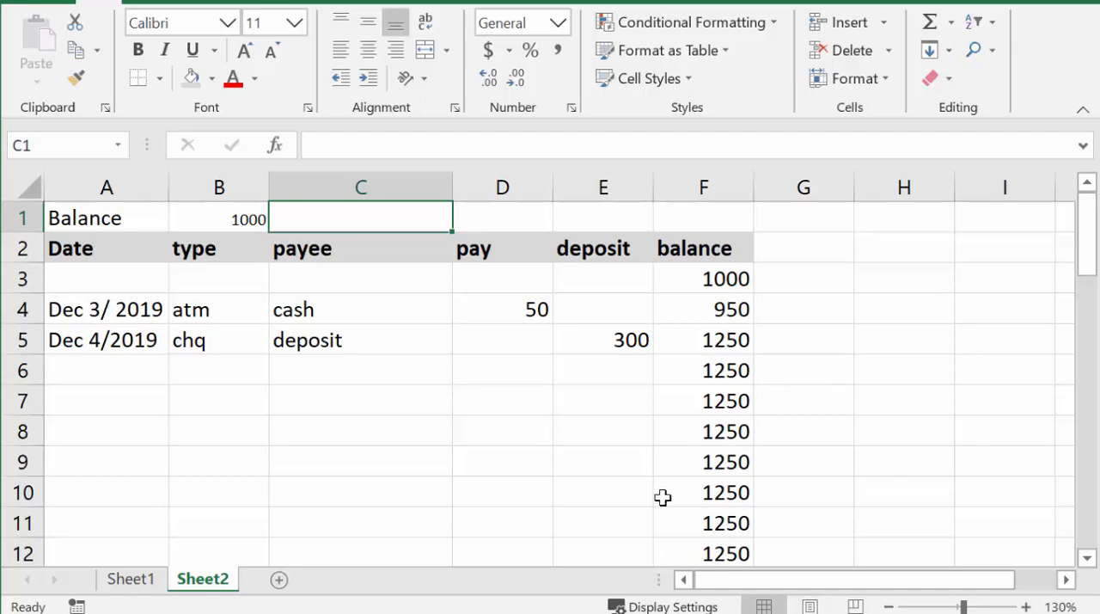
type("=")
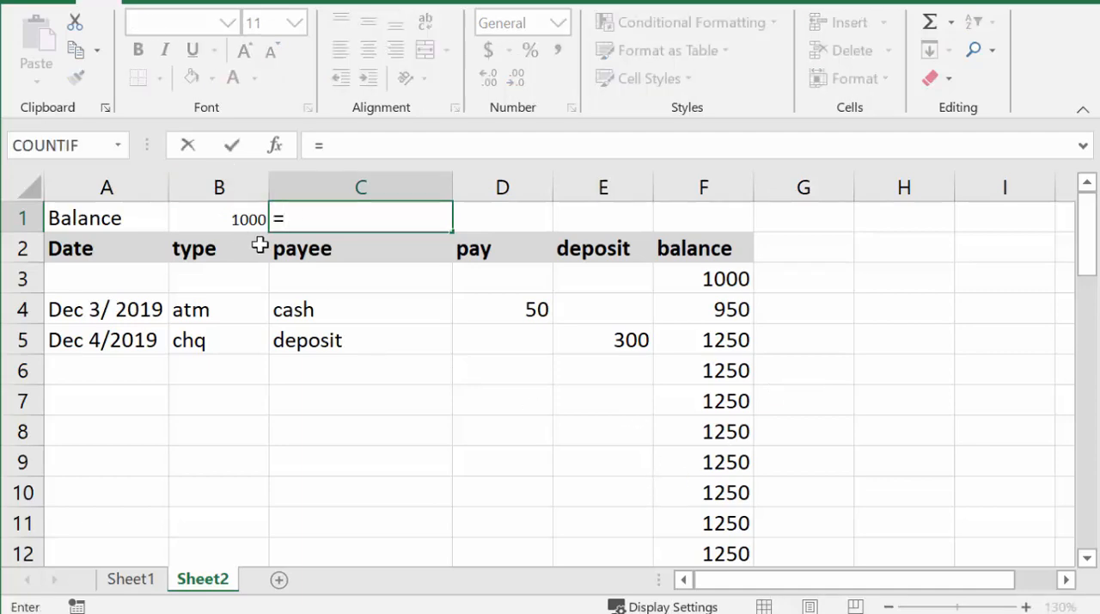
mouse_move(243, 218)
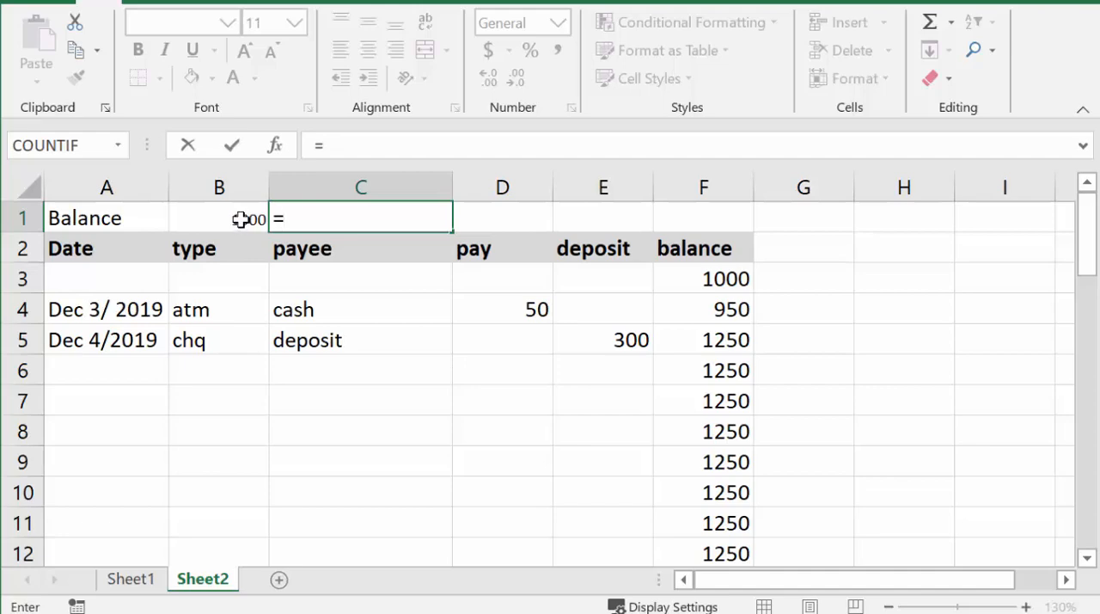
left_click(218, 218)
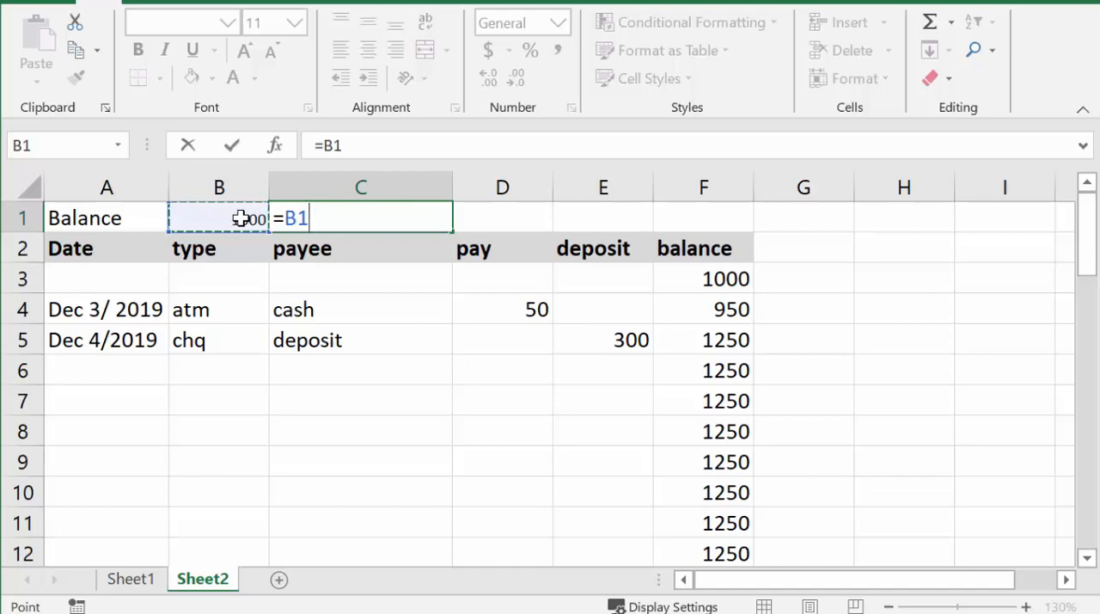
type("-")
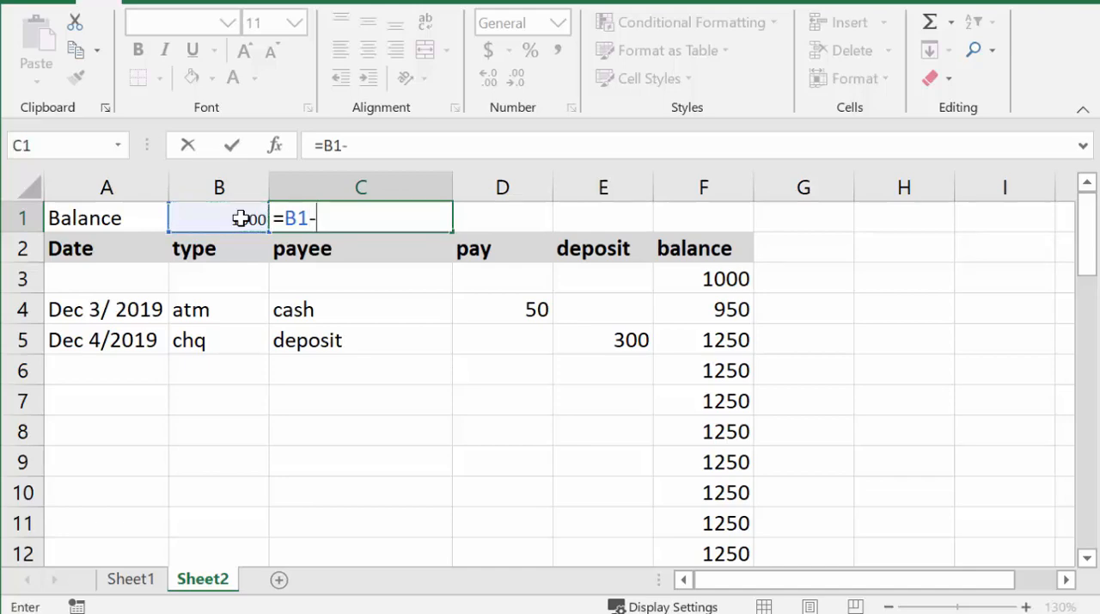
type("(s")
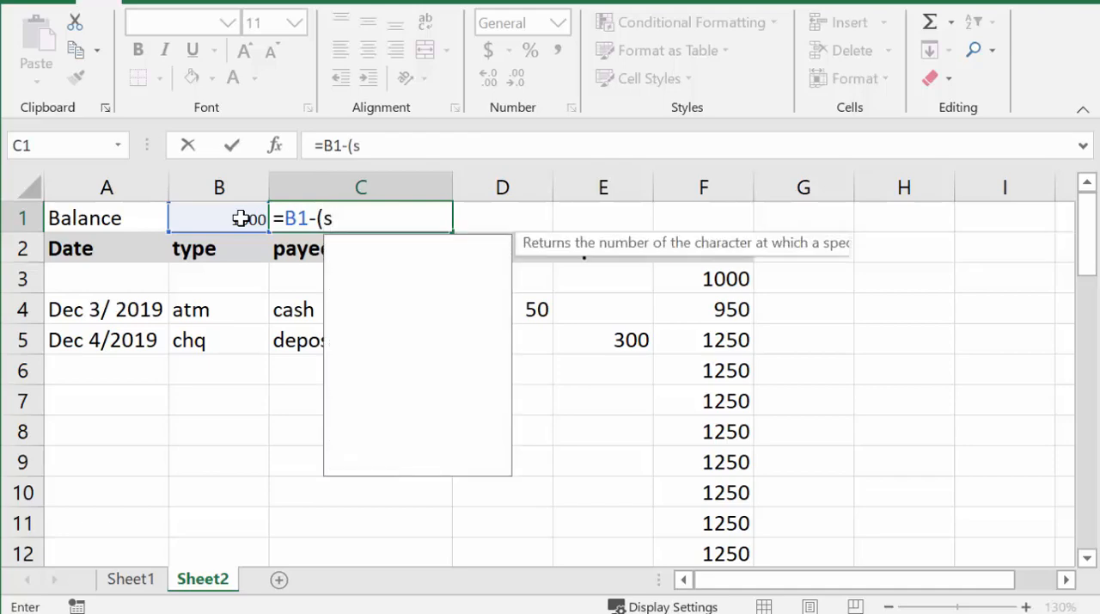
type("um")
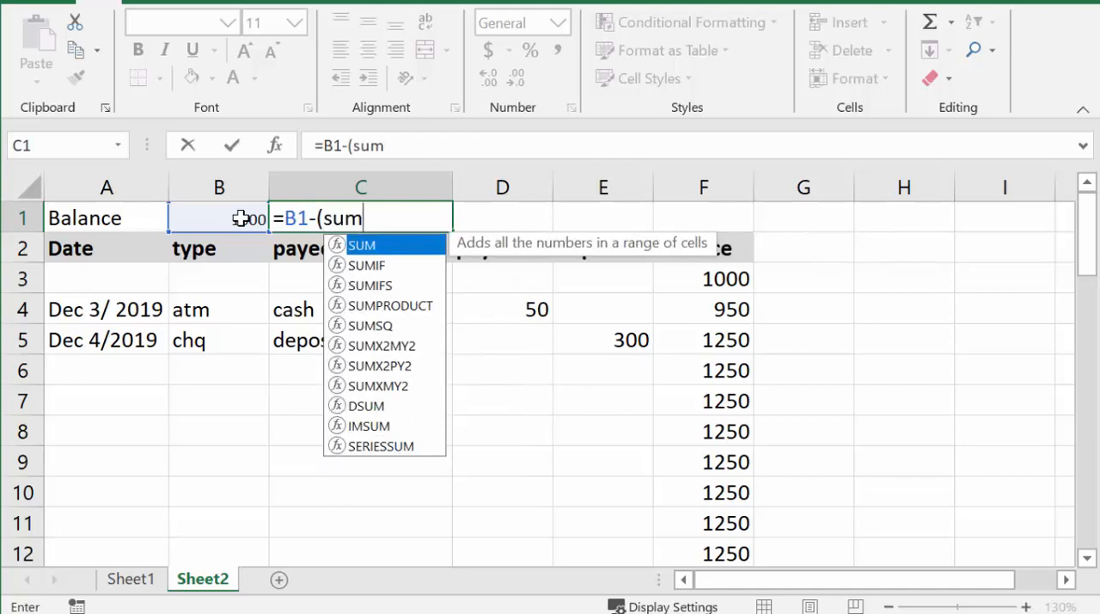
type("(")
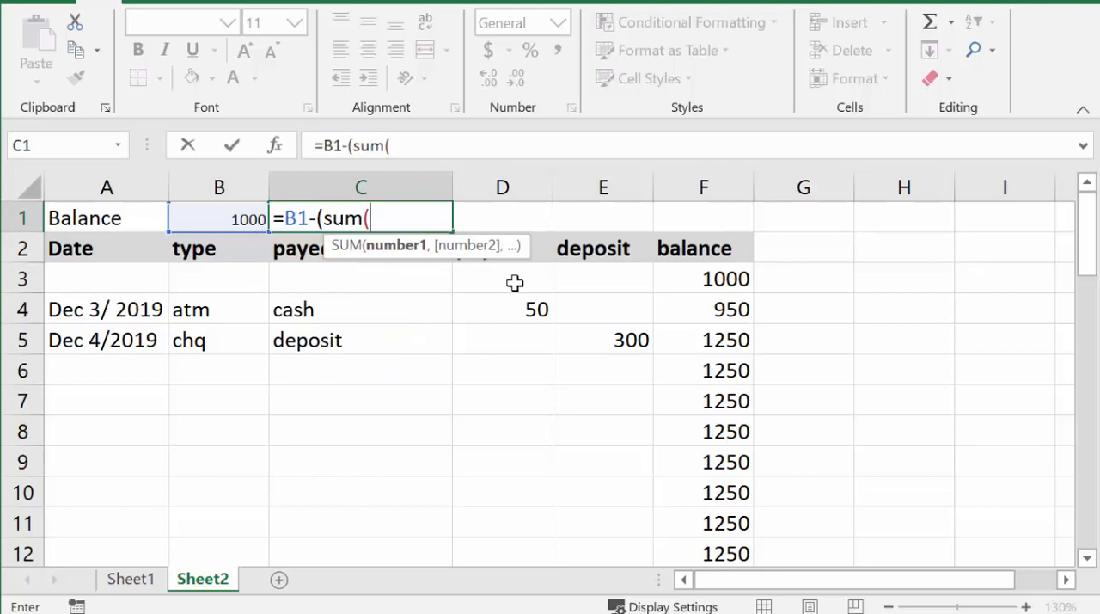
mouse_move(501, 308)
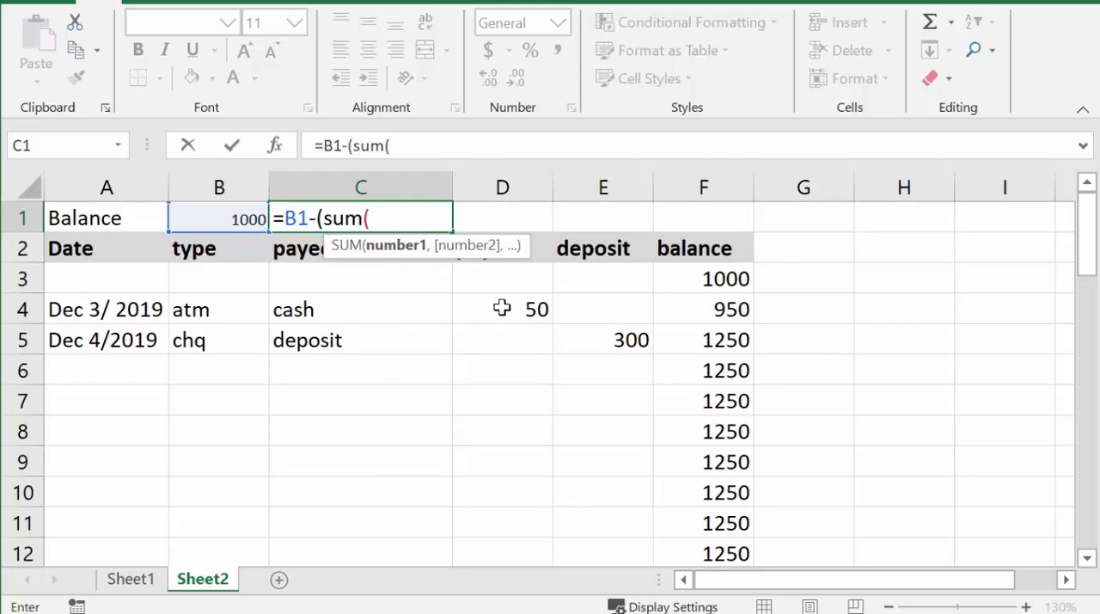
left_click(502, 308)
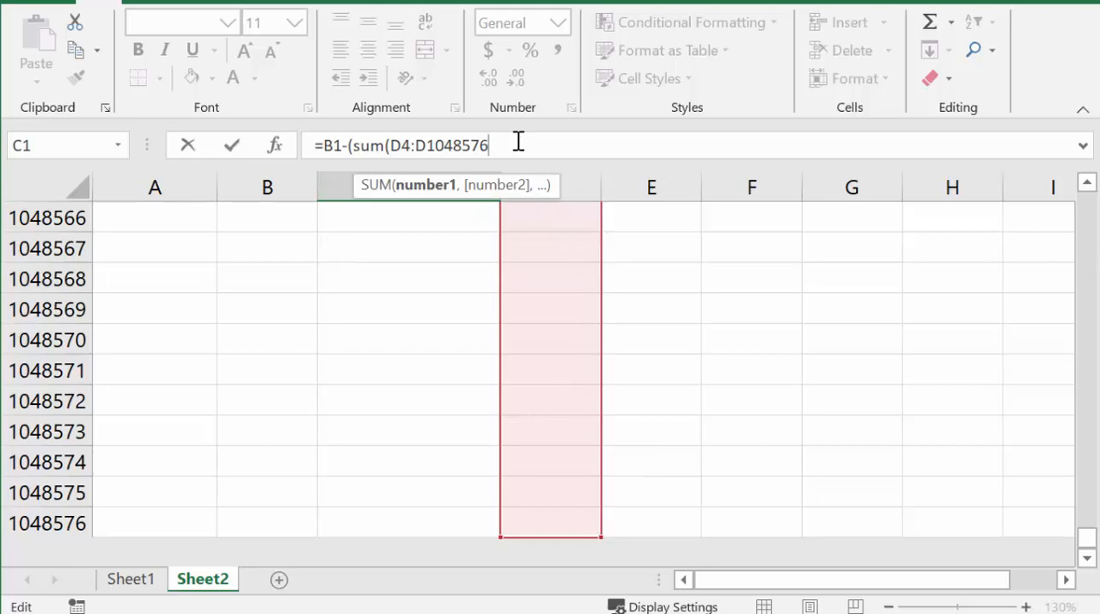
type(")")
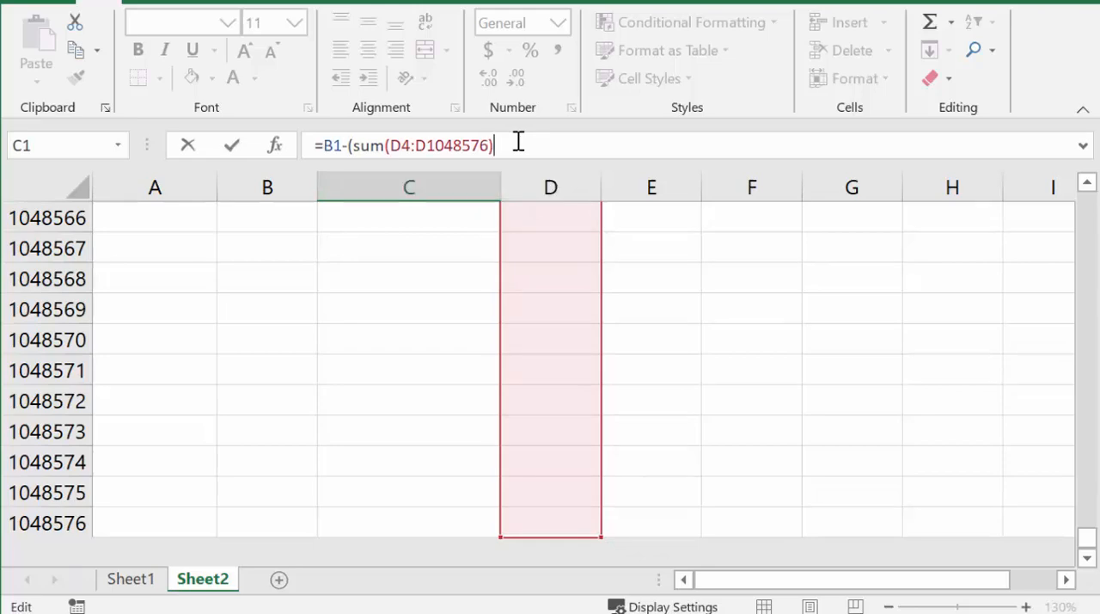
type(")")
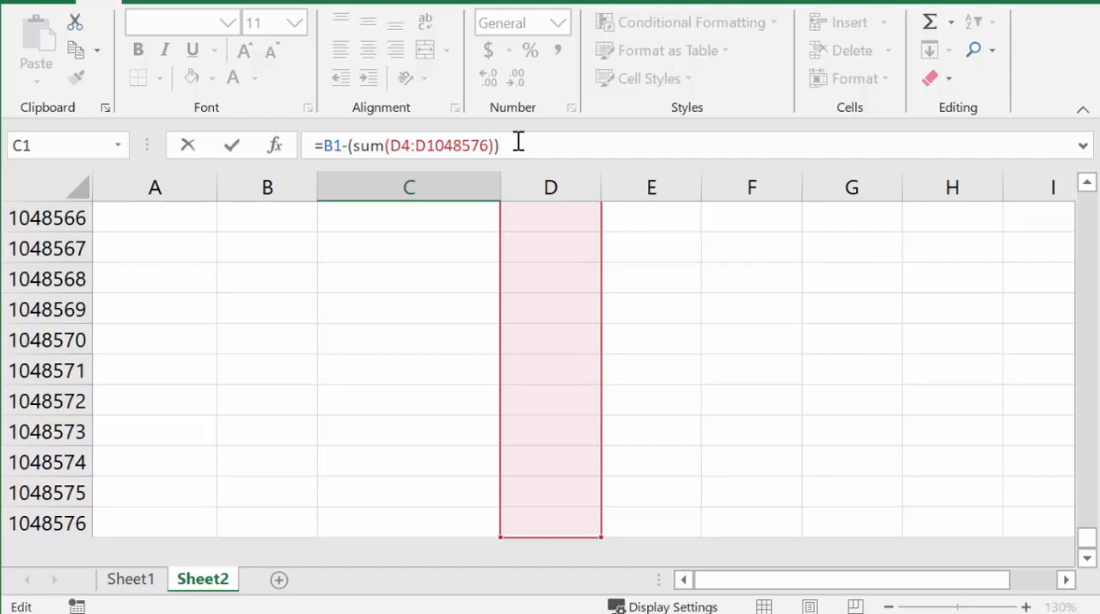
type("+(su")
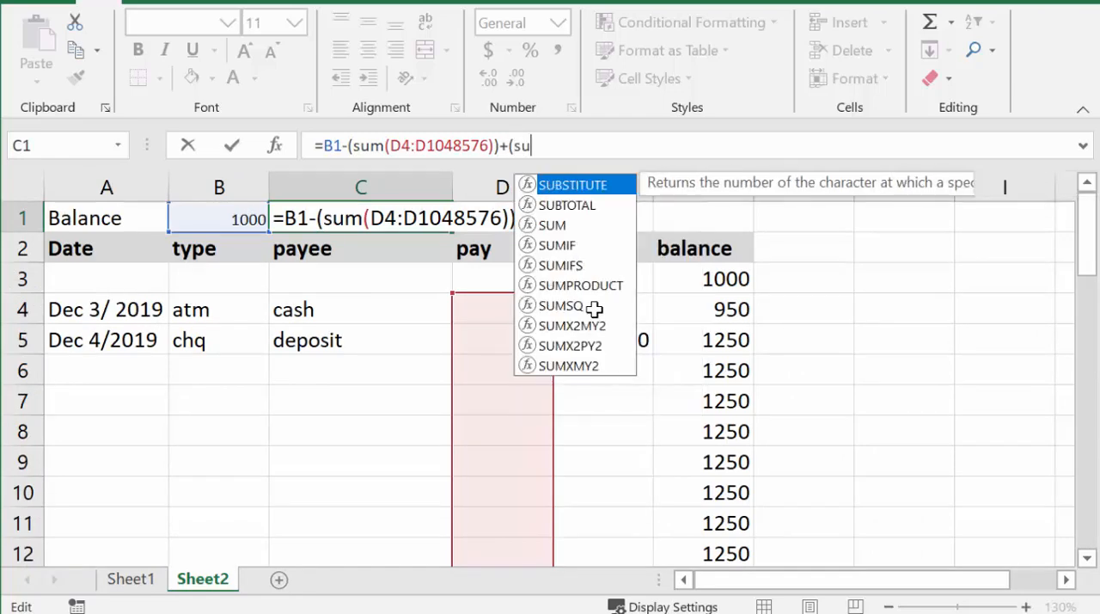
Step: Complete C1's balance formula by adding the sum of deposits from E4 downward, giving 1250
type("m")
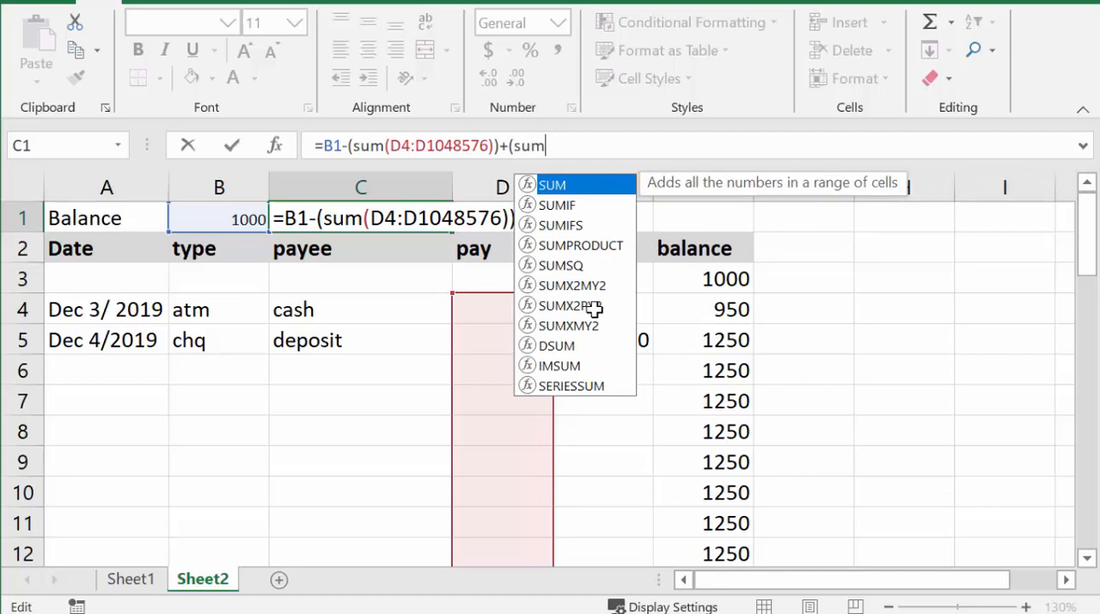
type("(")
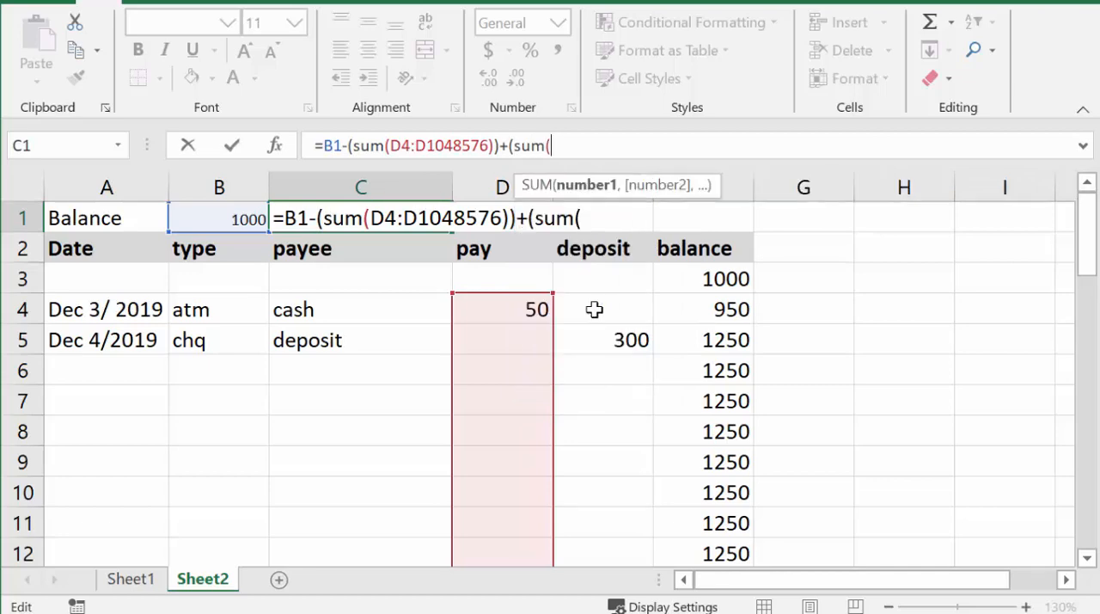
mouse_move(610, 314)
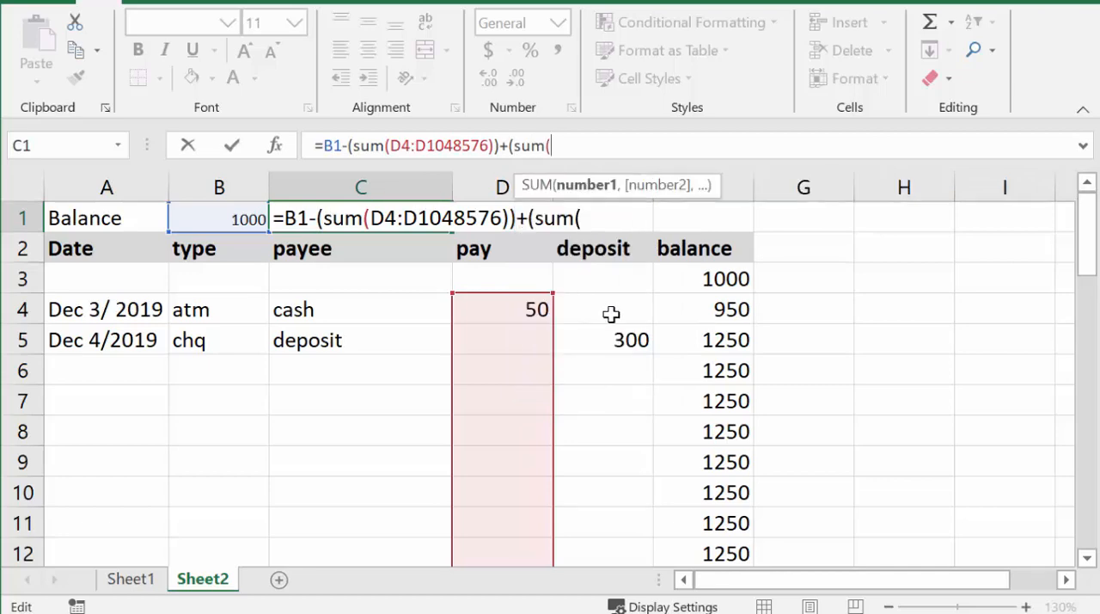
left_click(612, 309)
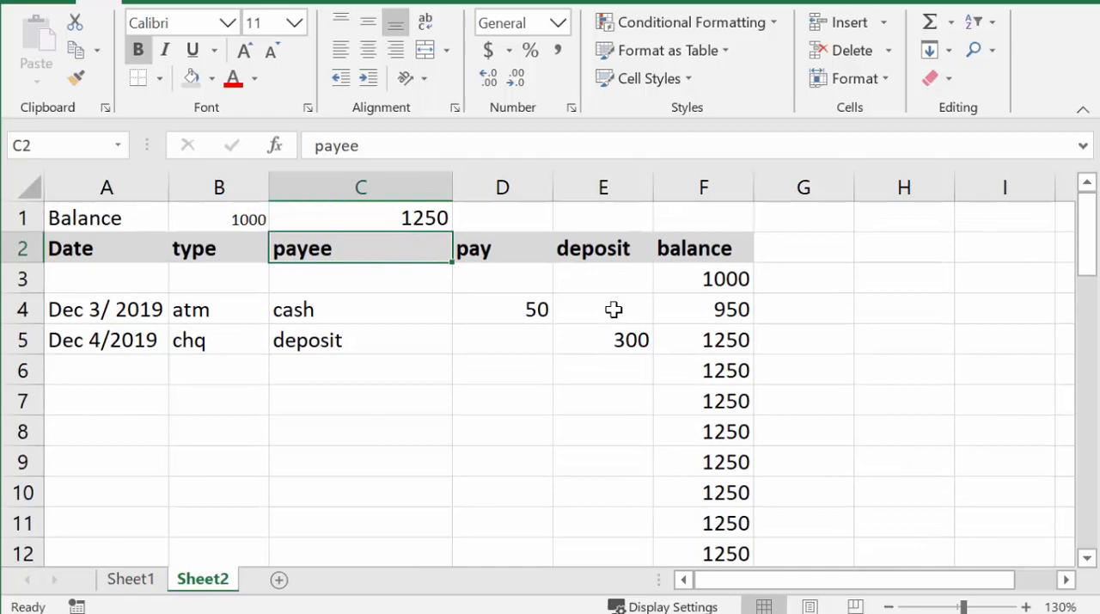
mouse_move(417, 245)
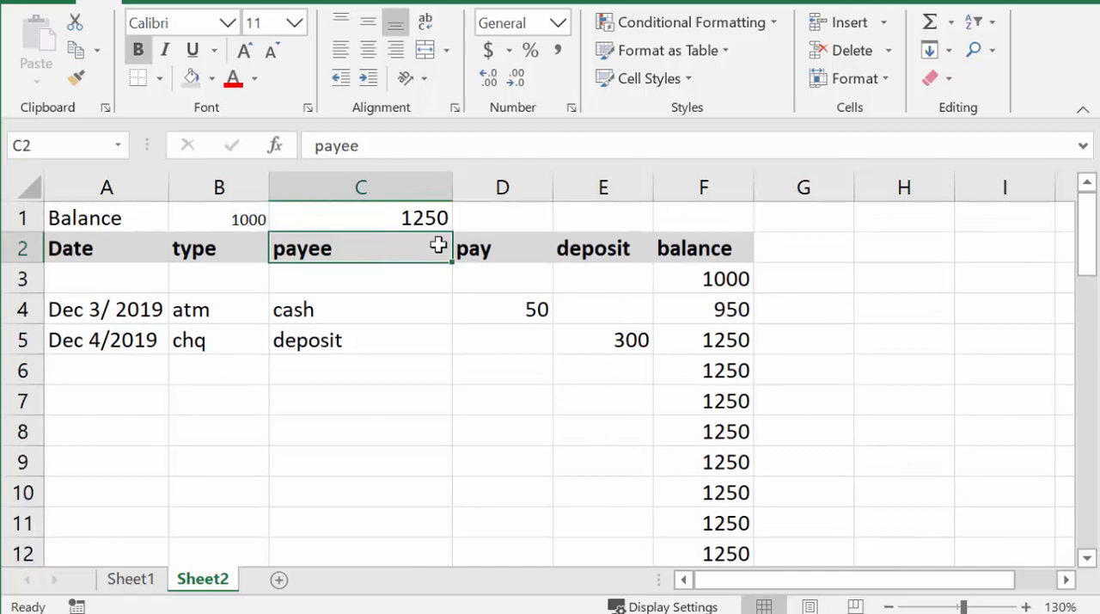
mouse_move(729, 446)
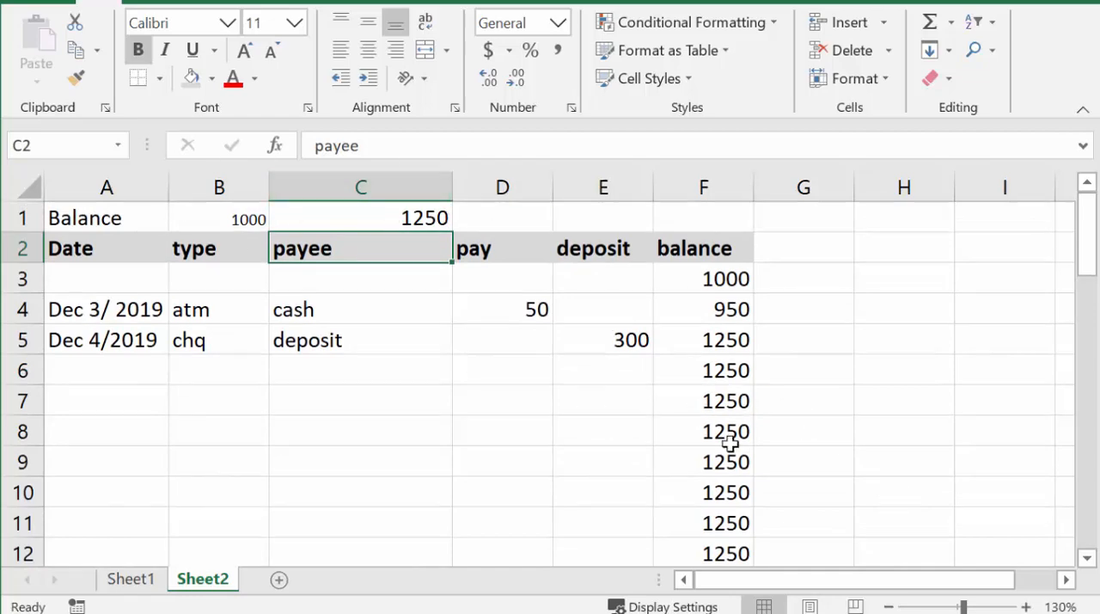
mouse_move(728, 416)
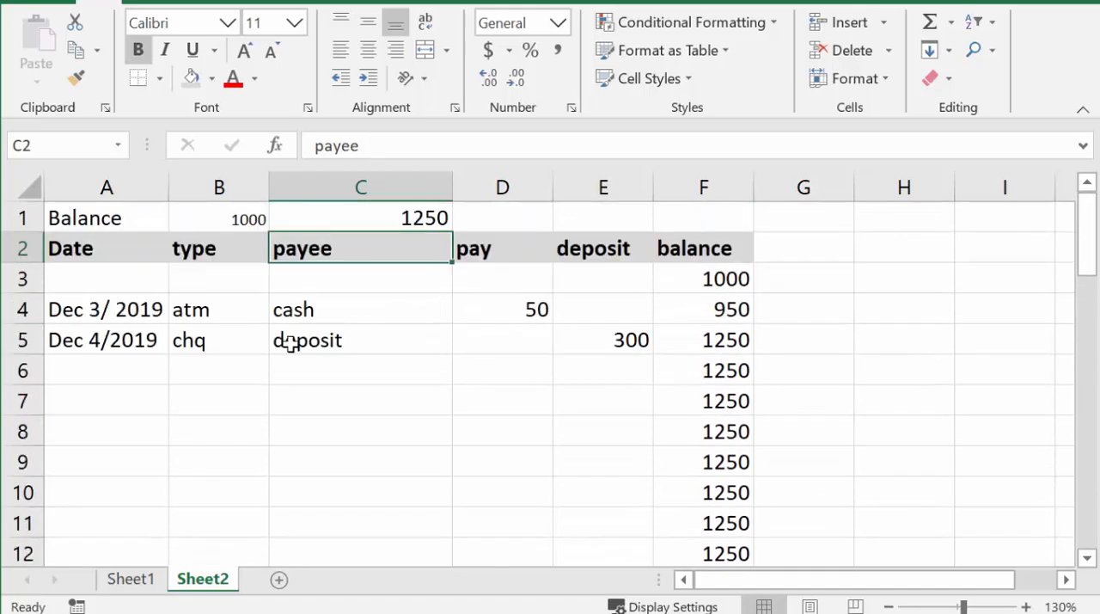
mouse_move(560, 408)
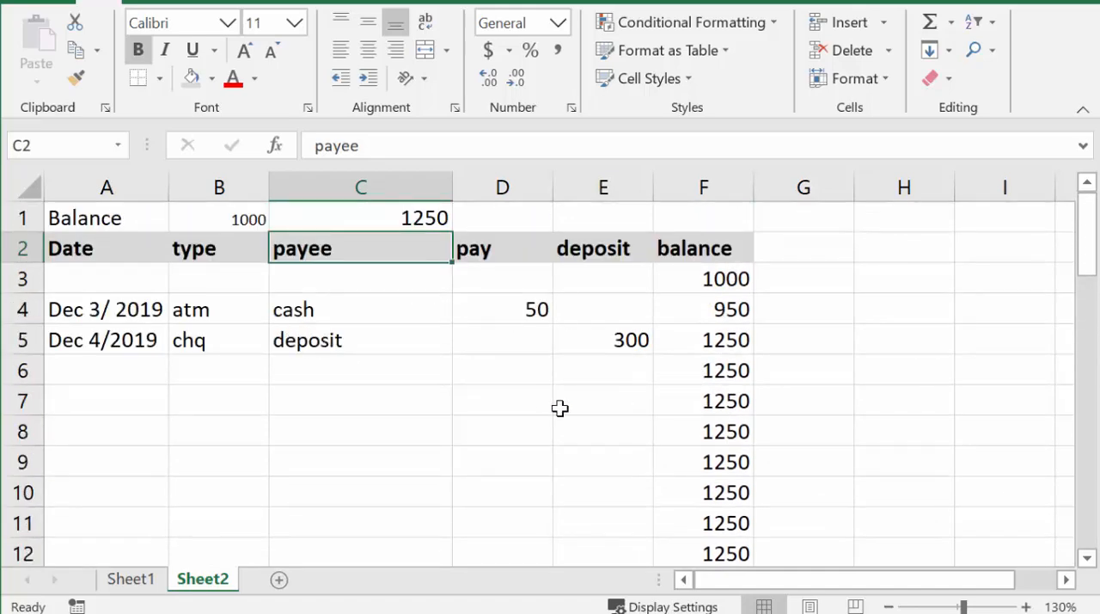
mouse_move(571, 334)
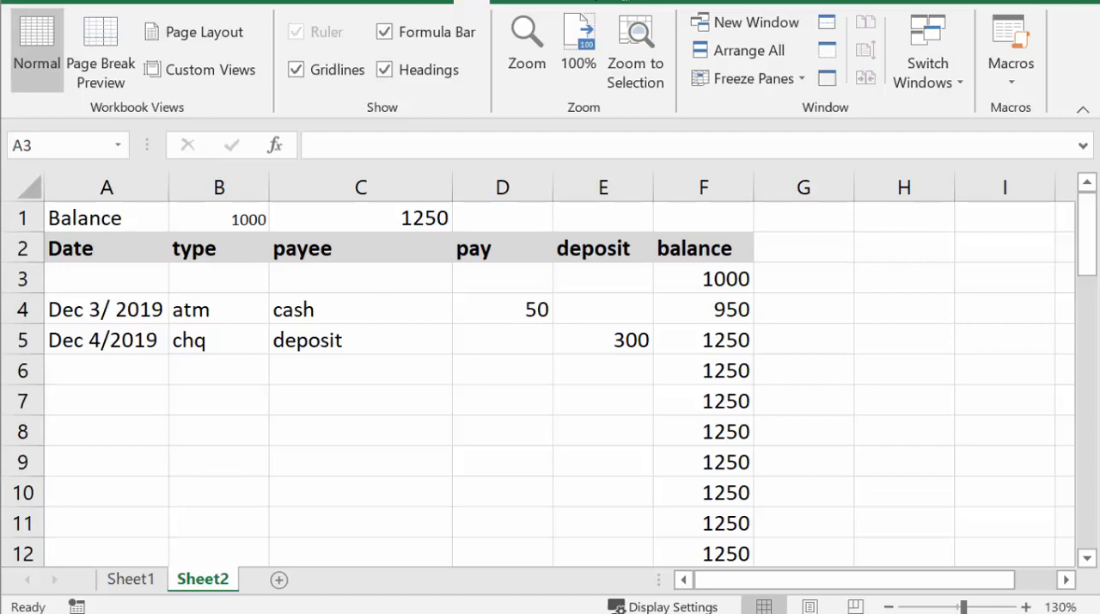
mouse_move(71, 189)
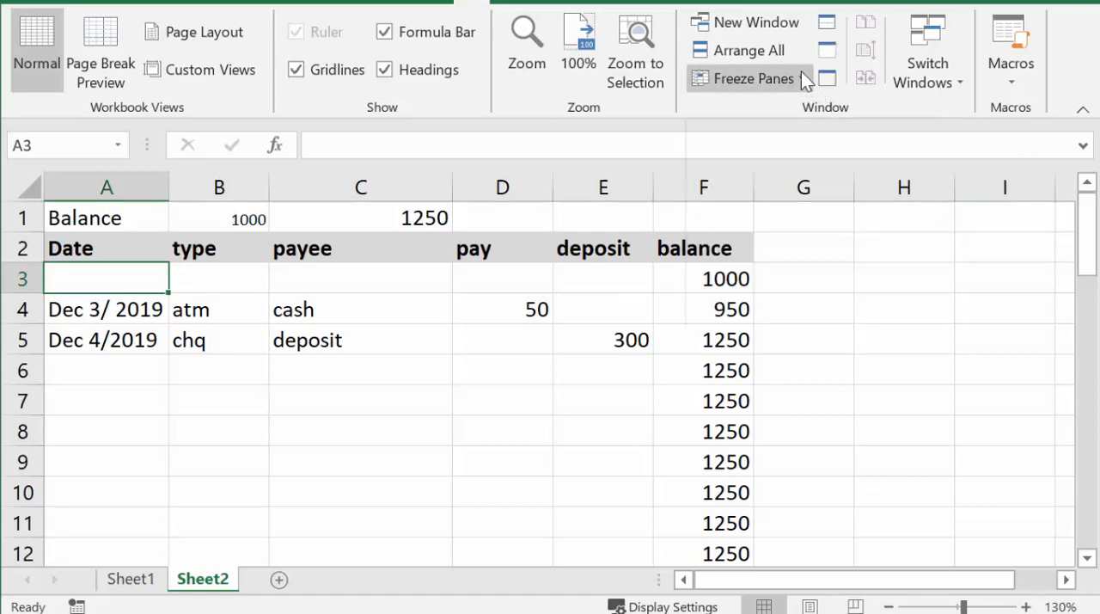
Step: Freeze the Balance and header rows, then select the first empty date cell
left_click(749, 79)
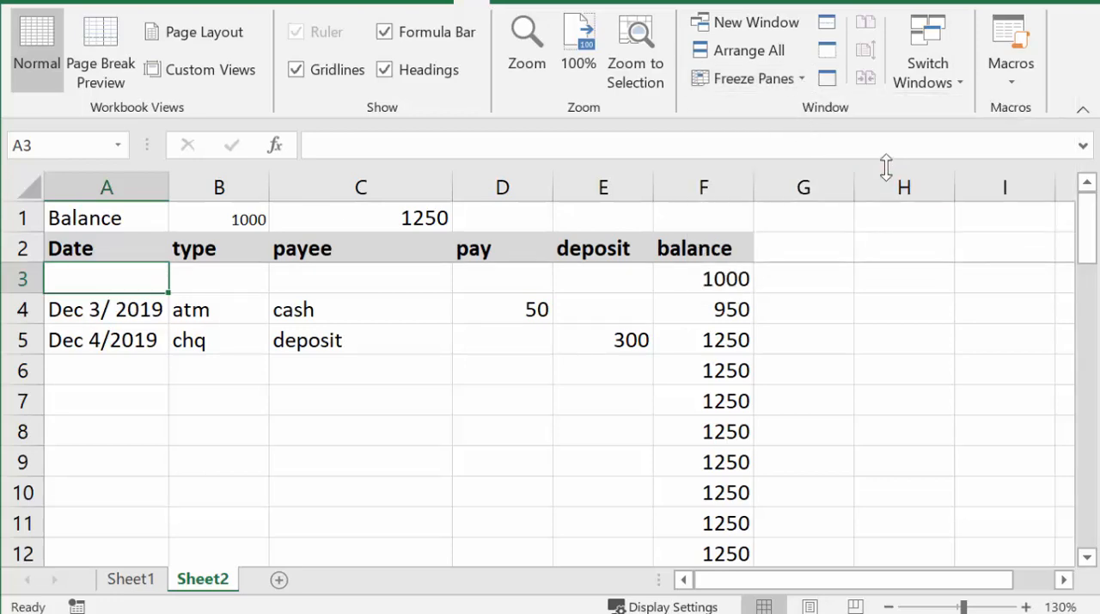
scroll("down", 3)
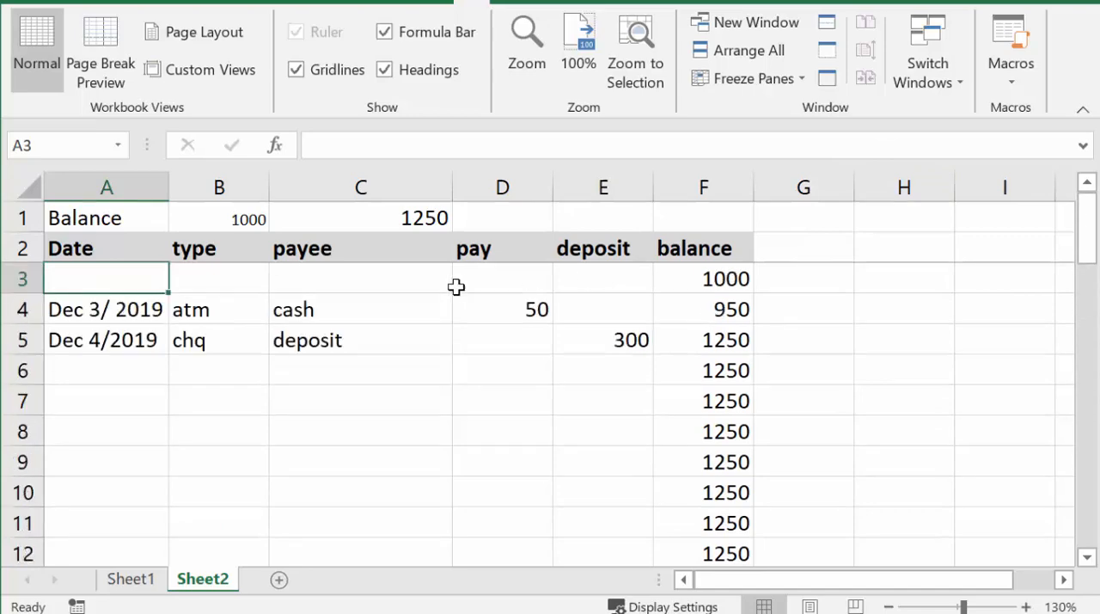
mouse_move(745, 309)
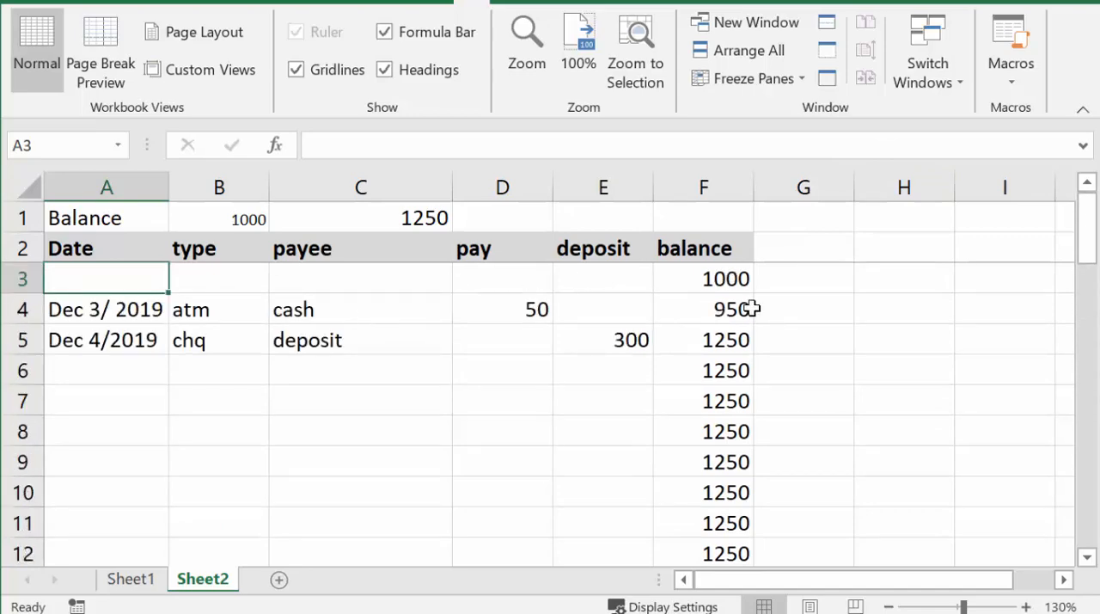
mouse_move(407, 358)
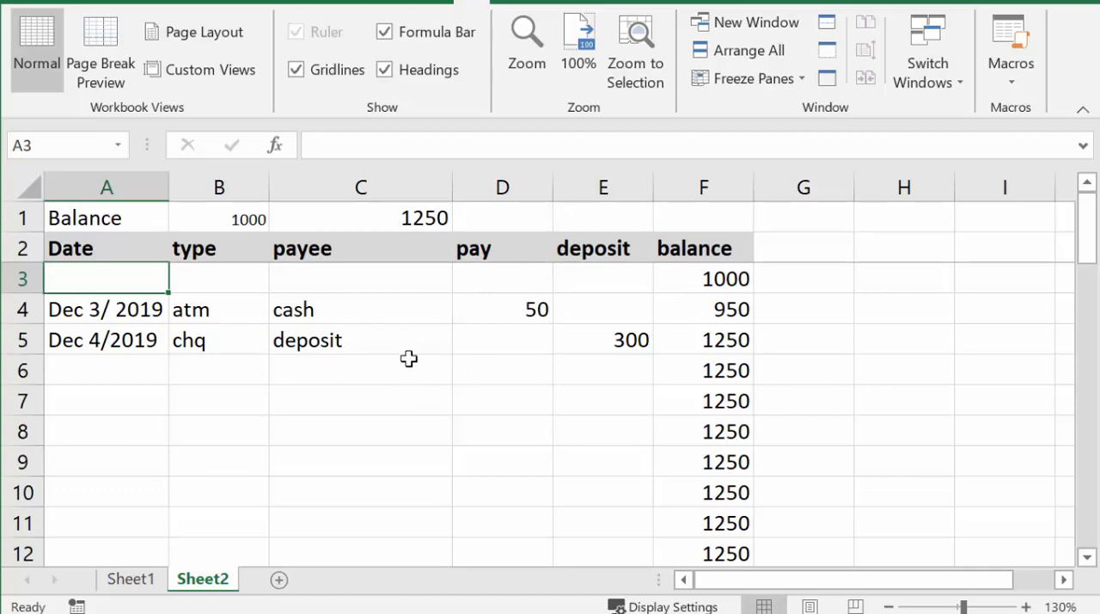
left_click(88, 370)
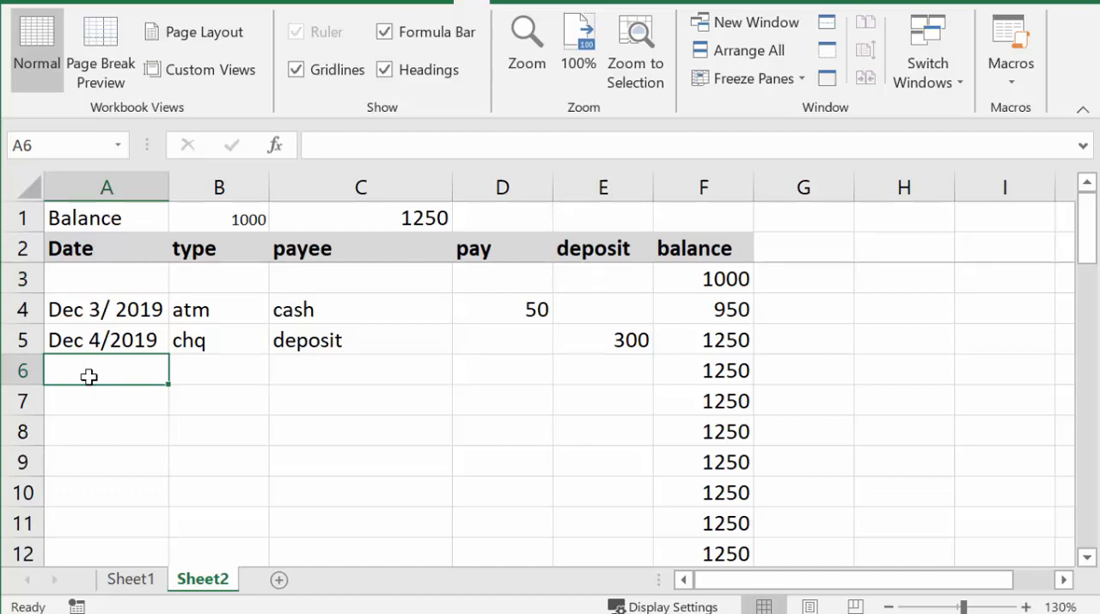
Step: Enter a Dec 6/2019 atm cash payment of 75 in row 6
type("De")
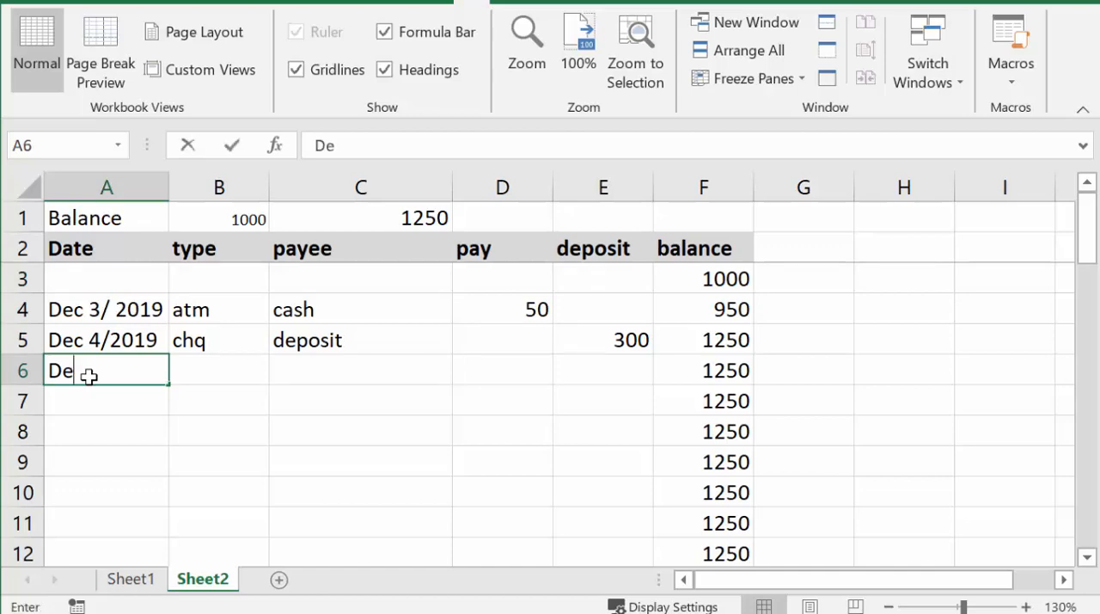
type("c 6/")
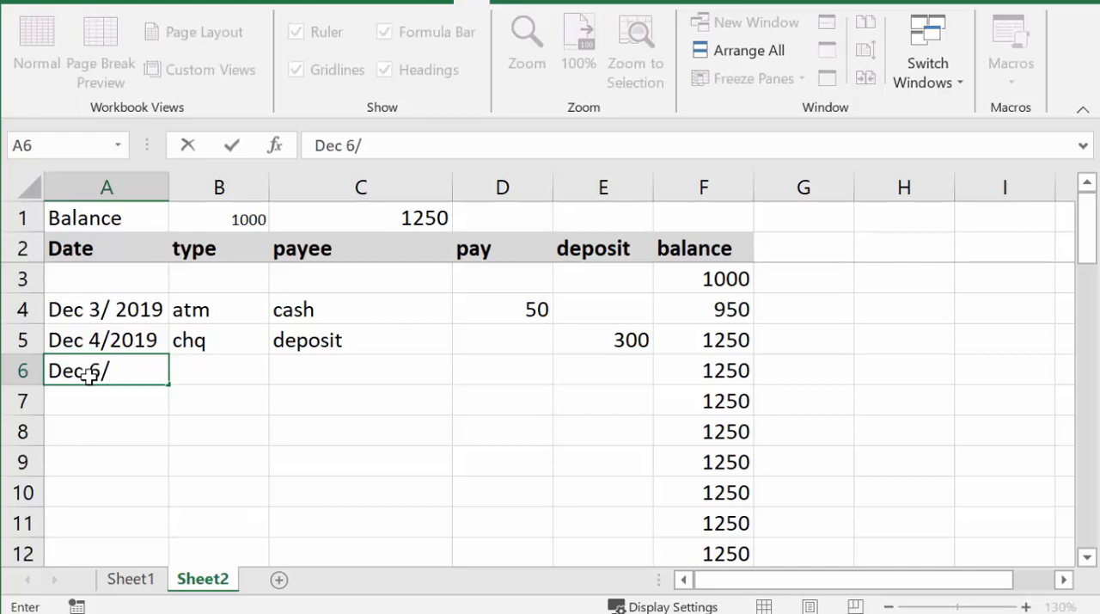
type("2019")
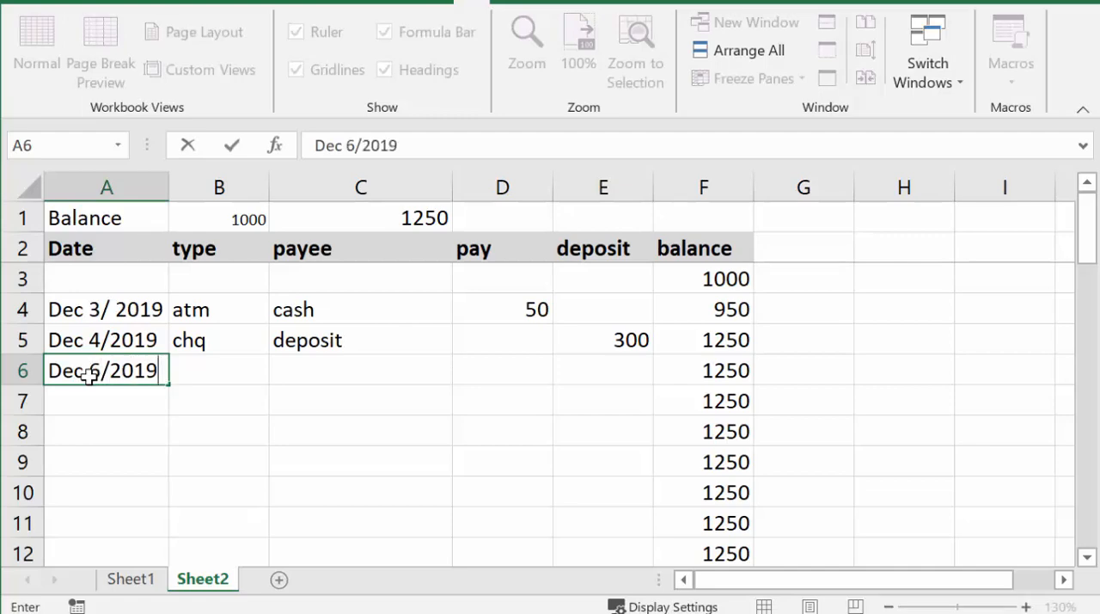
type("atm")
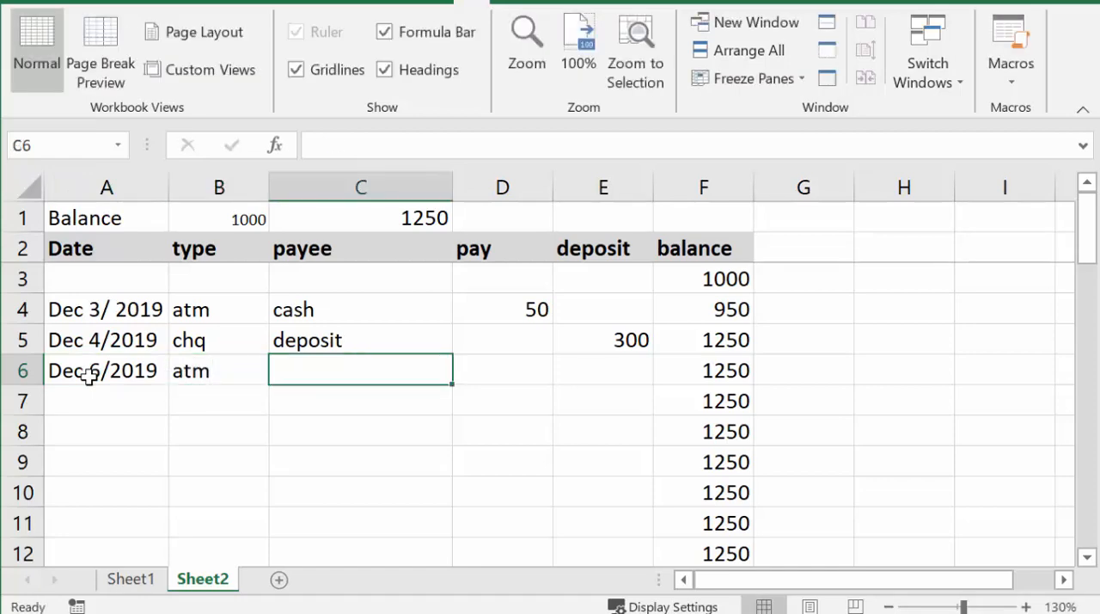
type("cash")
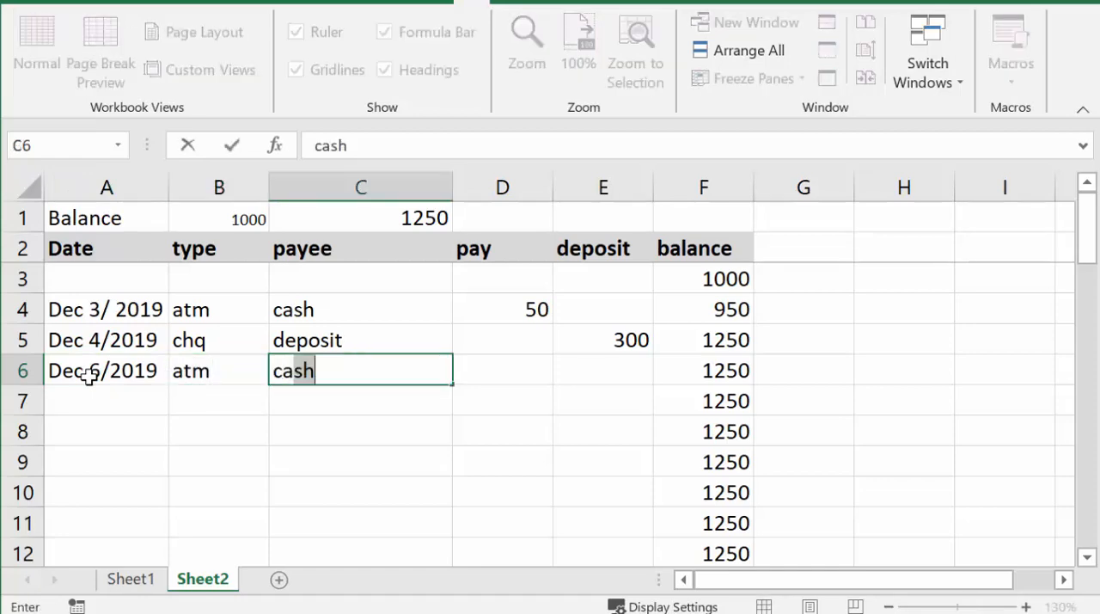
key("Enter")
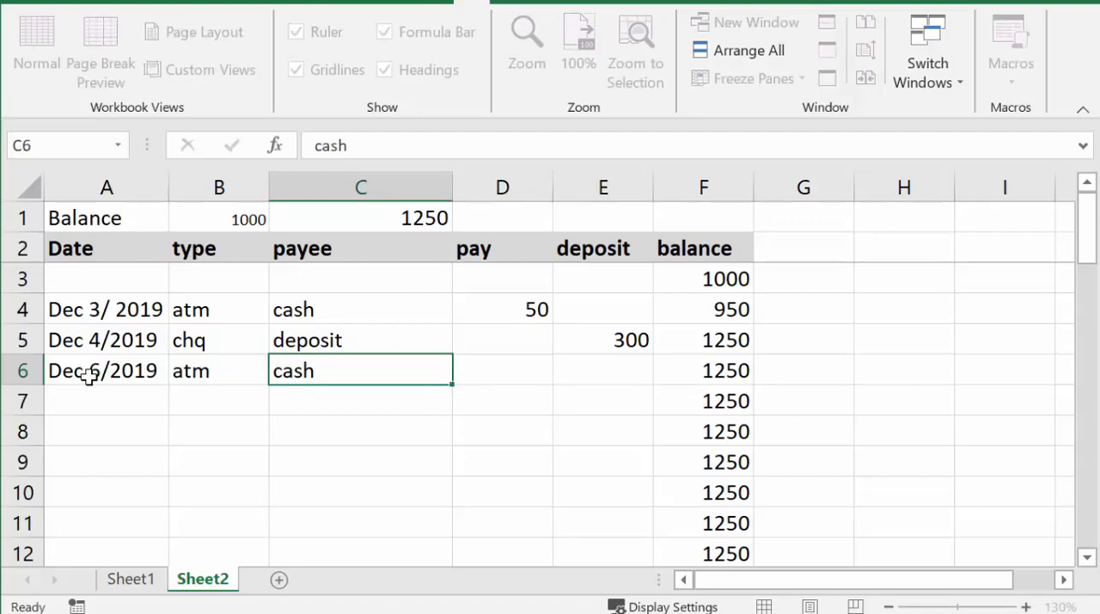
left_click(502, 369)
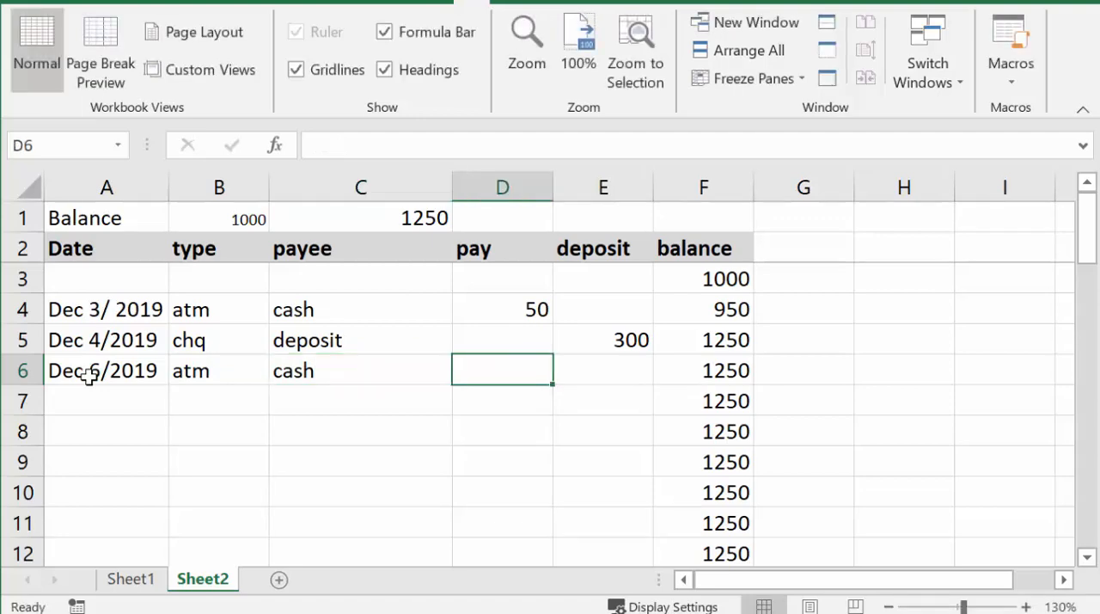
type("75")
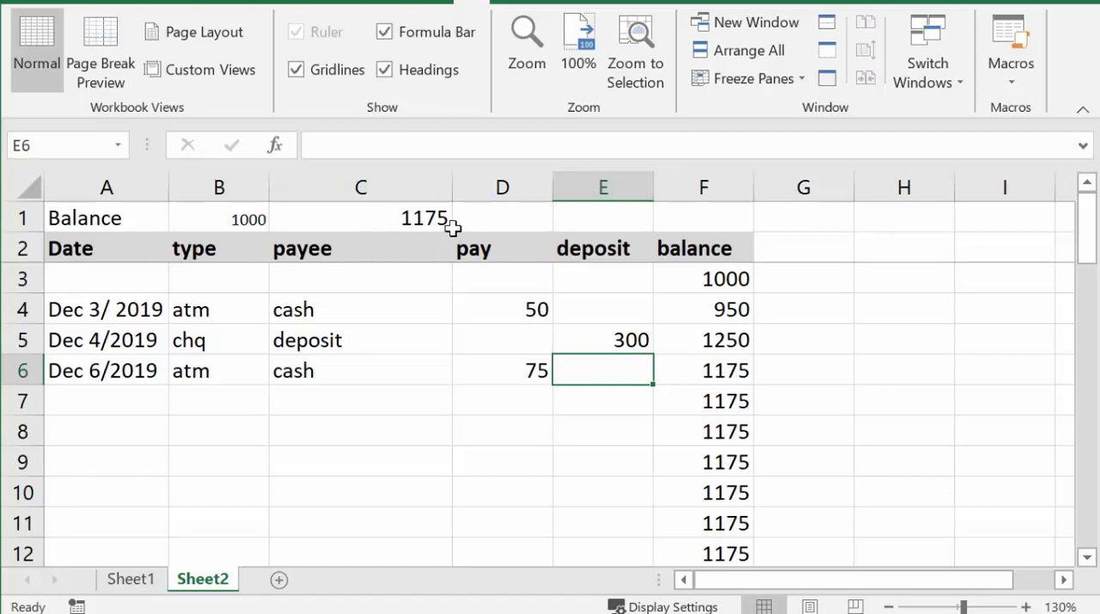
mouse_move(382, 339)
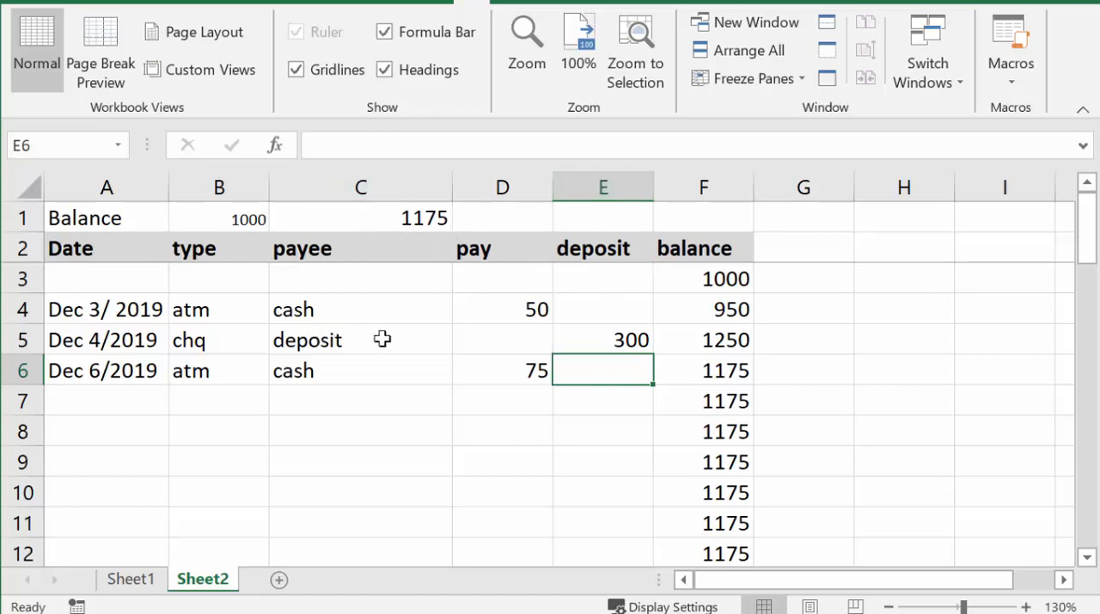
mouse_move(375, 359)
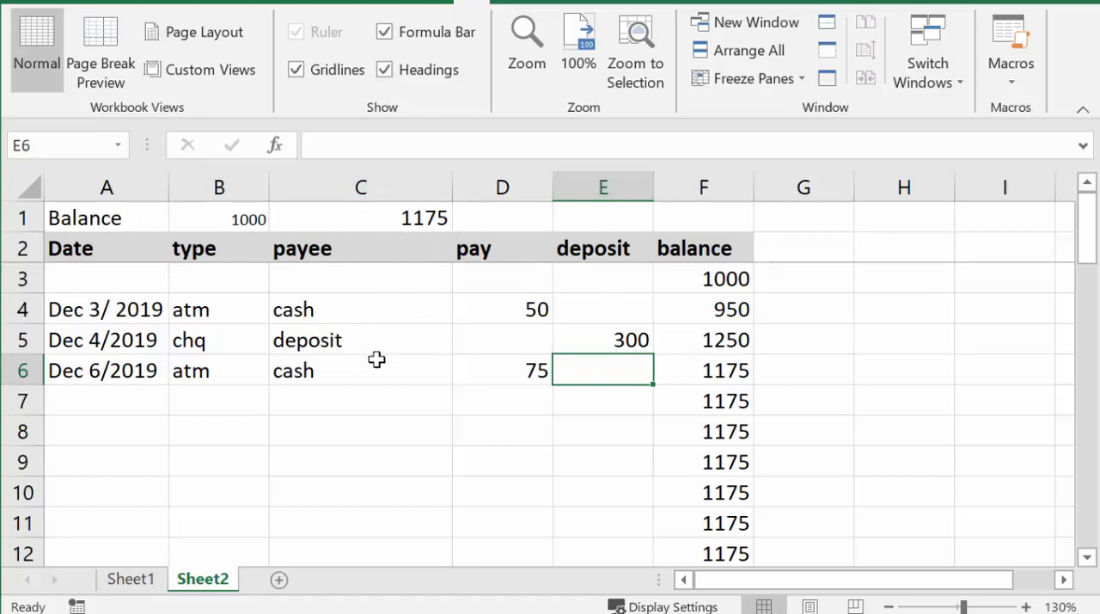
mouse_move(286, 299)
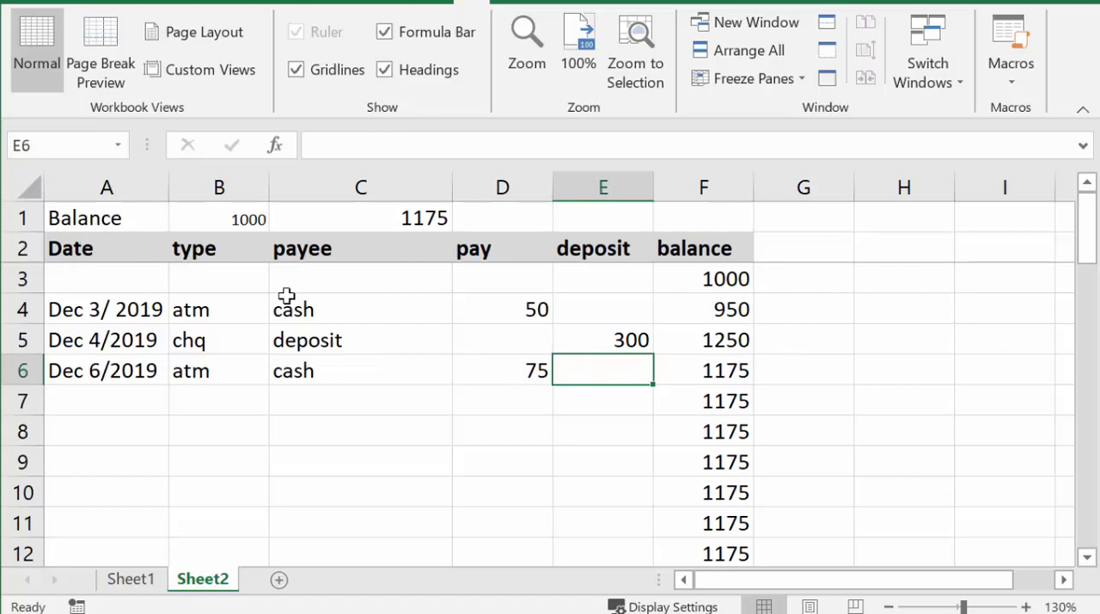
mouse_move(502, 352)
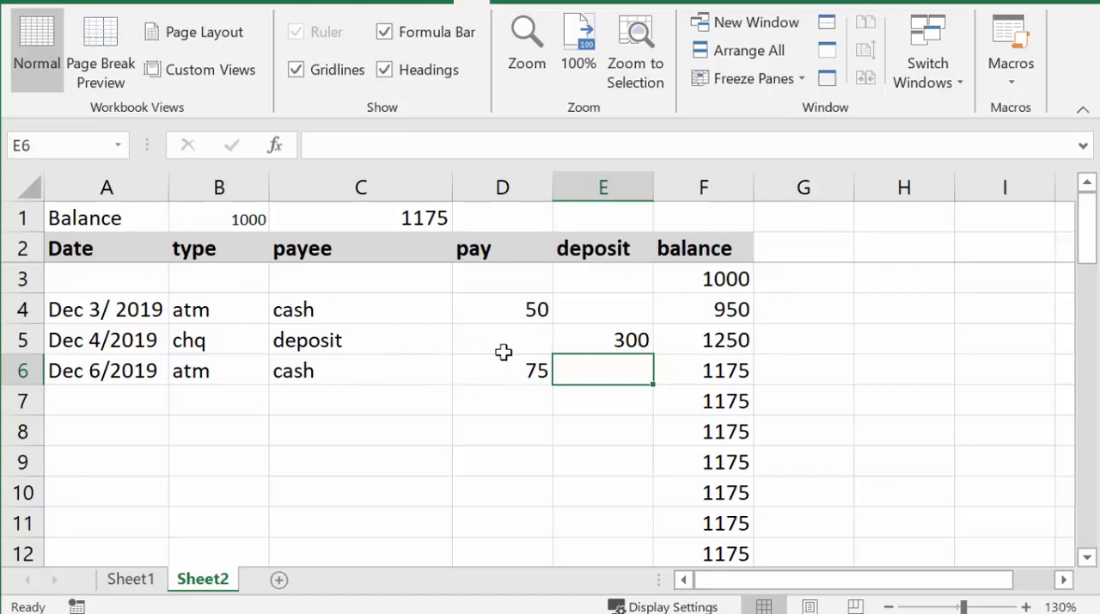
mouse_move(762, 387)
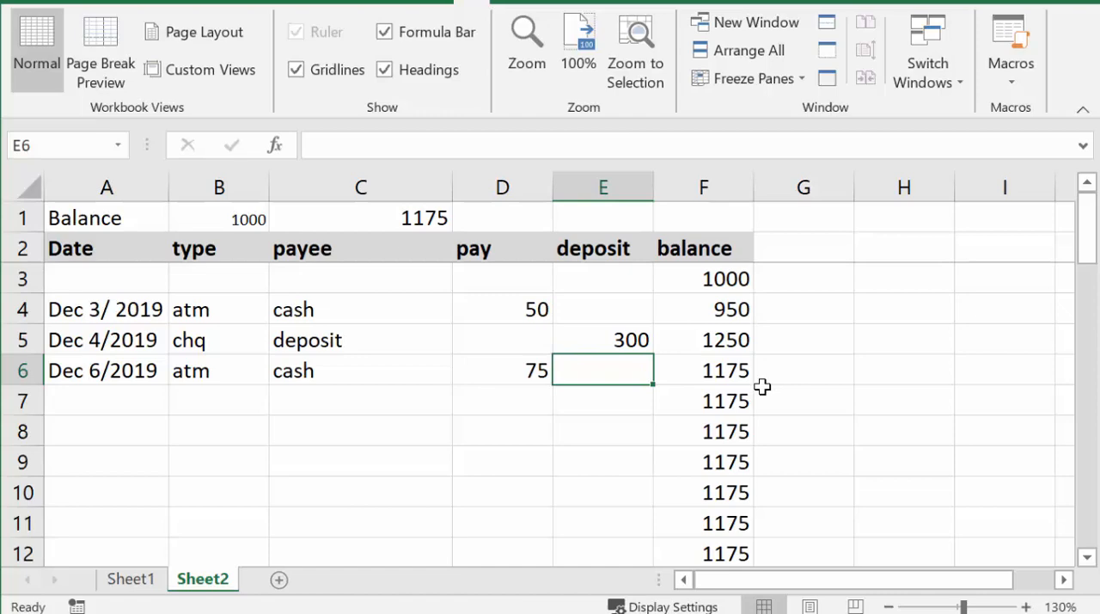
mouse_move(796, 368)
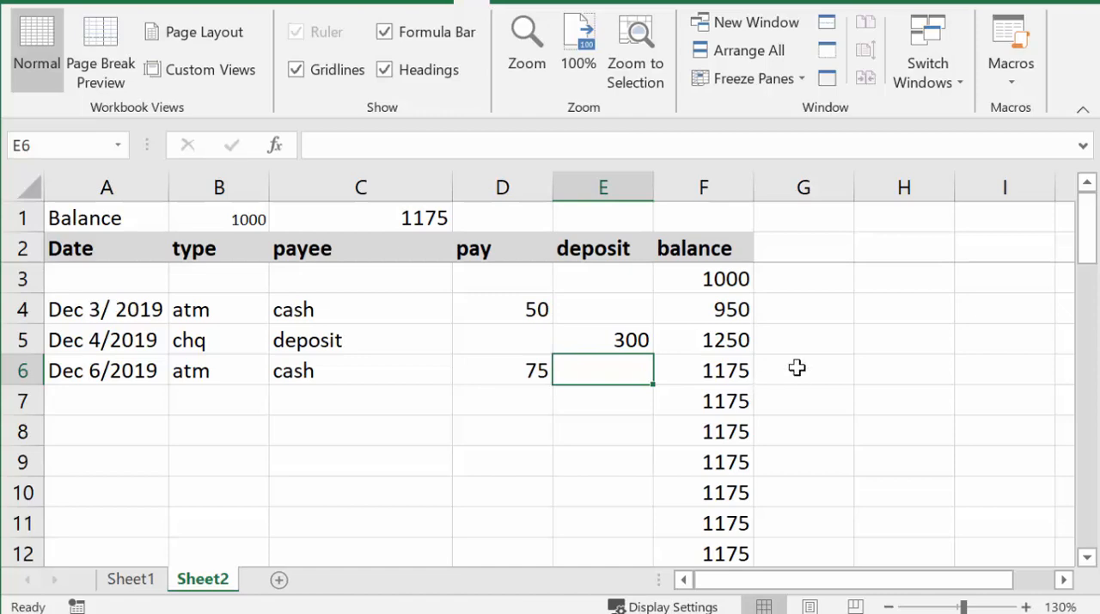